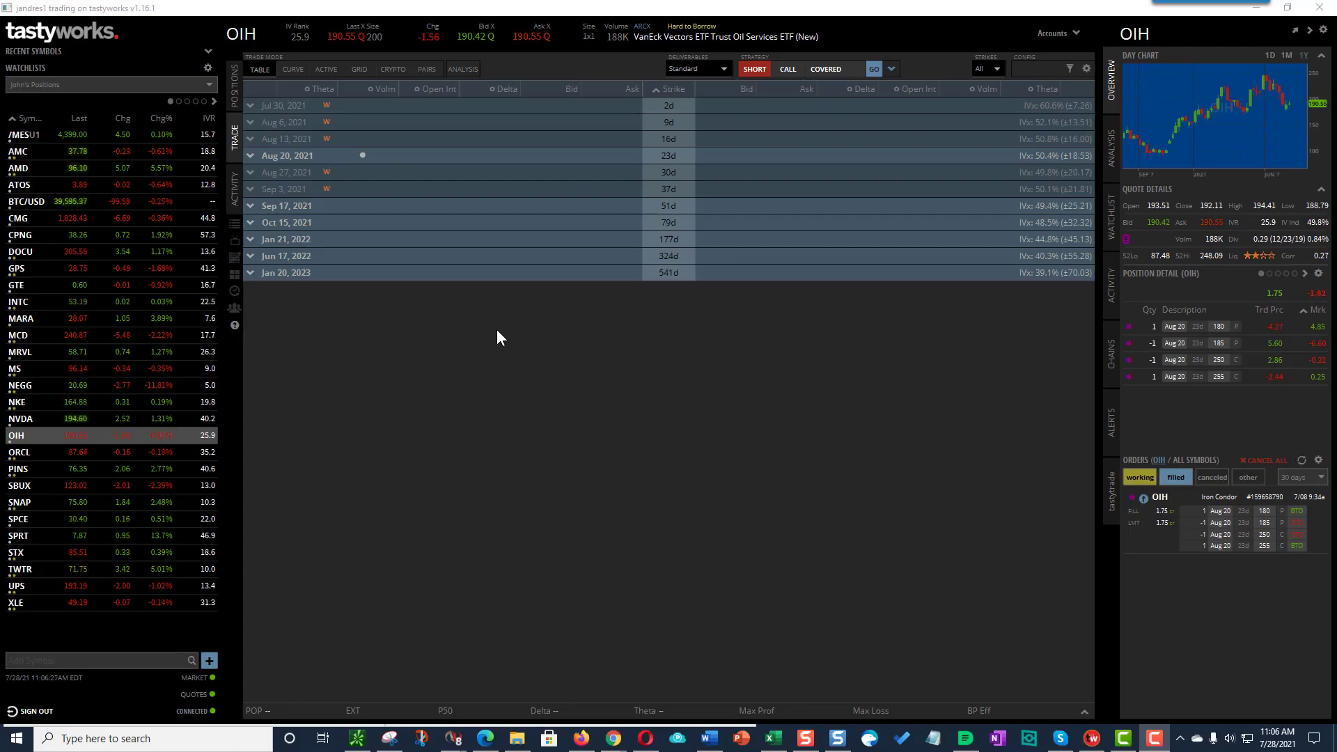
mouse_move(298, 157)
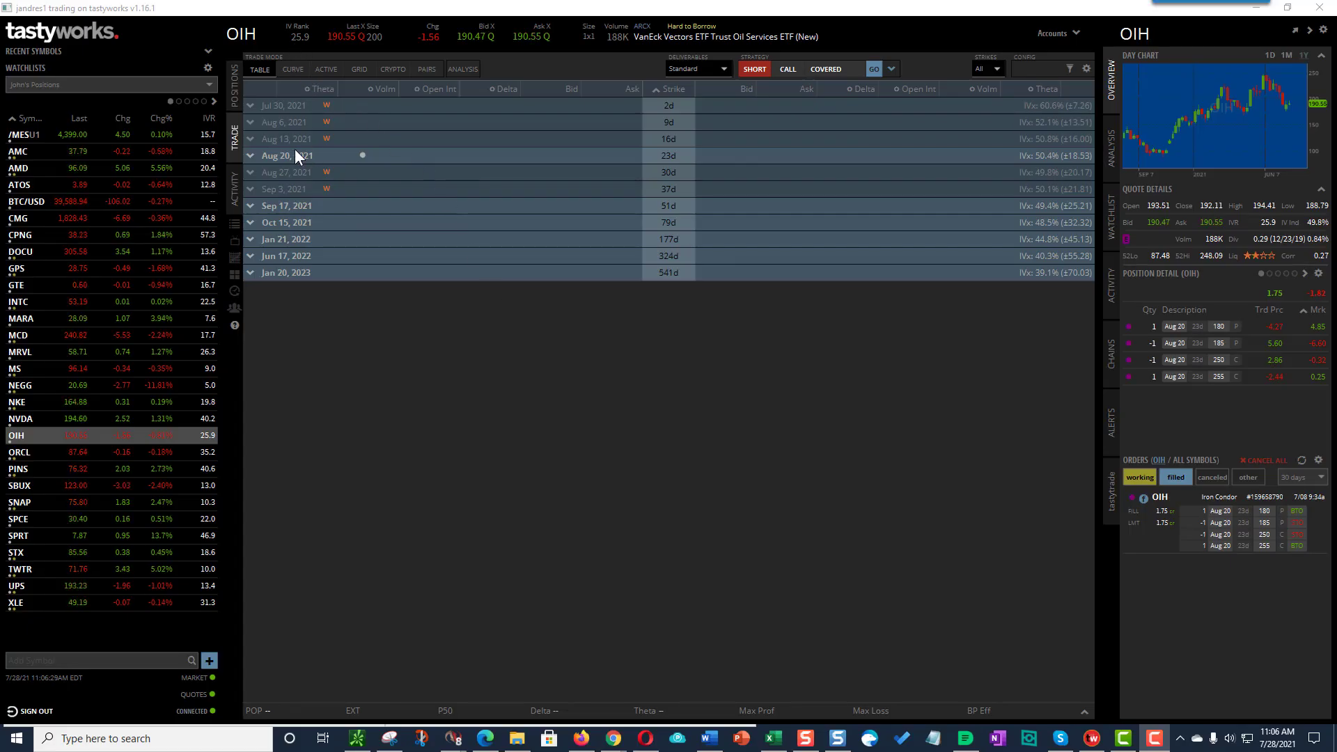
Expand the Aug 20, 2021 OIH expiration and scroll through its call and put strikes.
click(249, 154)
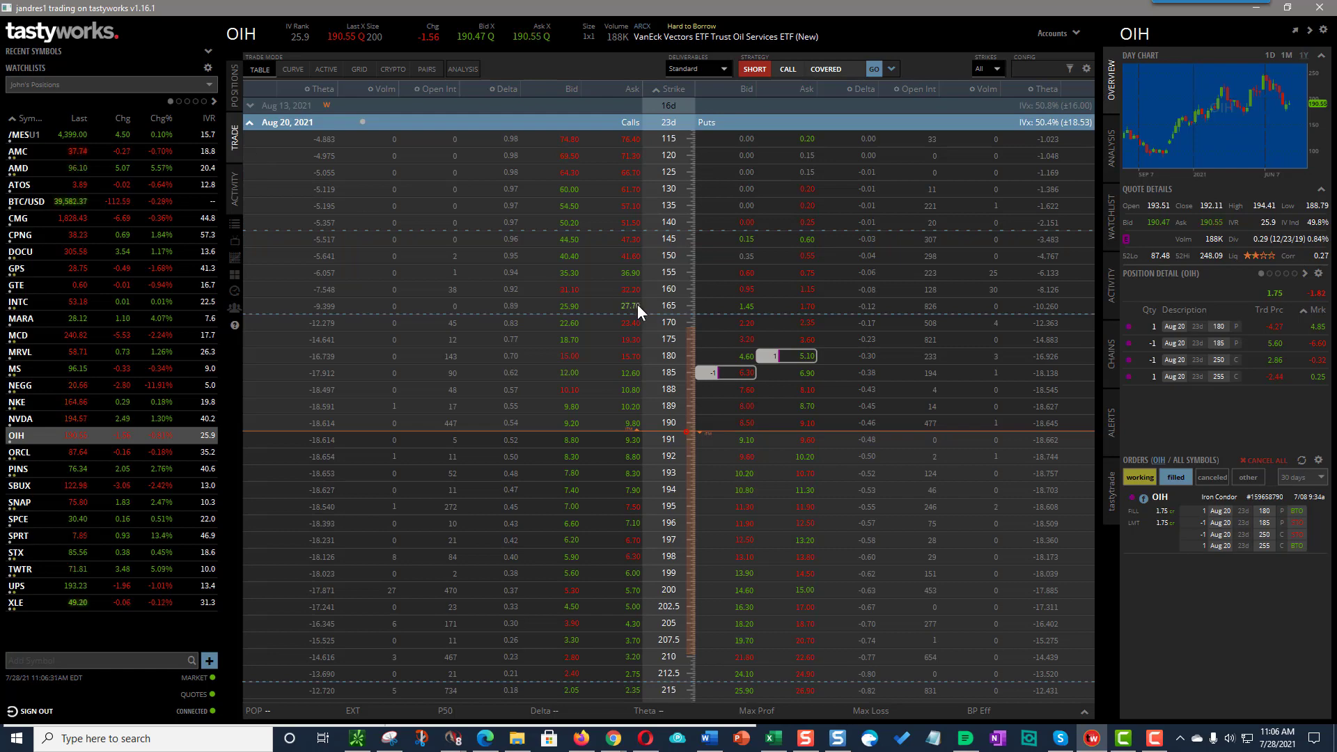
mouse_move(607, 294)
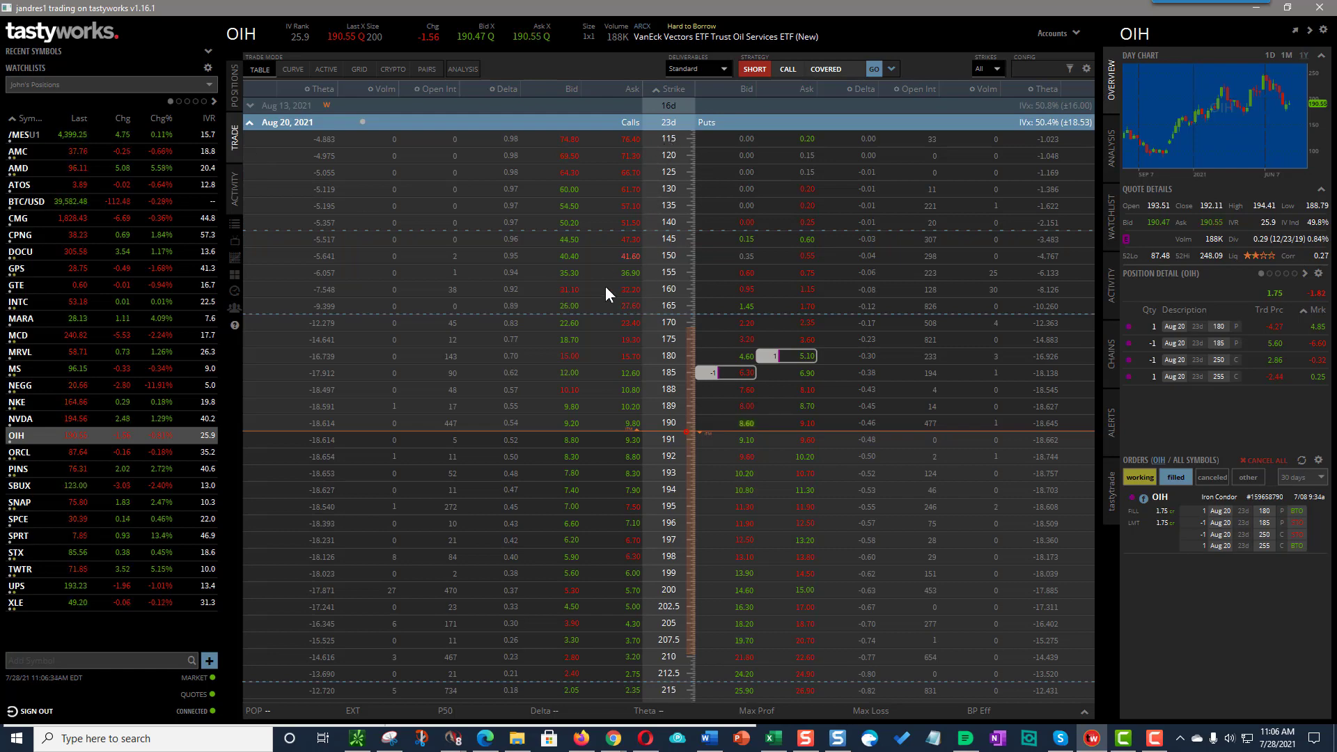
mouse_move(584, 210)
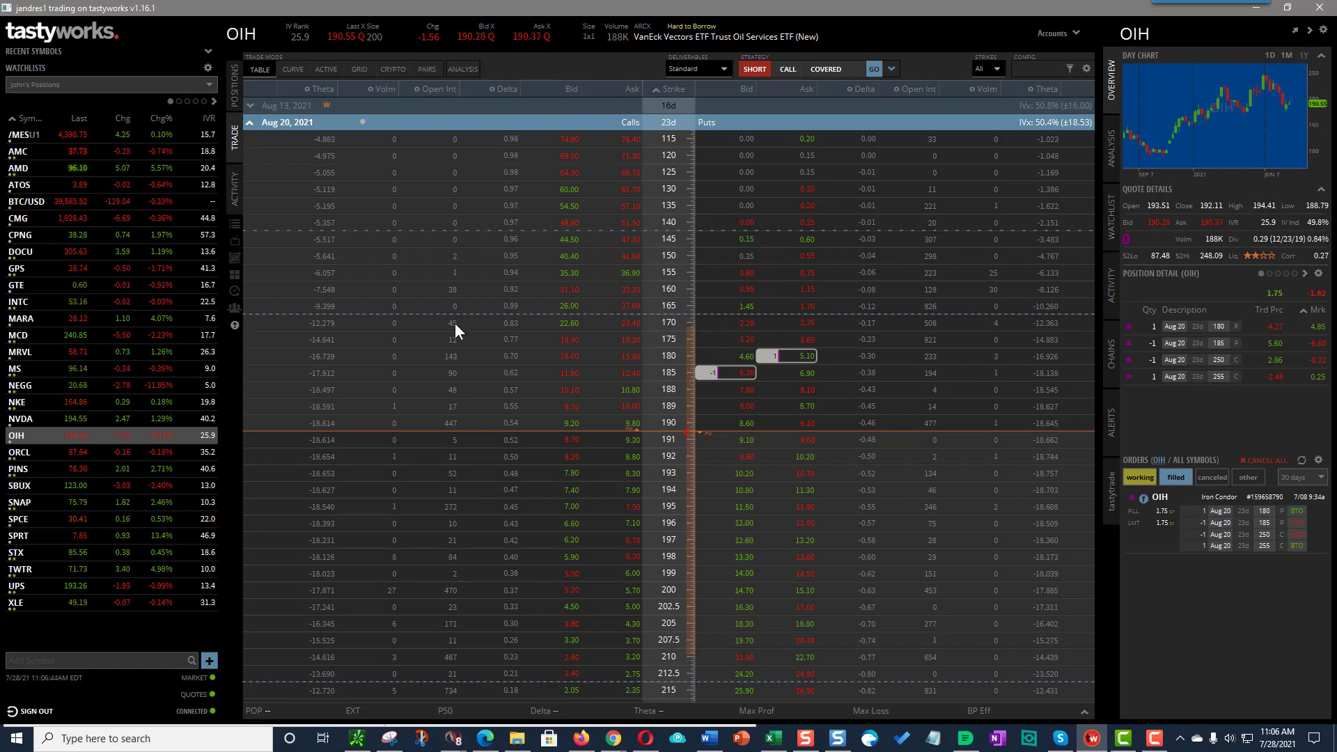
mouse_move(601, 477)
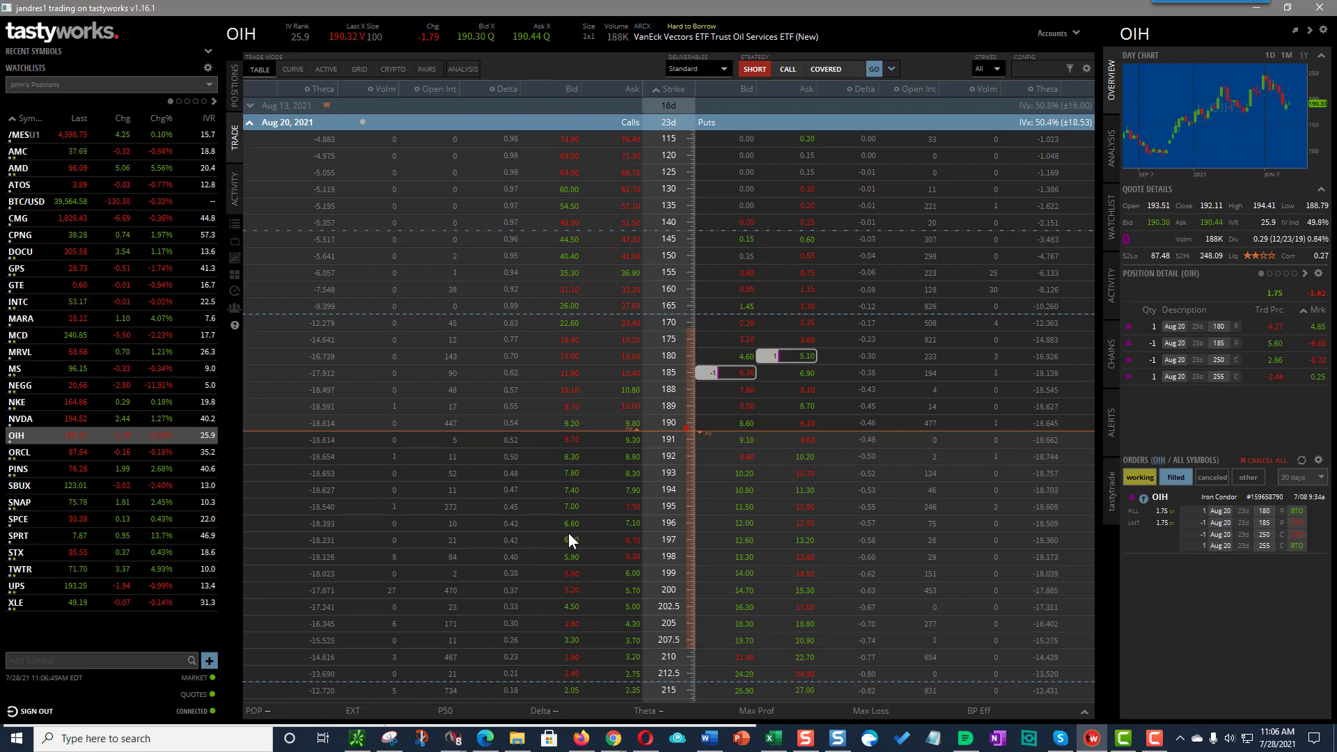
scroll(down, 3)
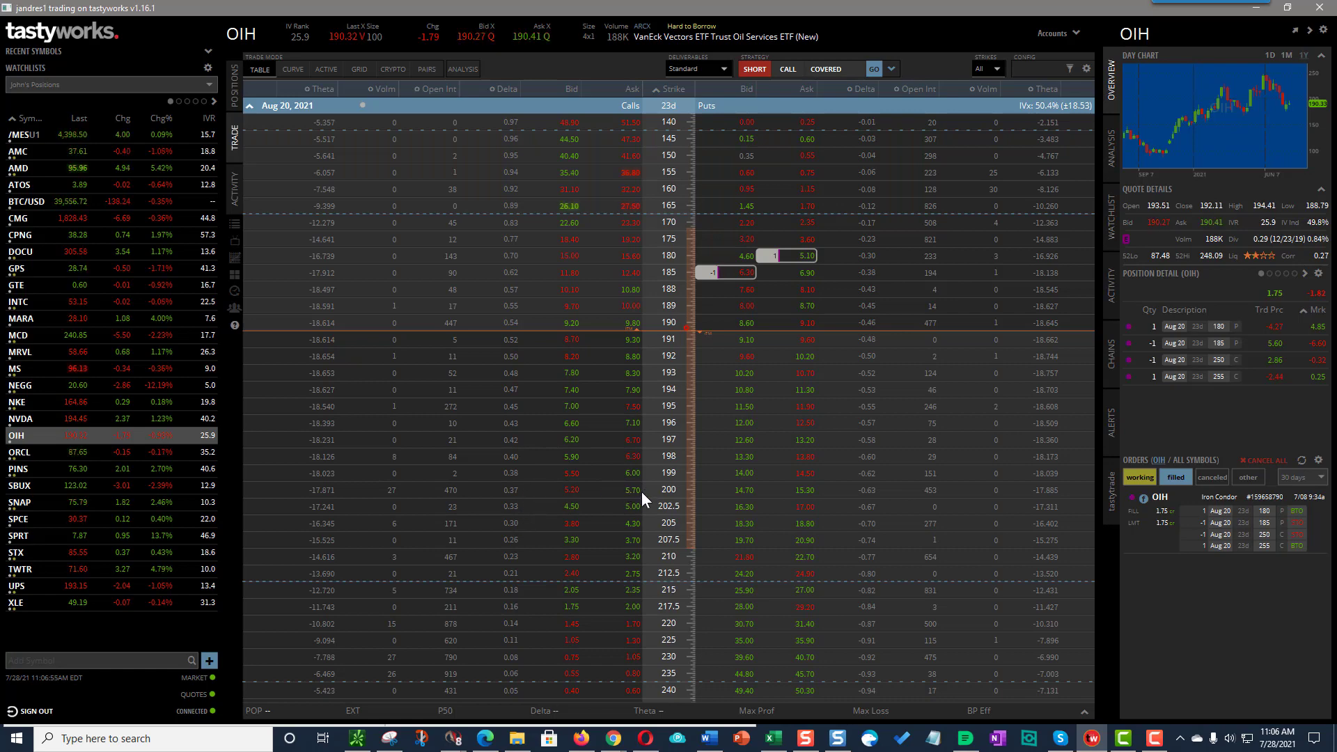
mouse_move(569, 499)
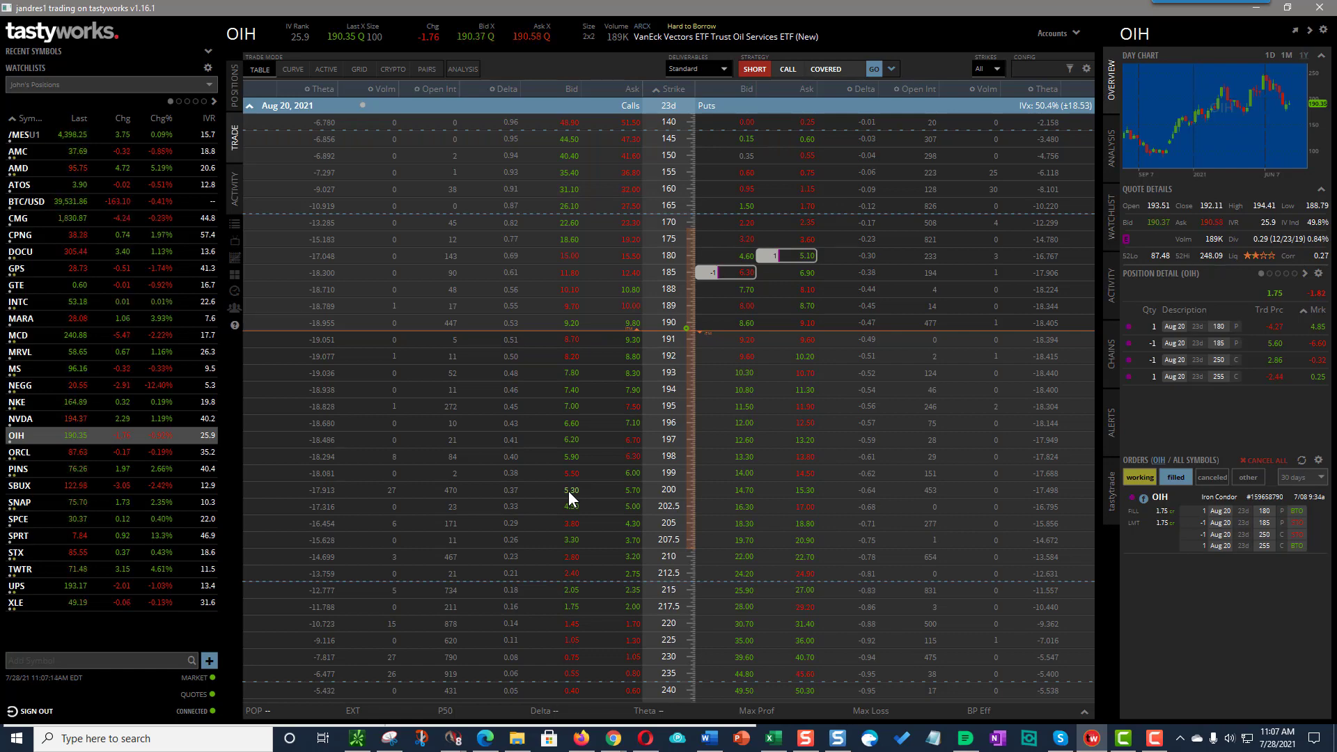
Collapse the Aug 20, 2021 OIH expiration and expand the Sep 17, 2021 chain instead.
click(250, 105)
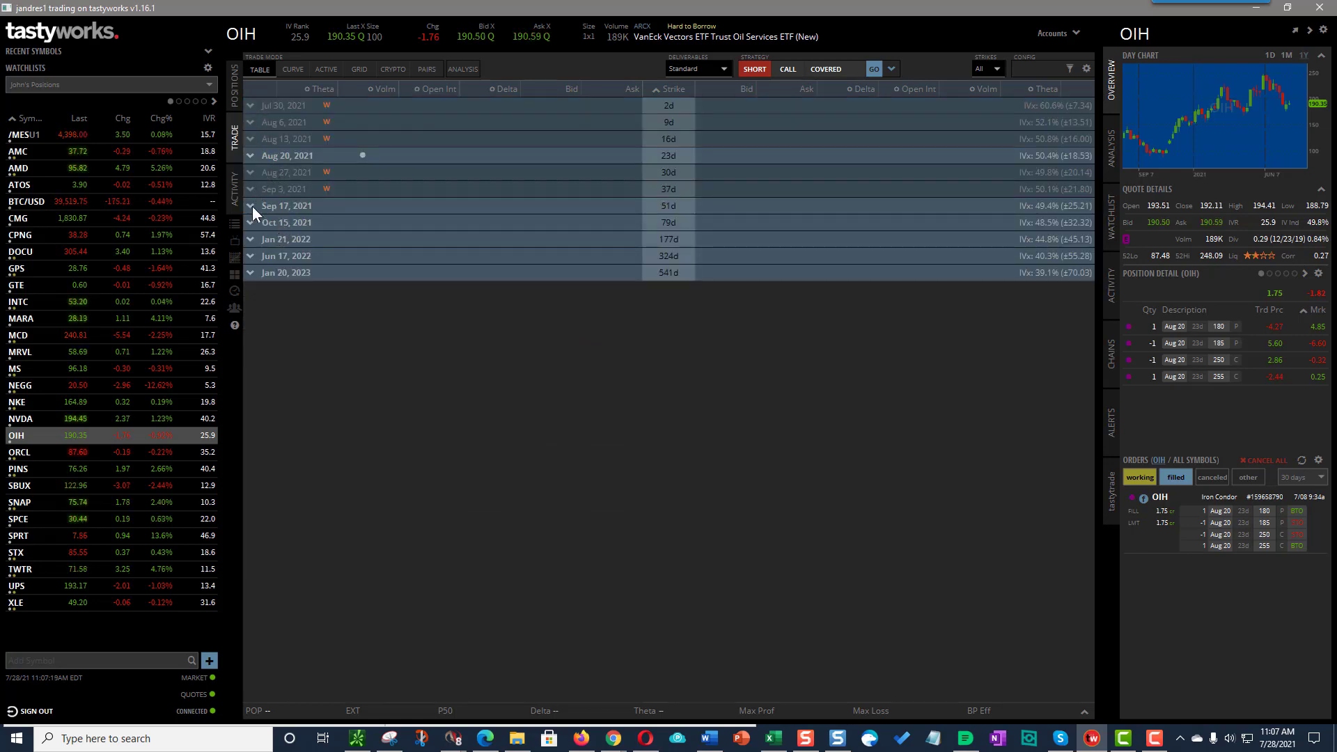
click(251, 206)
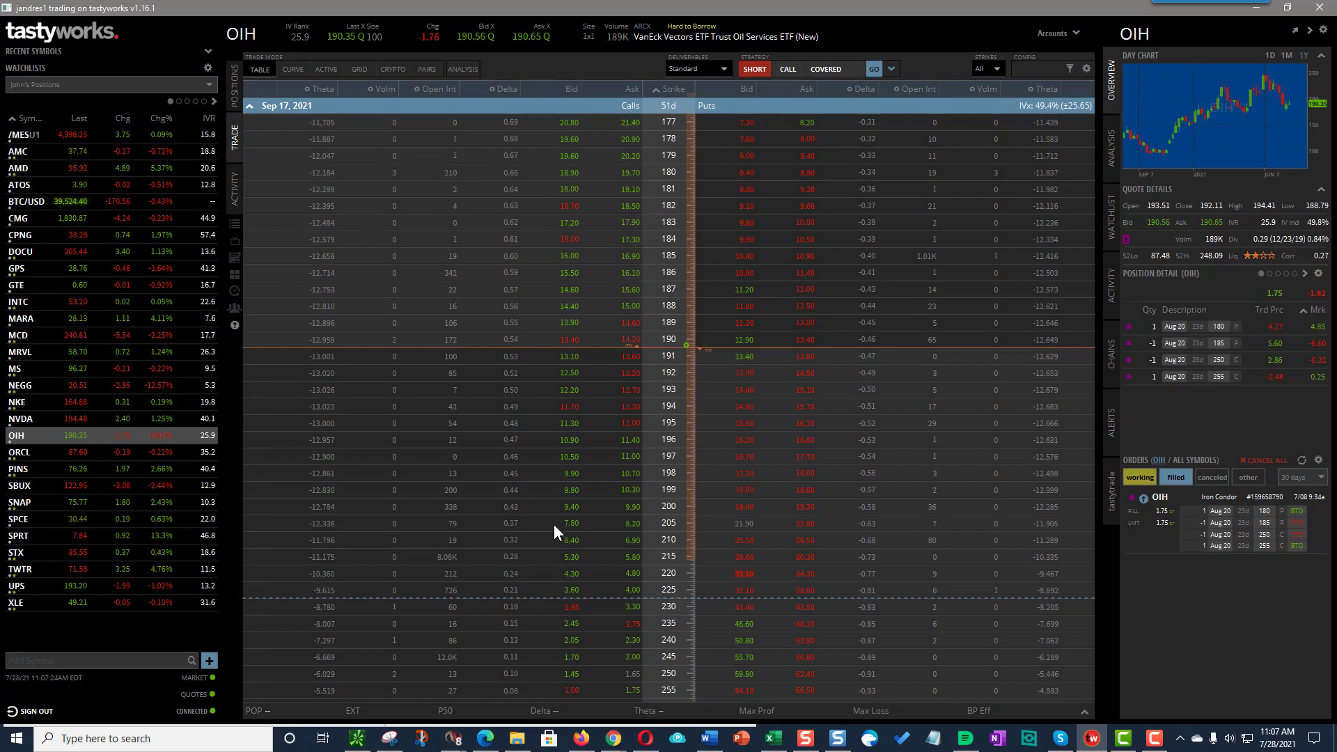
mouse_move(635, 534)
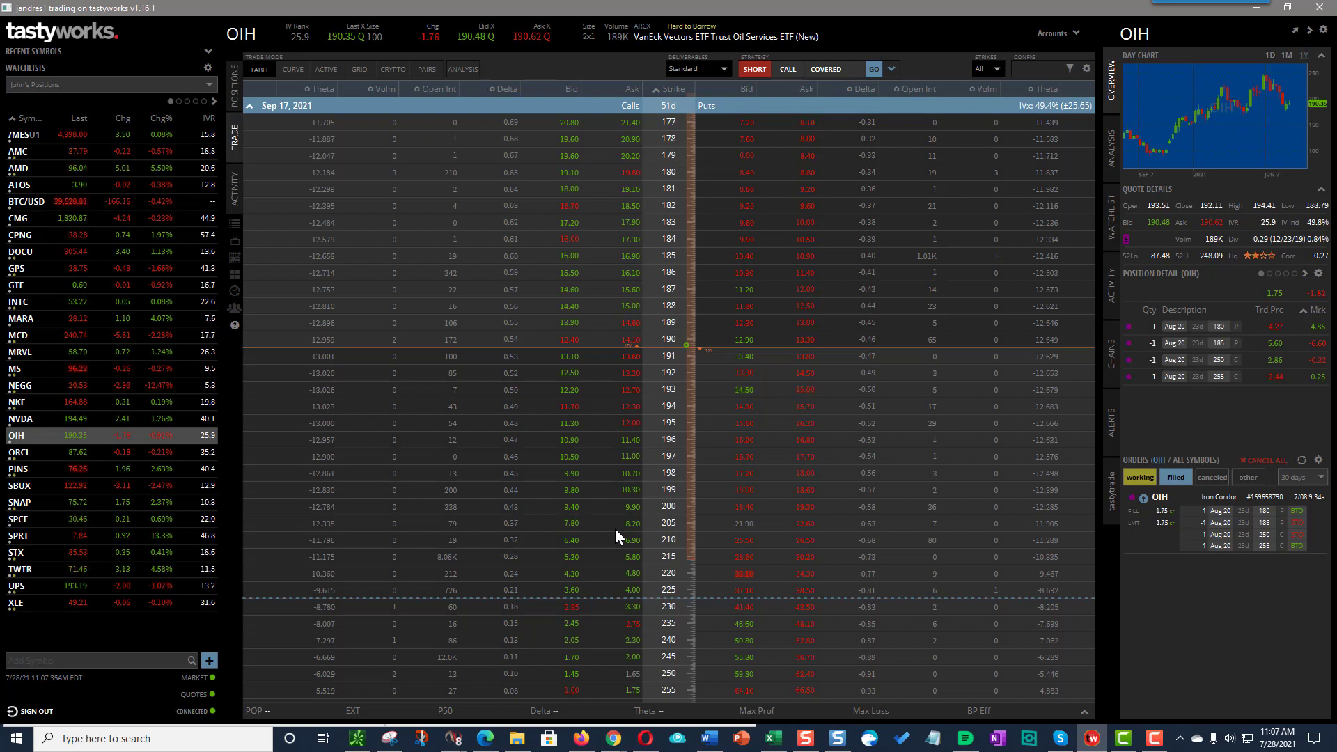
mouse_move(677, 530)
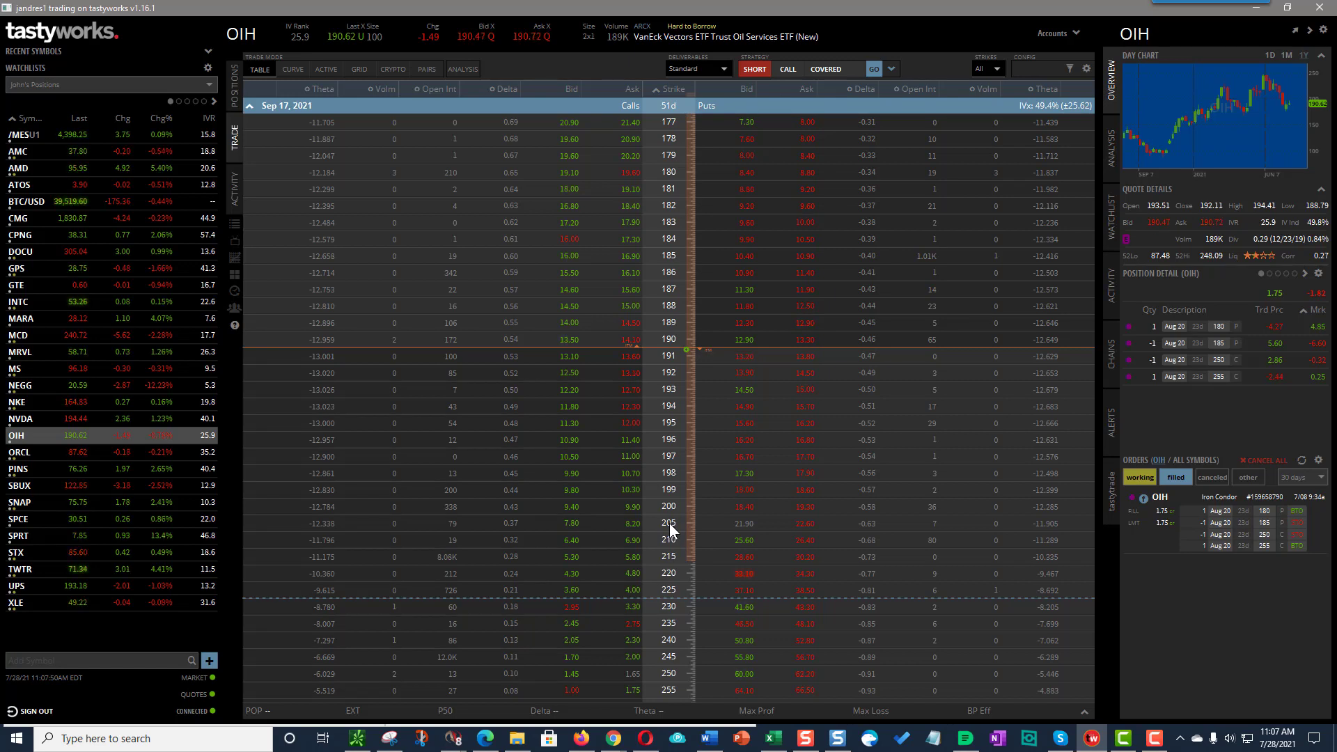
mouse_move(569, 501)
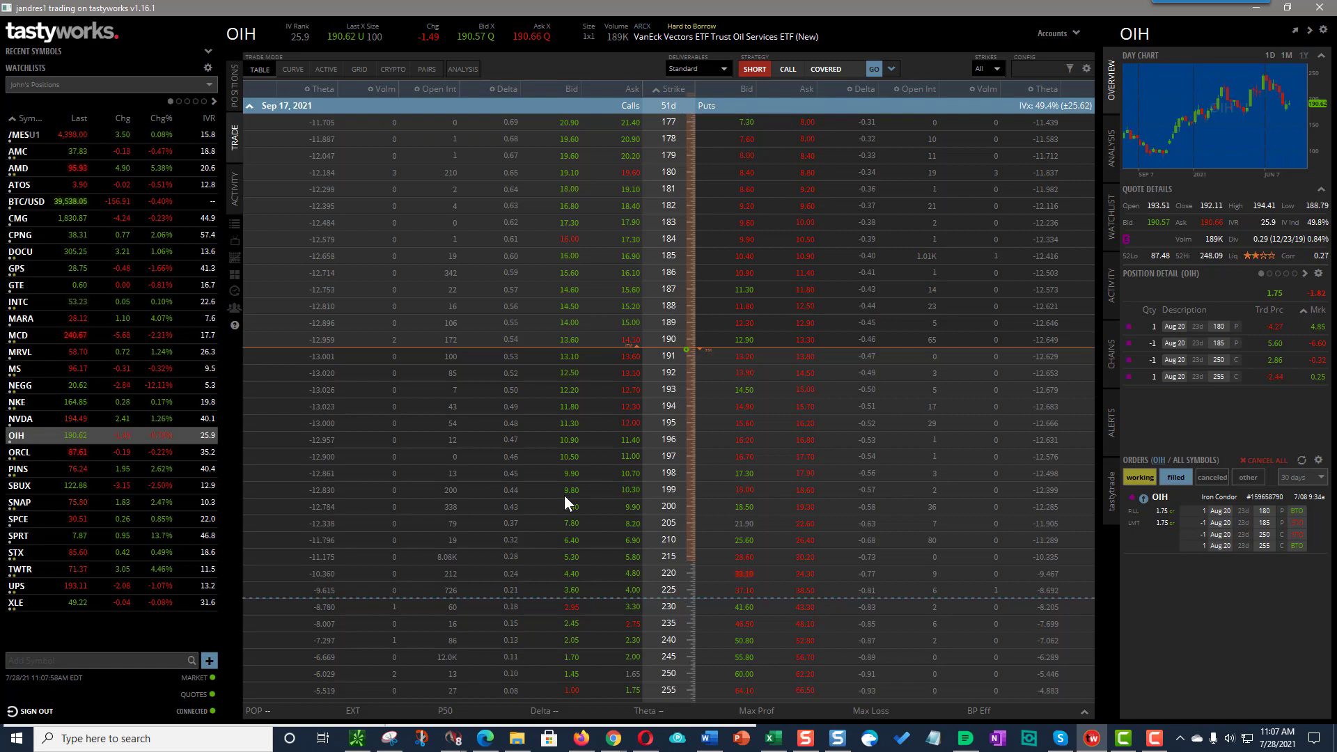
mouse_move(663, 523)
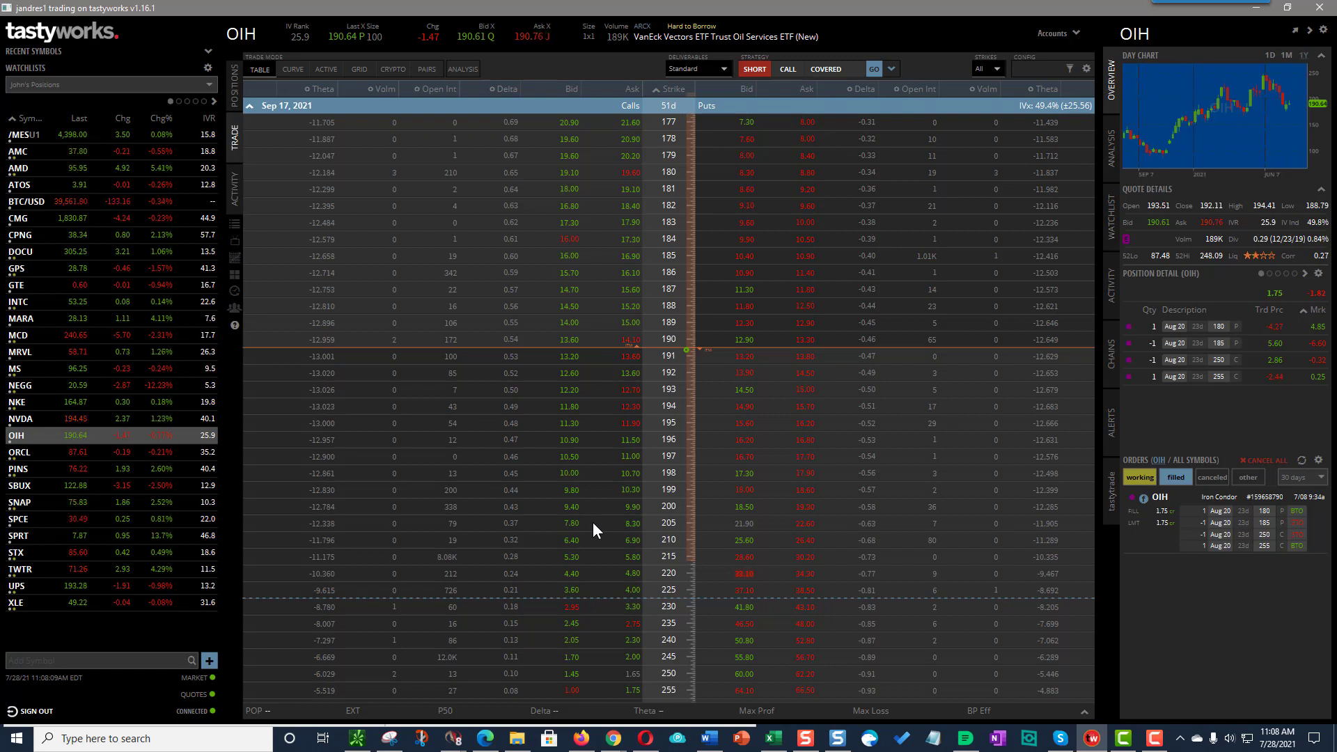
mouse_move(671, 534)
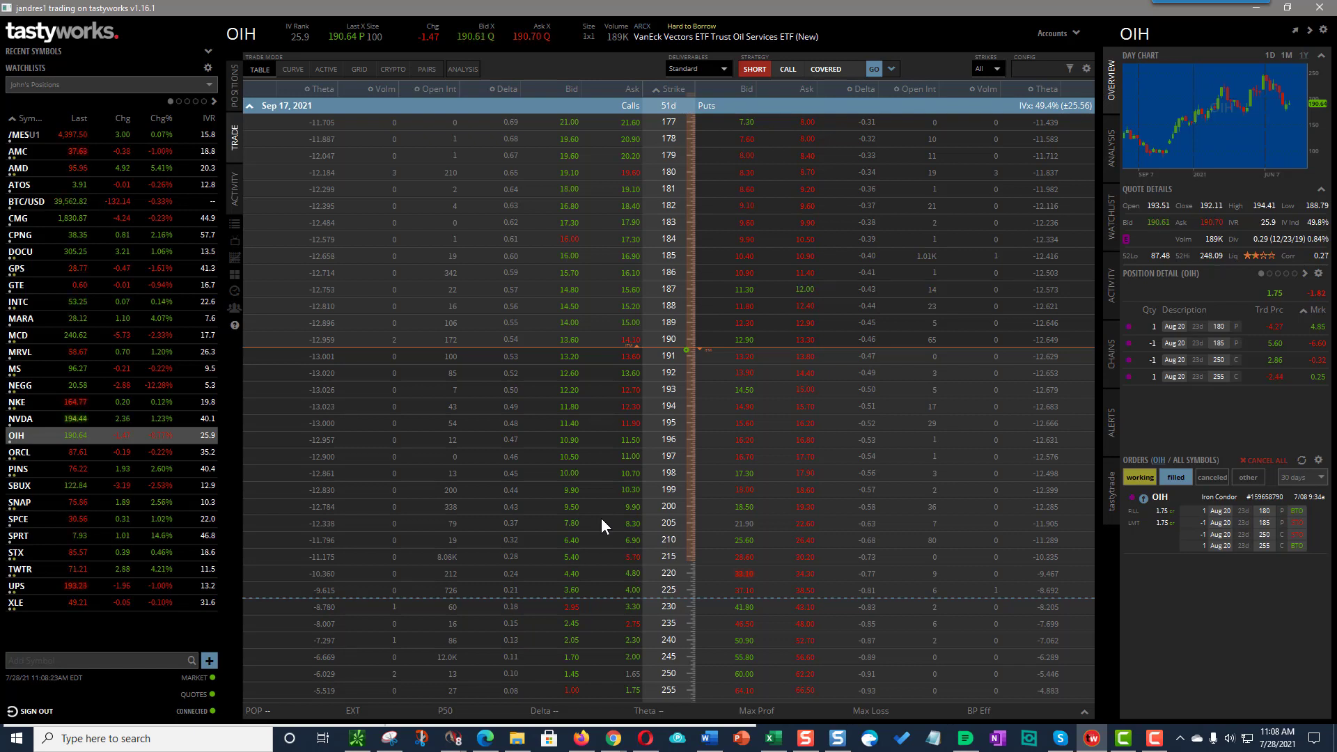
mouse_move(1022, 166)
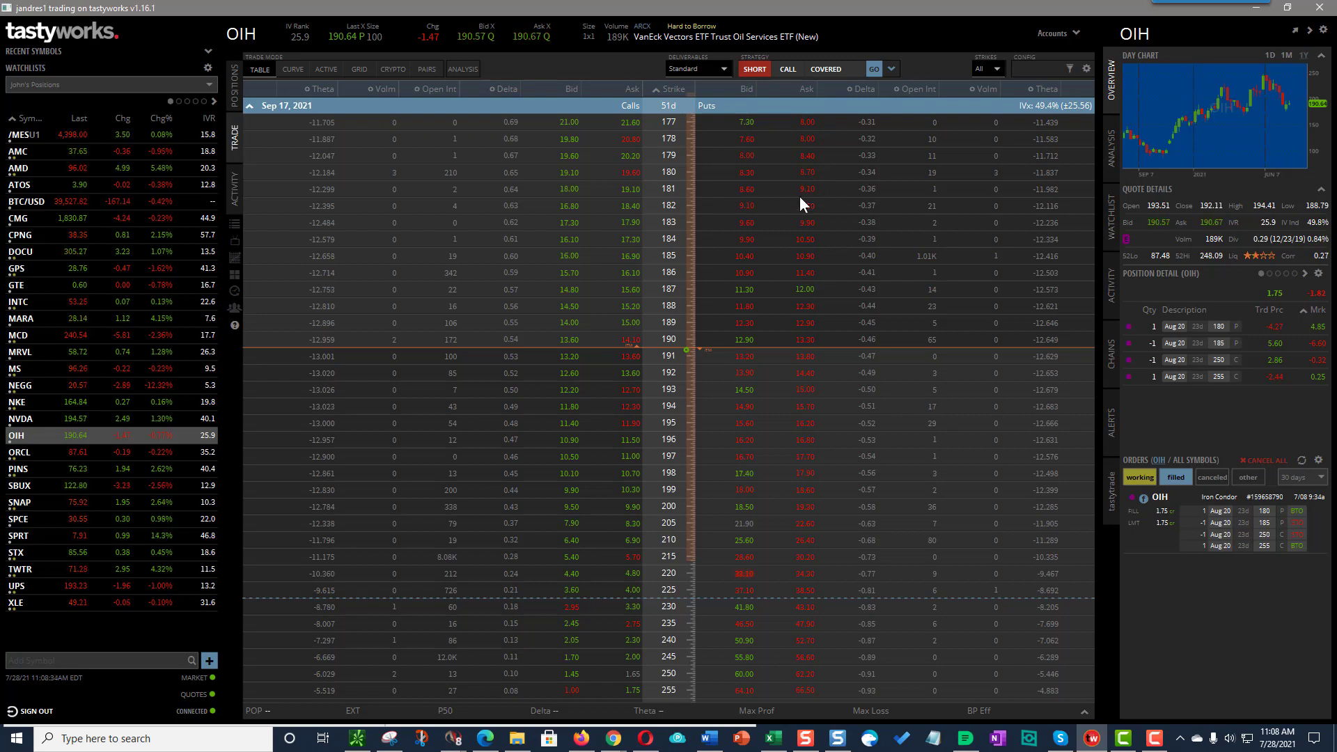
mouse_move(617, 176)
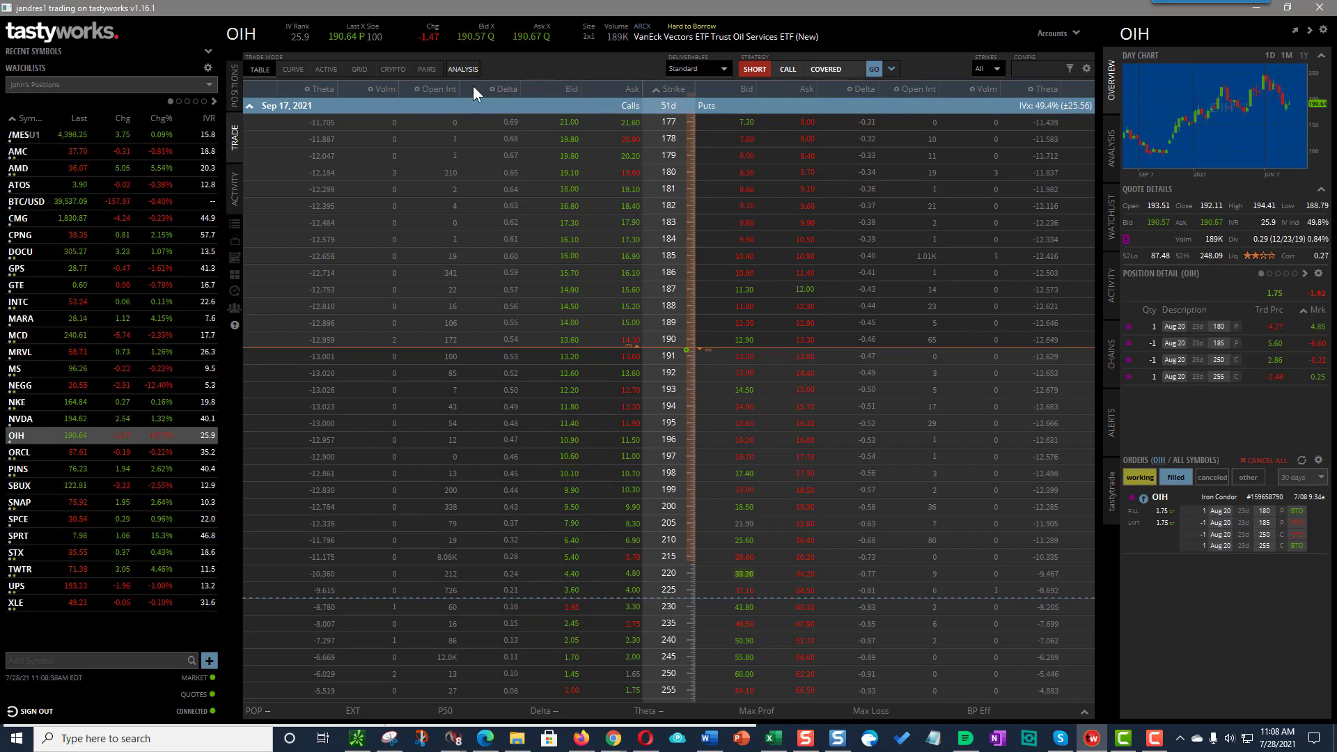
Scroll the Sep 17 OIH chain down to higher strikes near 270.
scroll(down, 3)
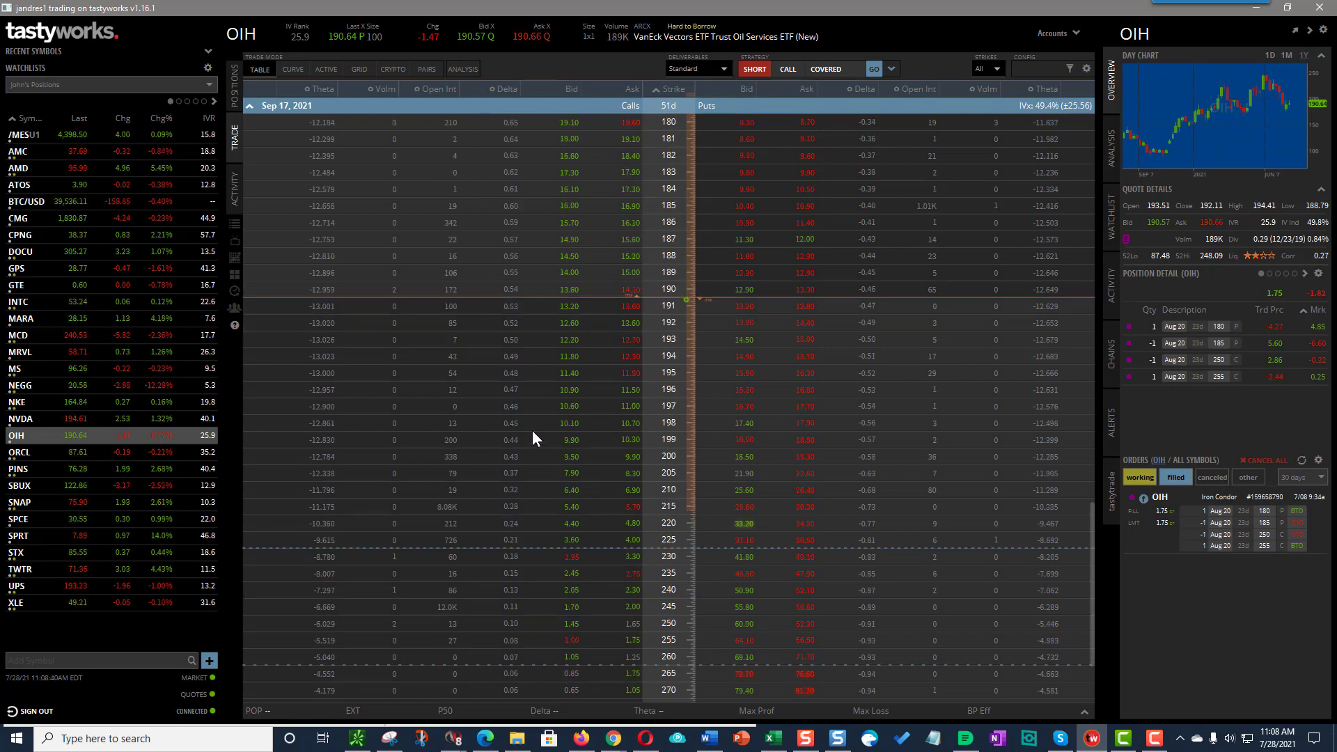
mouse_move(571, 430)
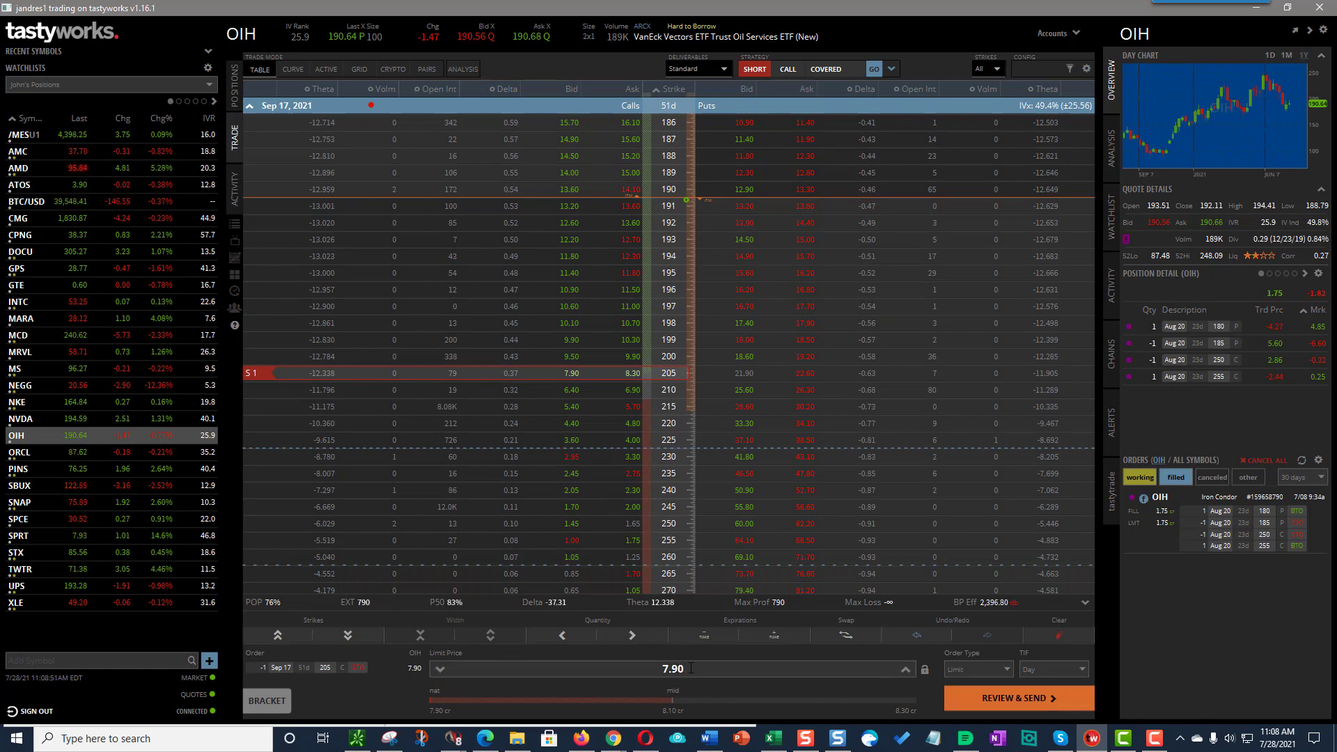
mouse_move(720, 457)
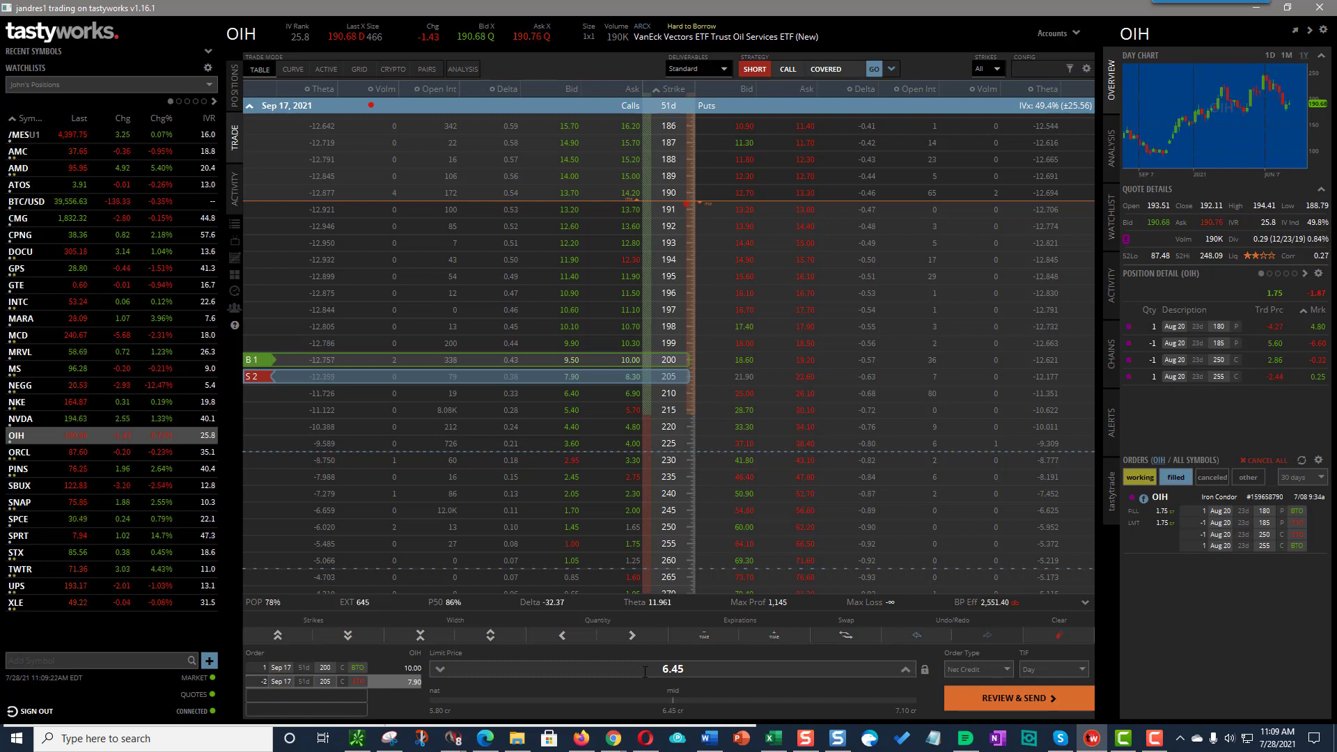
mouse_move(712, 691)
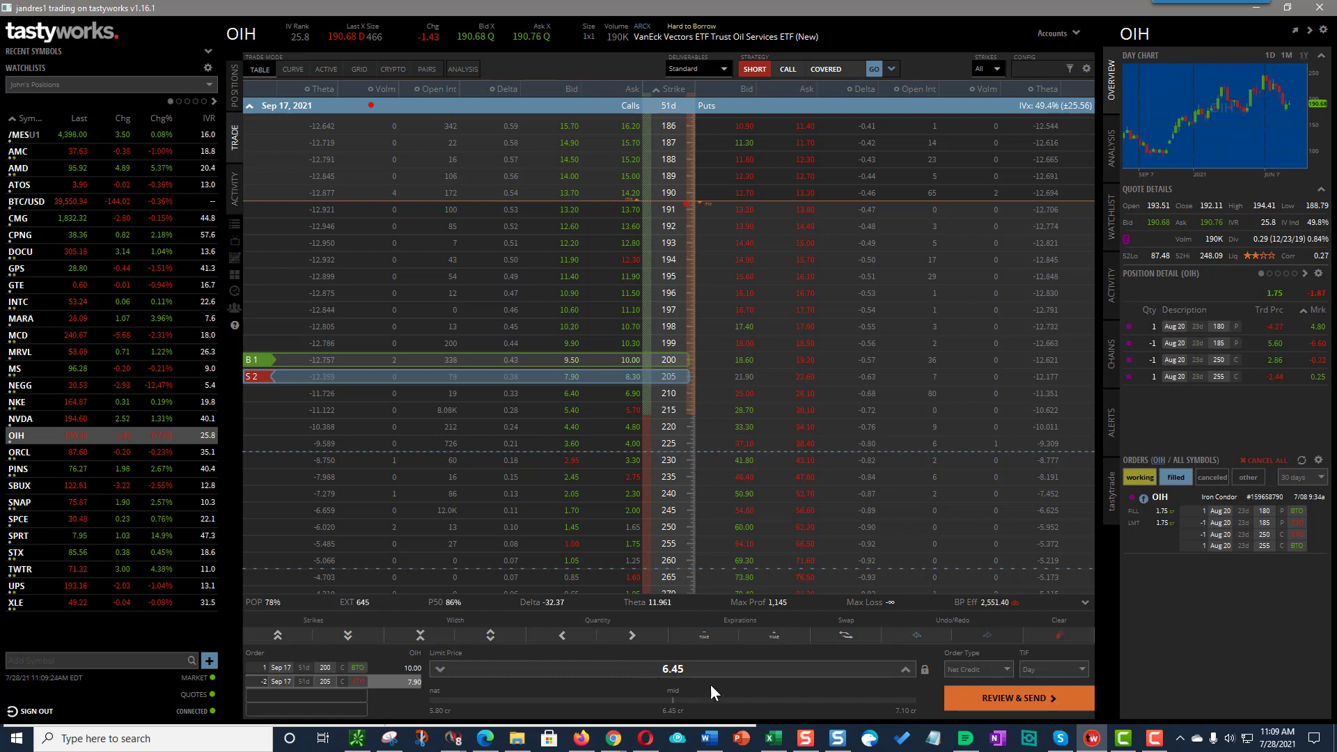
mouse_move(639, 378)
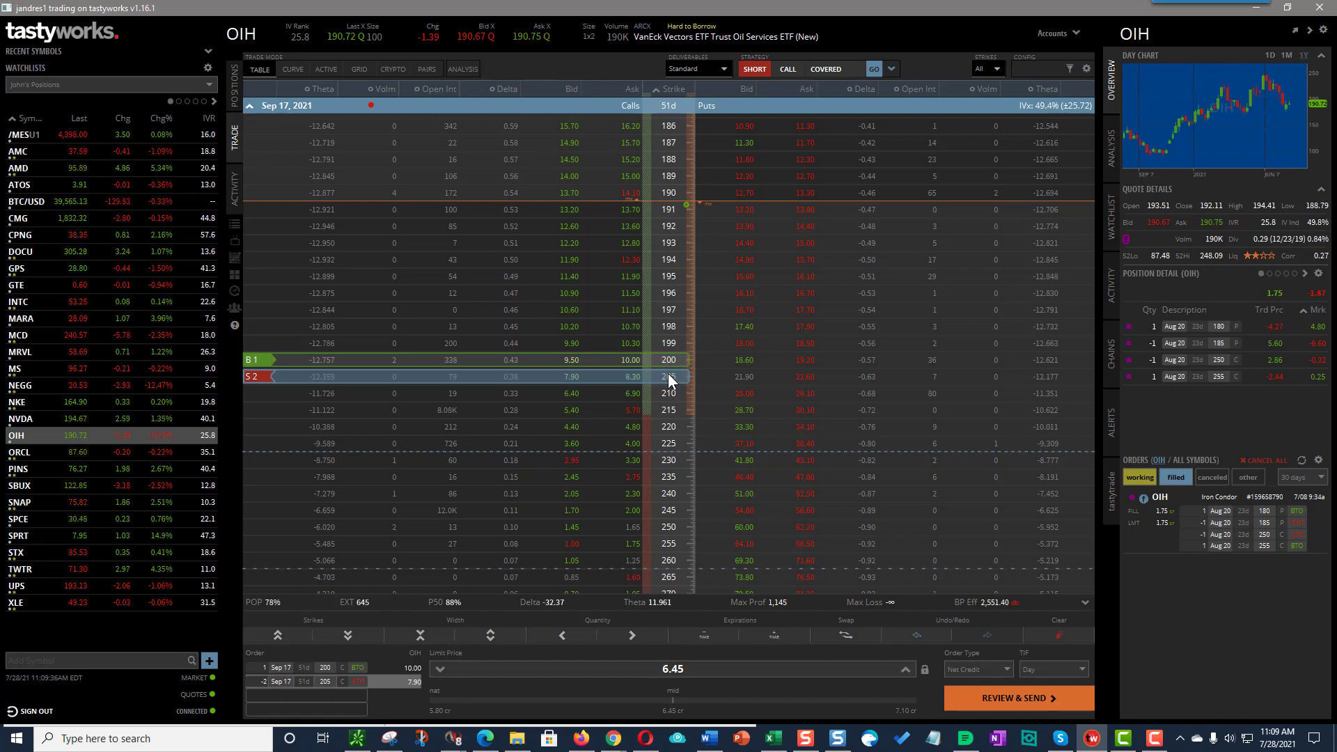
mouse_move(669, 656)
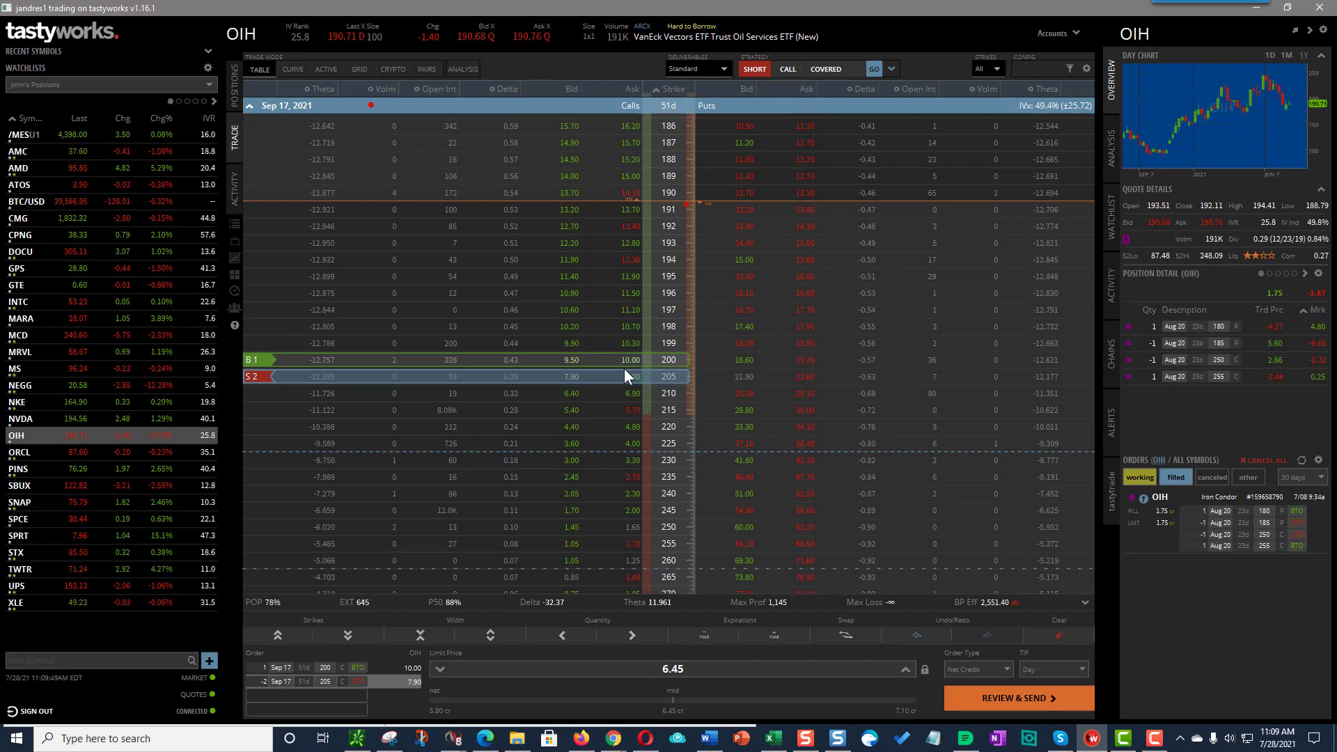
mouse_move(677, 699)
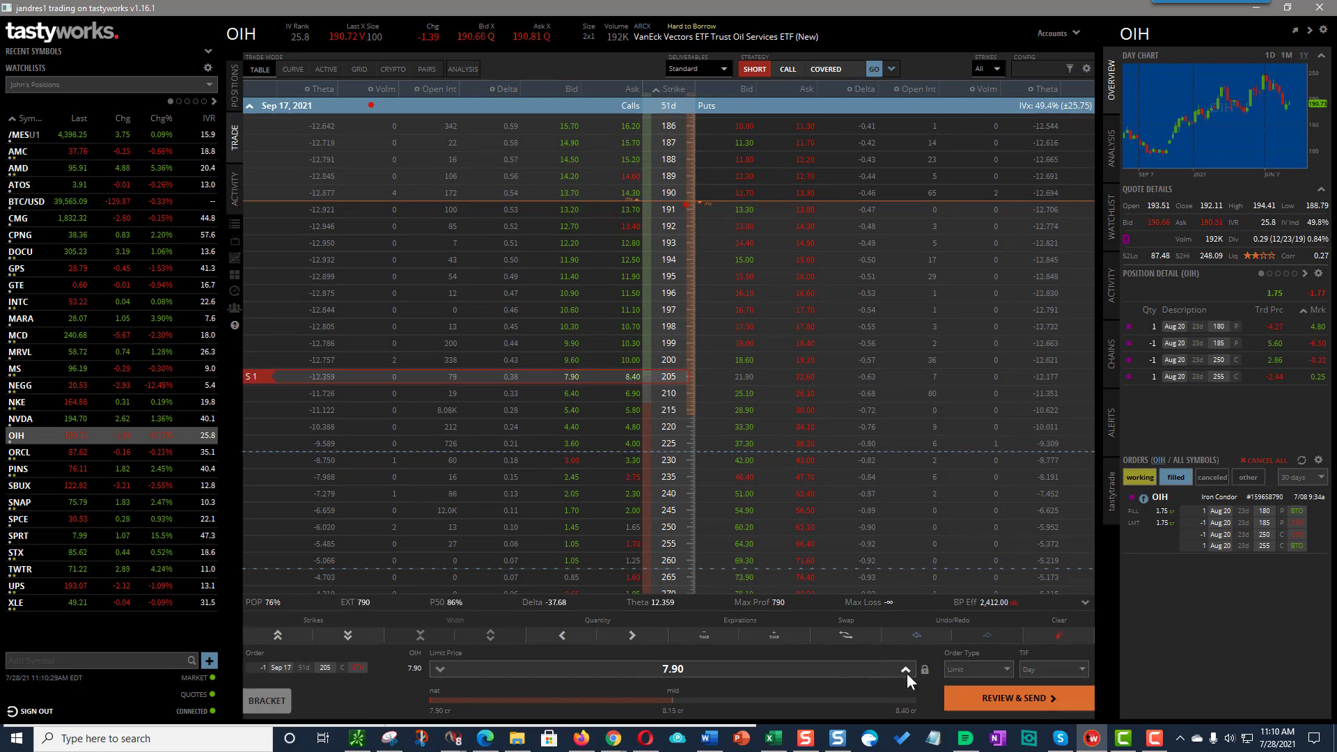
mouse_move(892, 664)
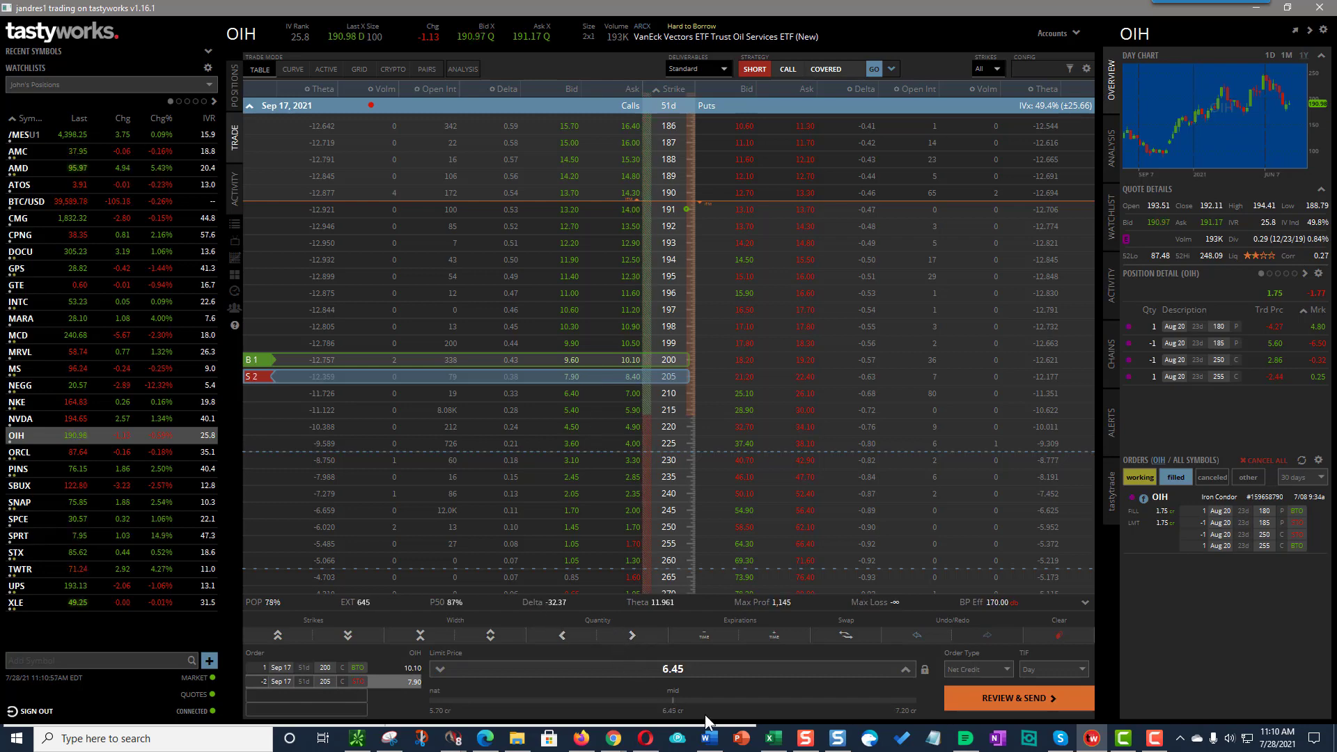
mouse_move(791, 655)
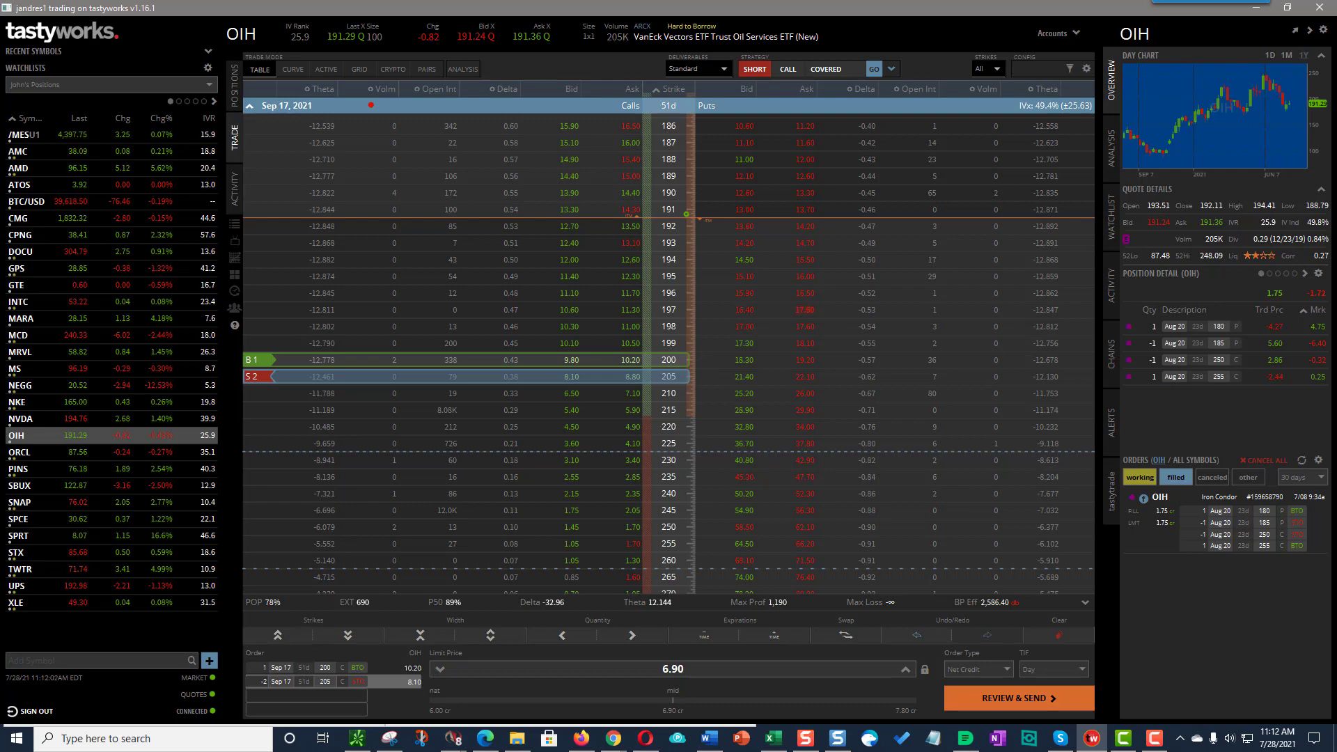
mouse_move(502, 386)
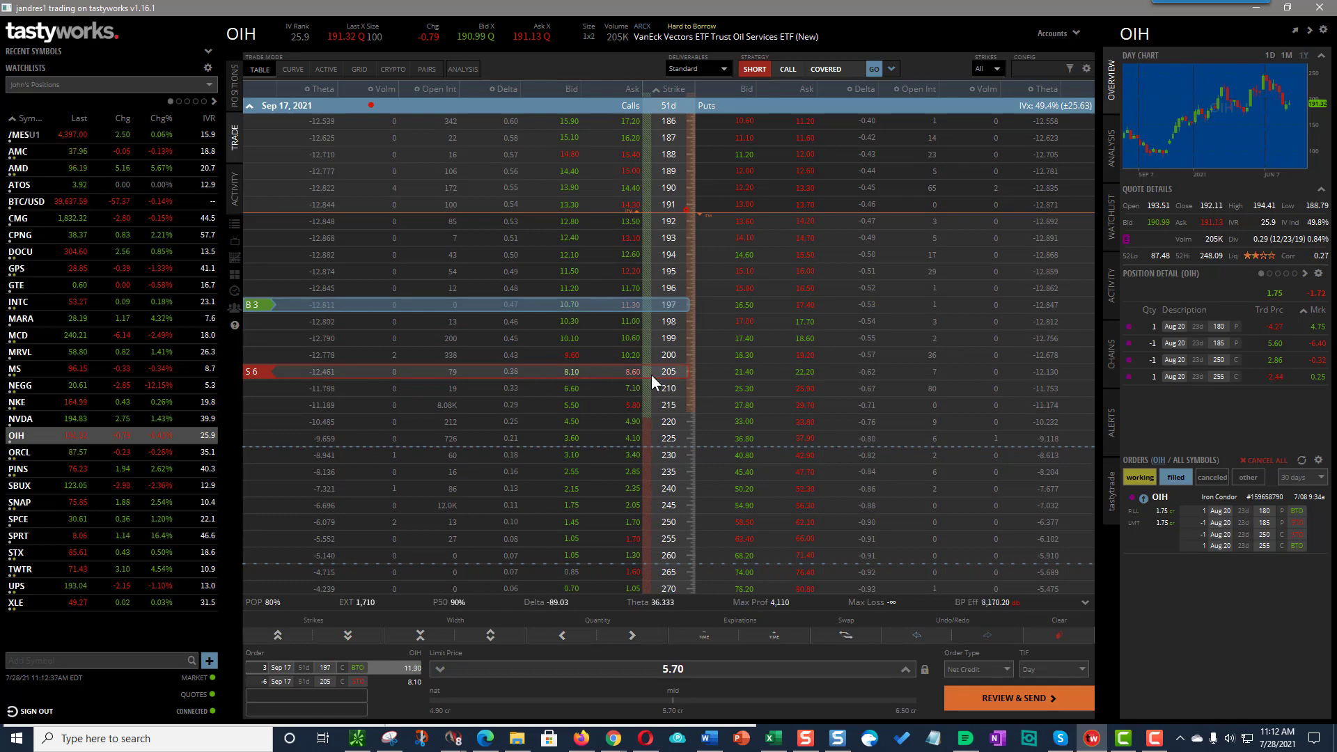
mouse_move(491, 316)
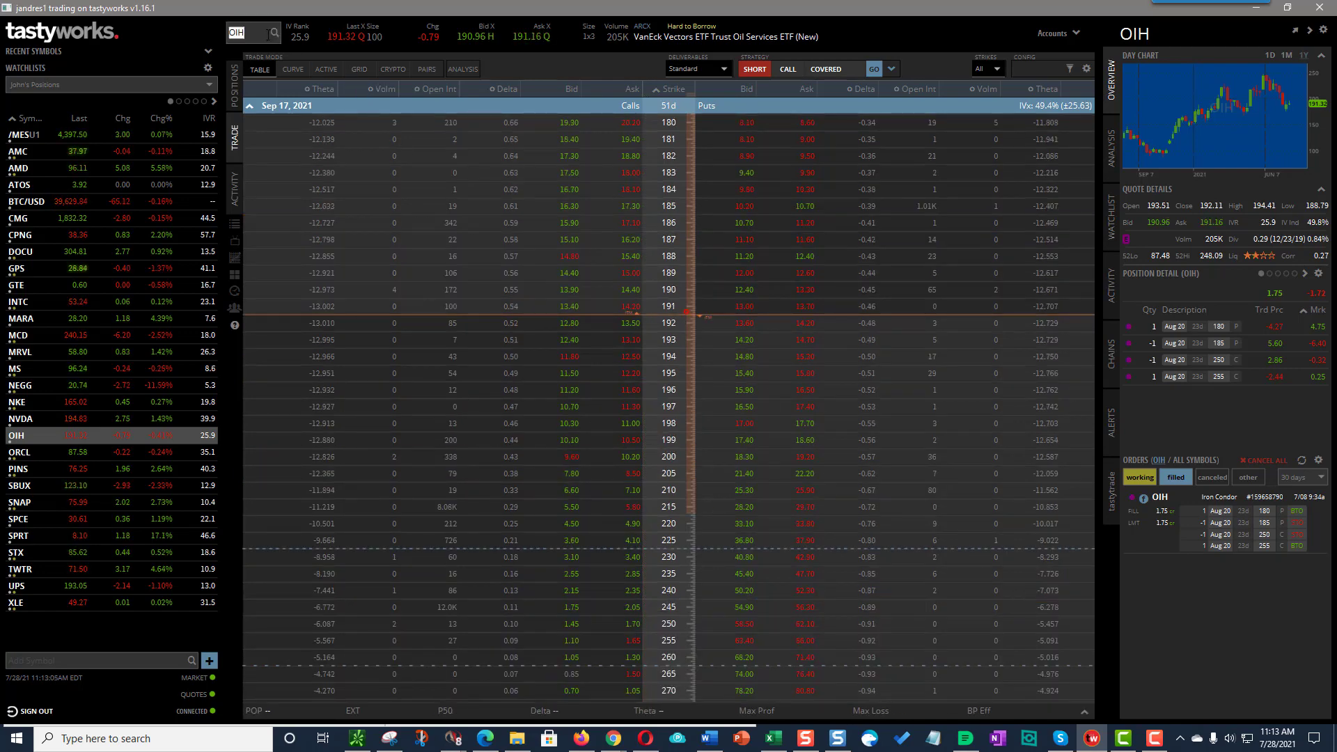
Switch the symbol to GDX and expand its Sep 17, 2021 expiration for the 36 call sale.
text(GDX)
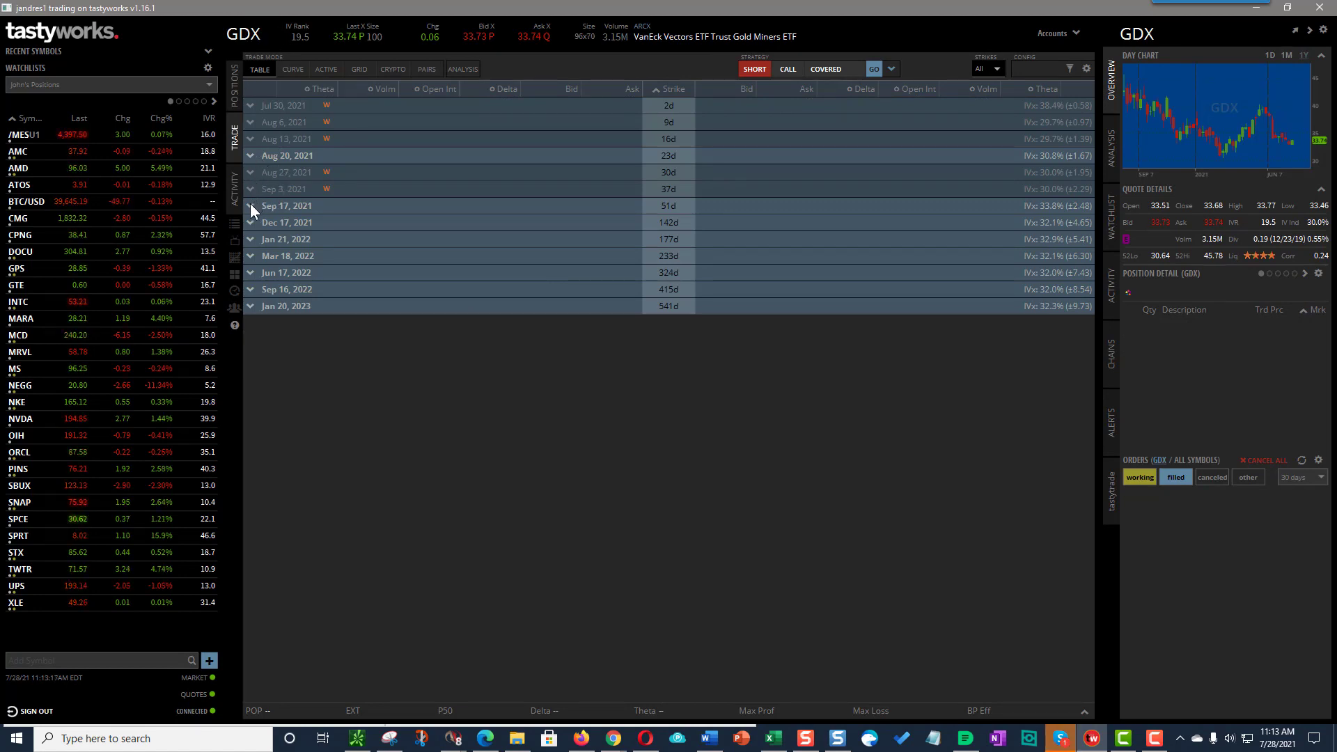
click(251, 207)
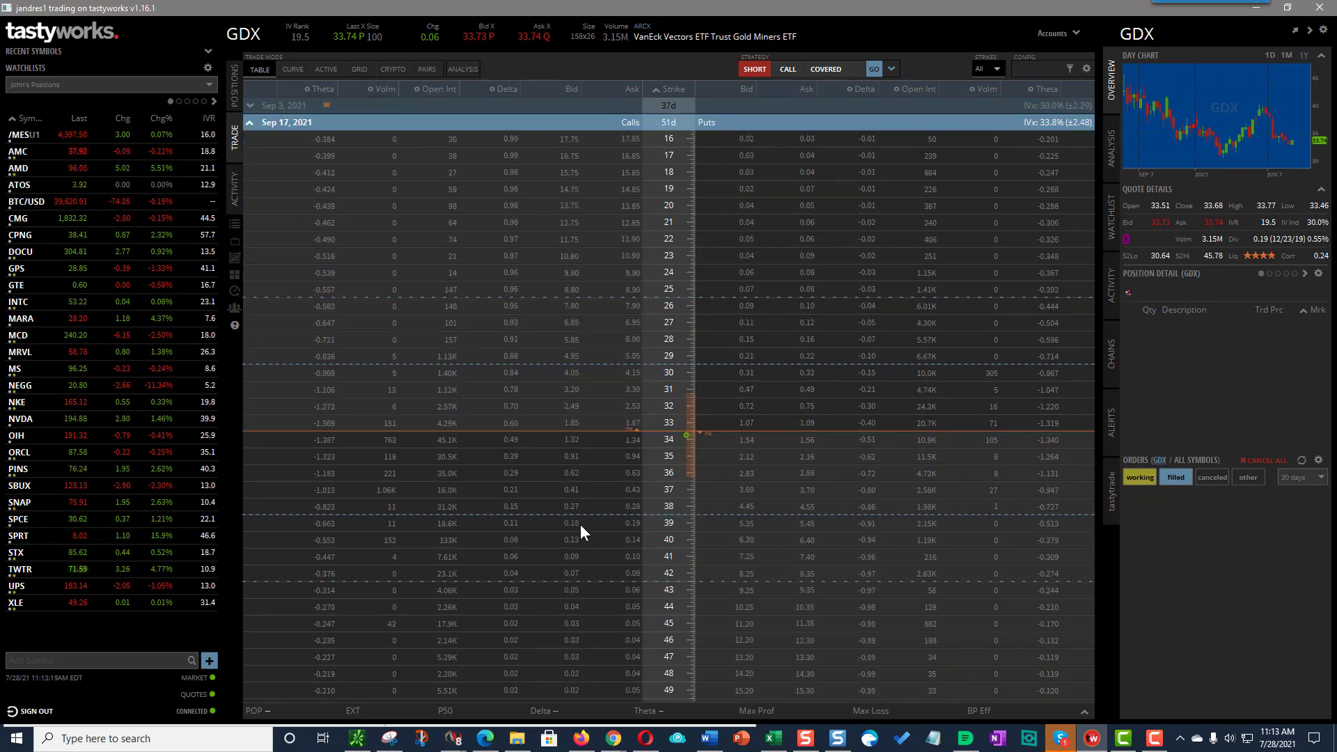
click(249, 104)
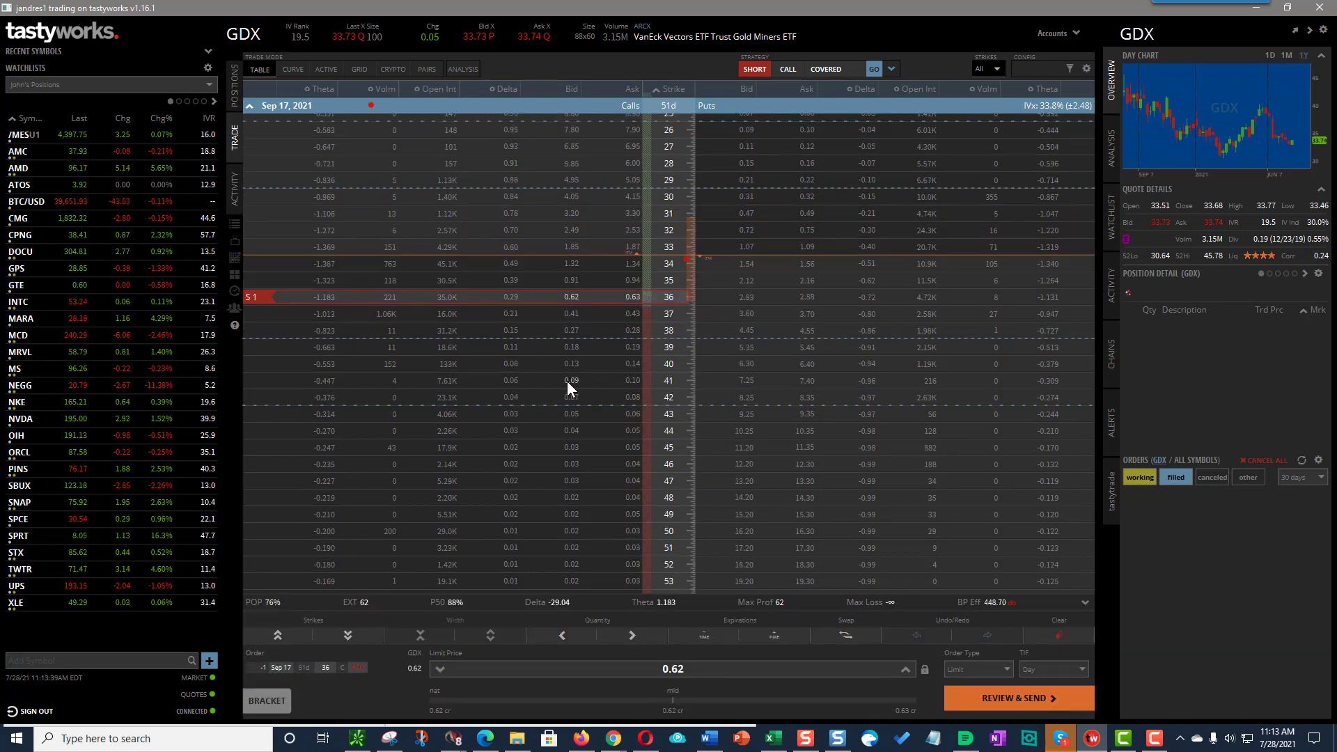
mouse_move(666, 406)
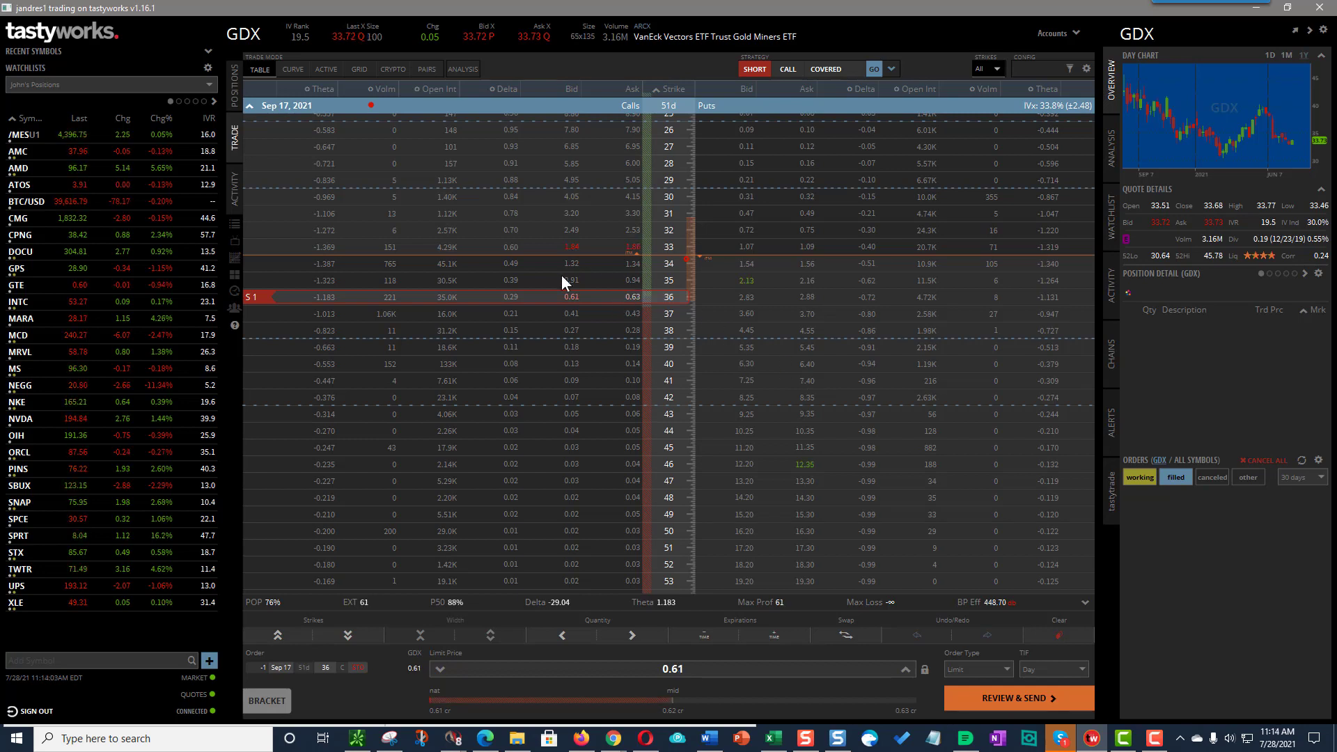
mouse_move(603, 361)
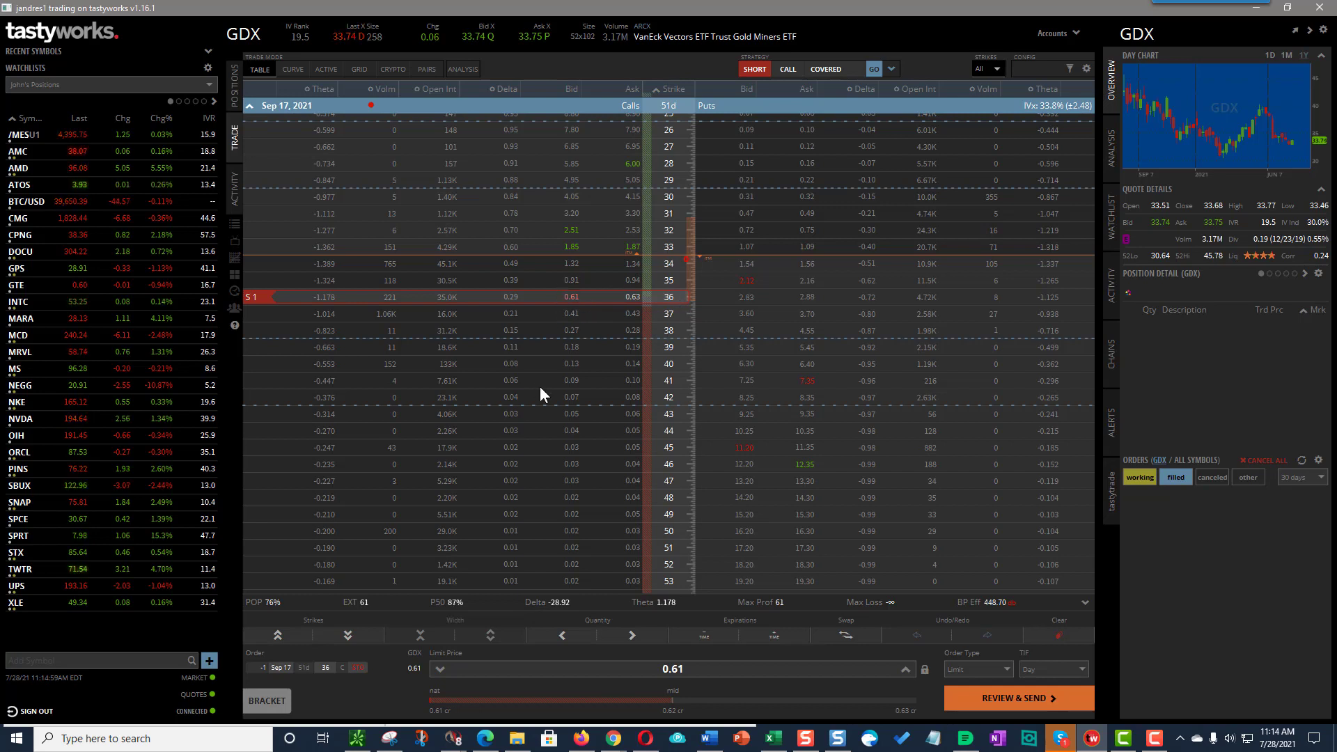
mouse_move(703, 402)
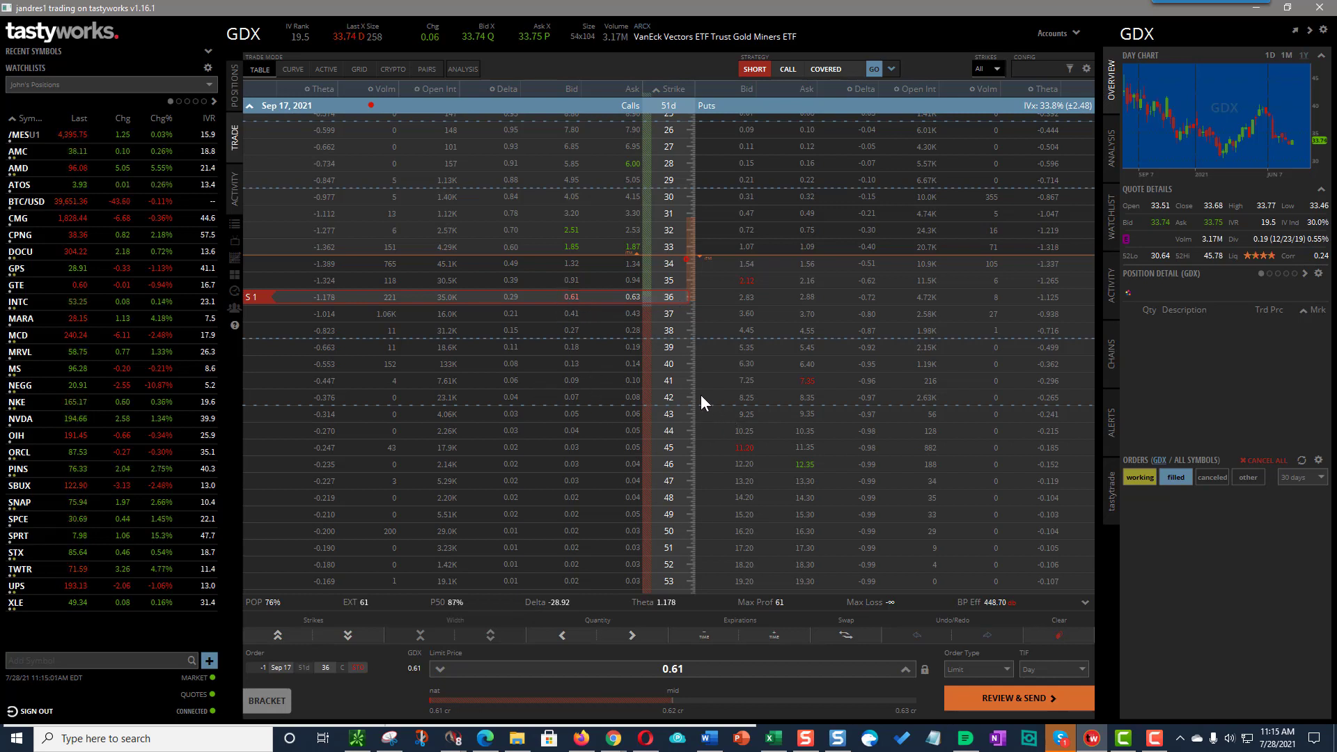
mouse_move(619, 297)
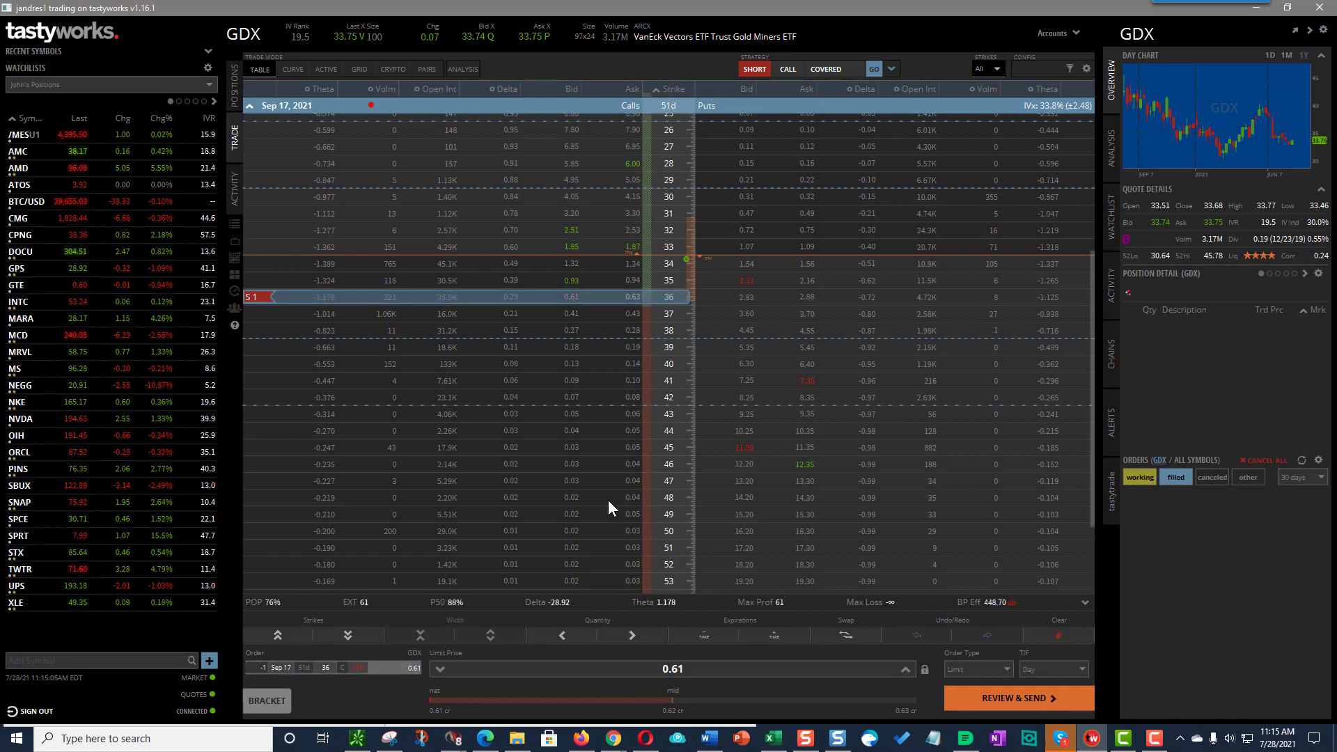
mouse_move(632, 640)
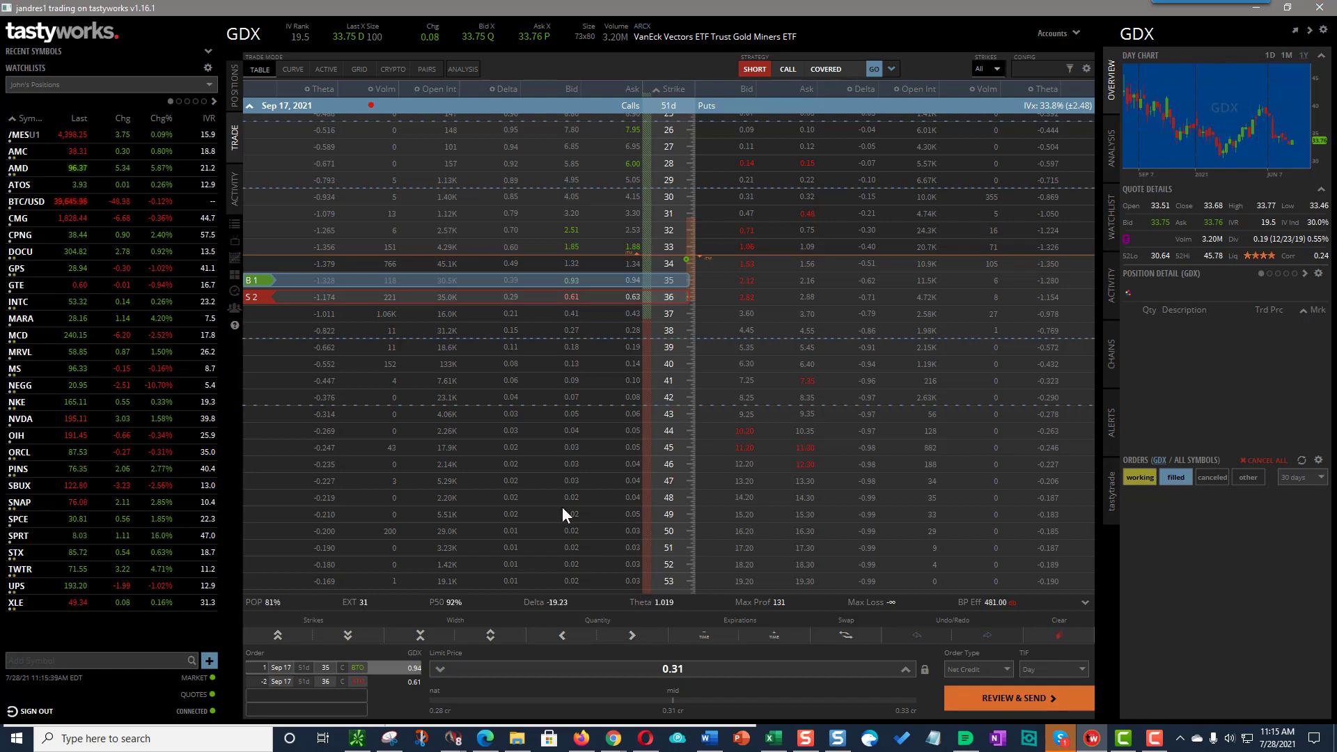
mouse_move(637, 297)
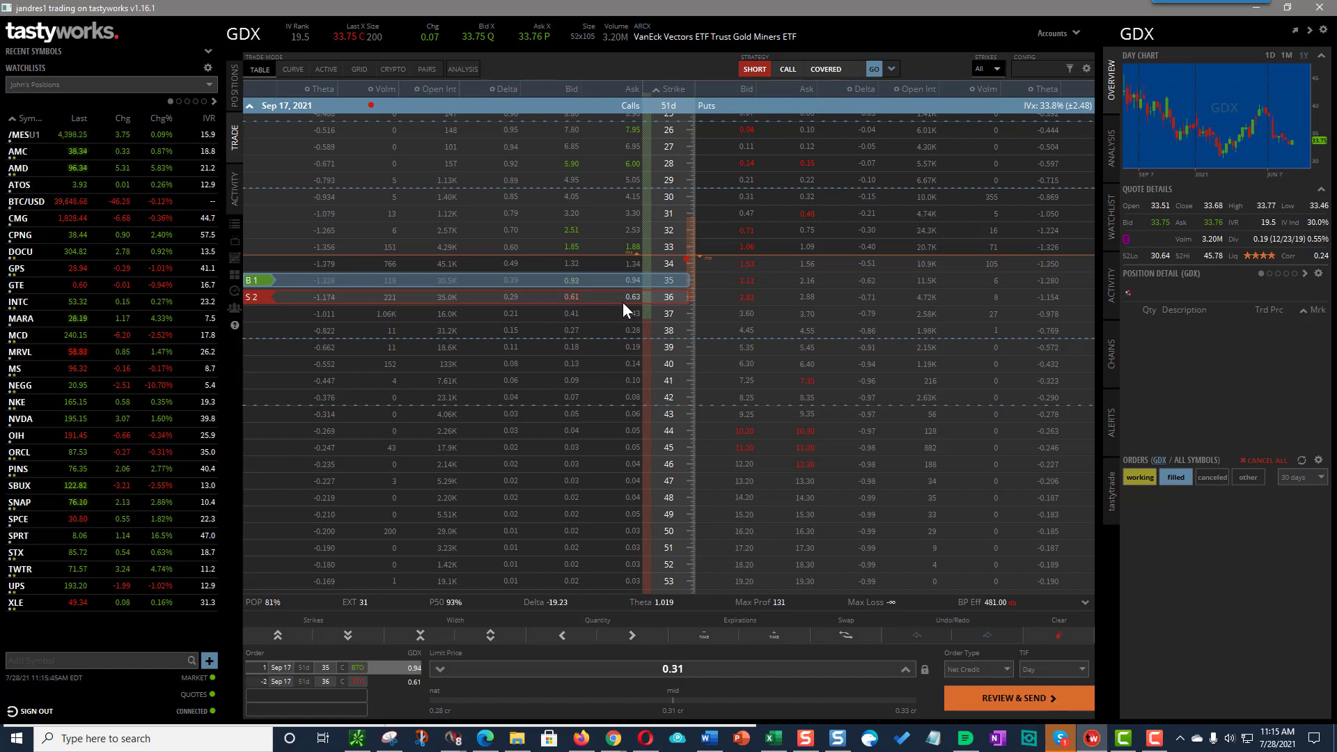
mouse_move(978, 355)
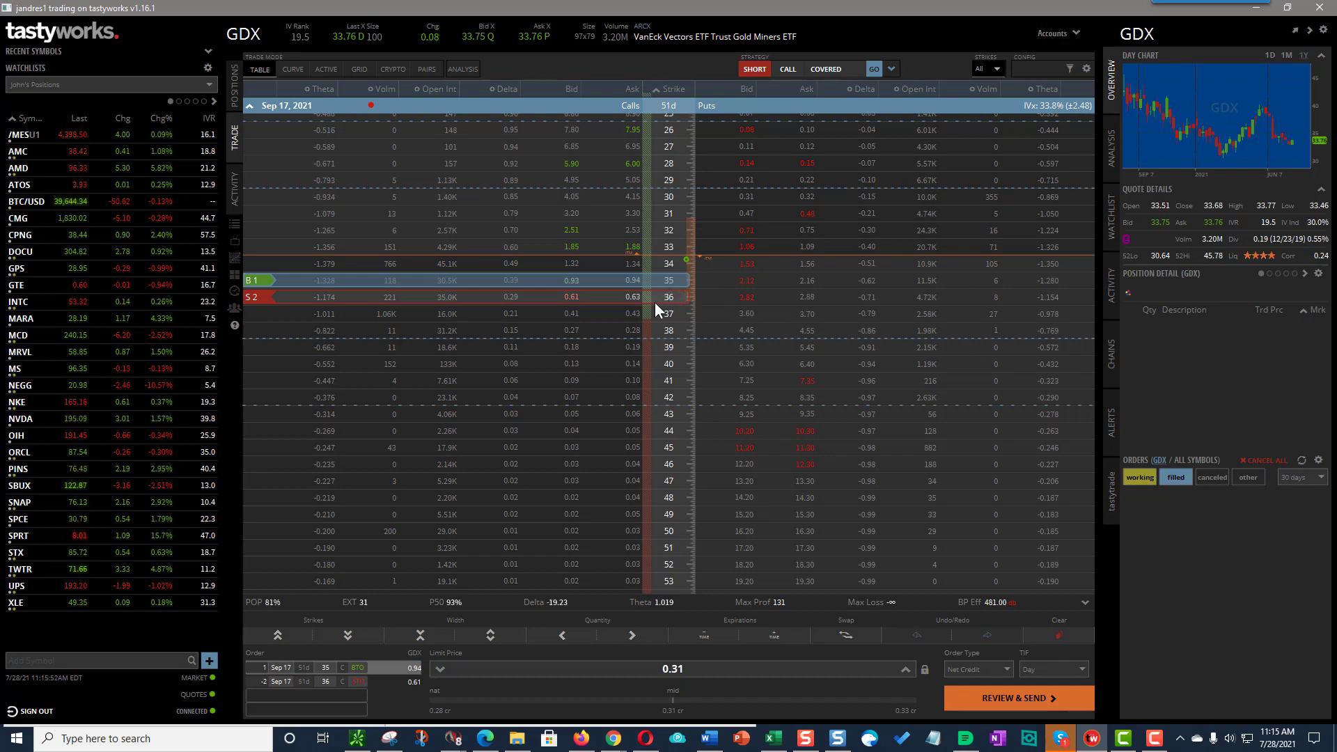
mouse_move(594, 295)
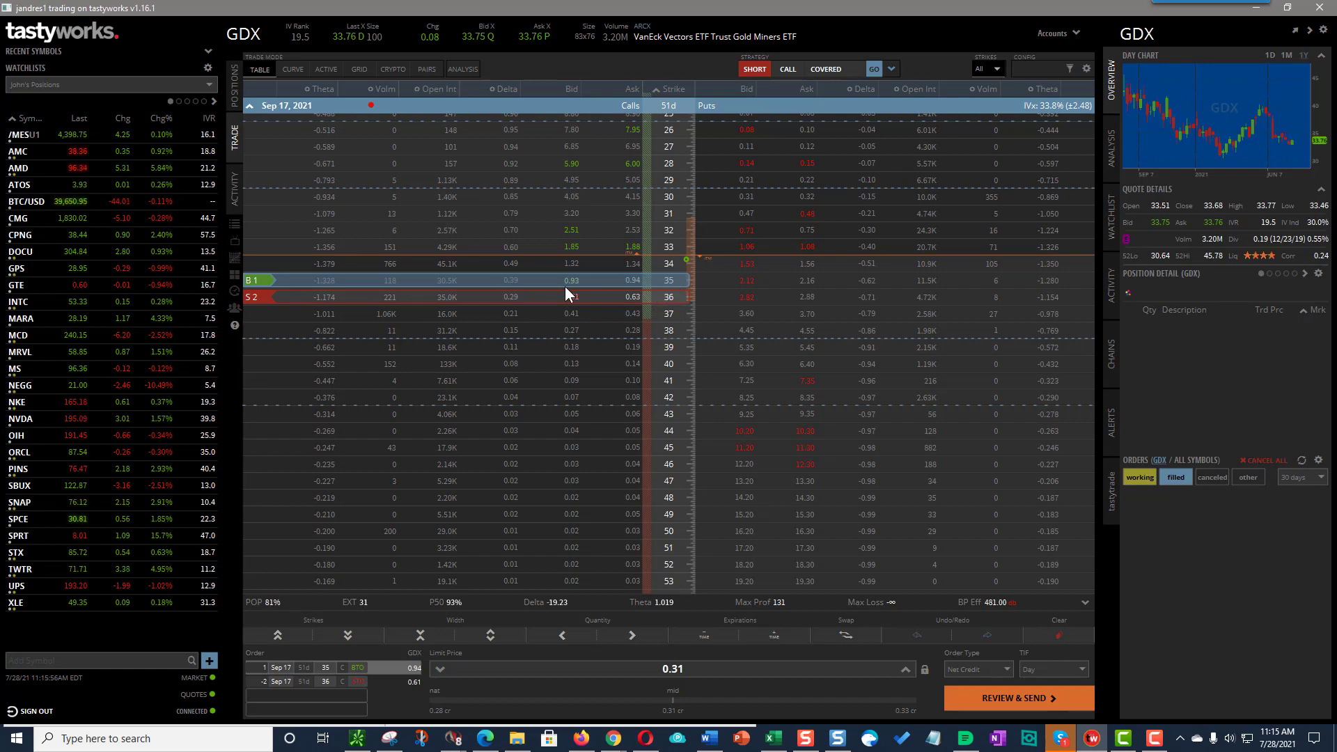
mouse_move(1006, 332)
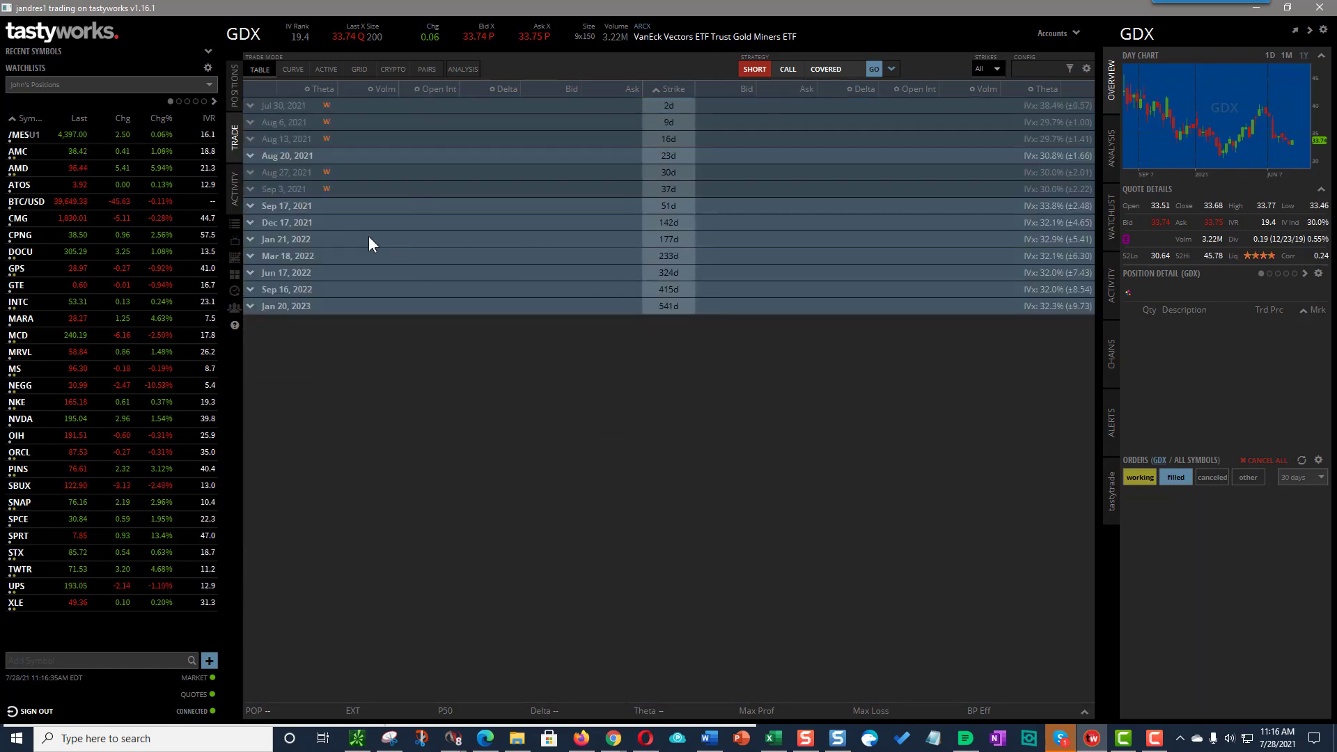
Review the GDX Aug 20, 2021 chain, hide it, and reopen the Sep 17, 2021 chain.
click(249, 154)
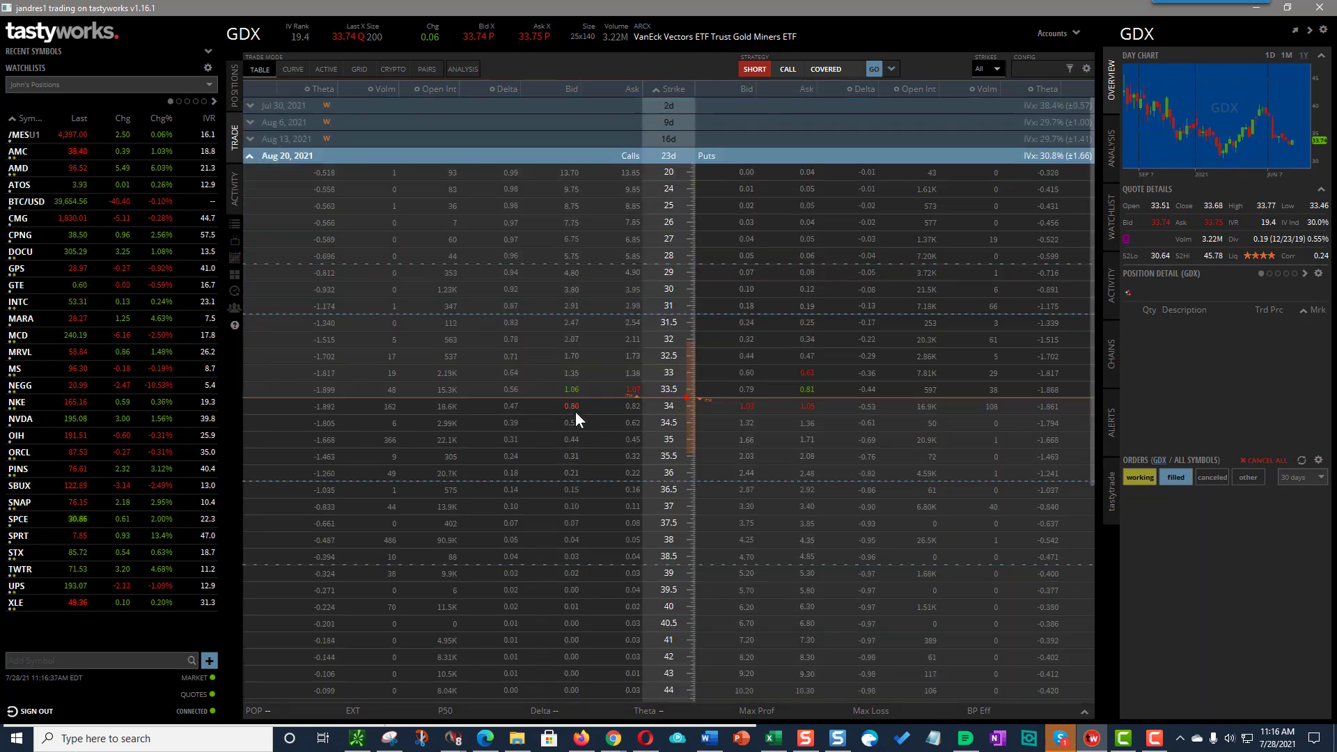
mouse_move(563, 482)
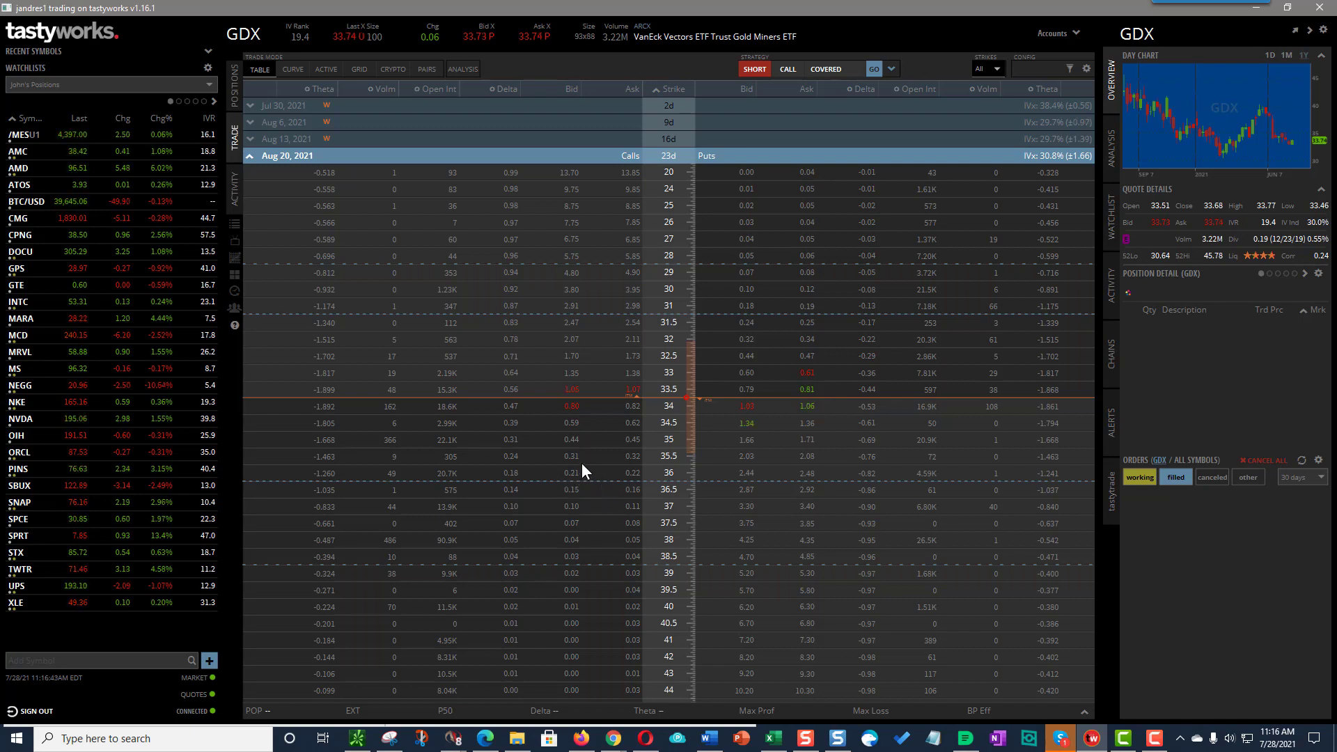
mouse_move(578, 458)
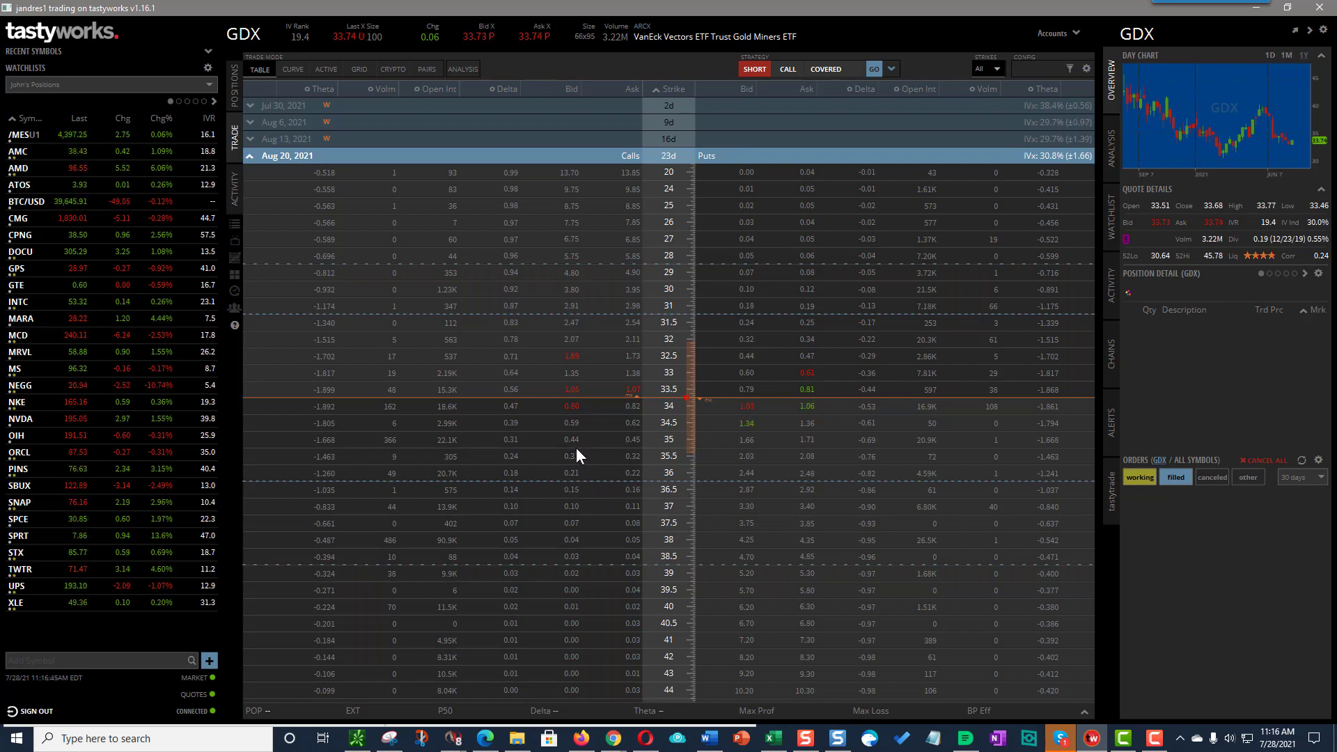
click(572, 439)
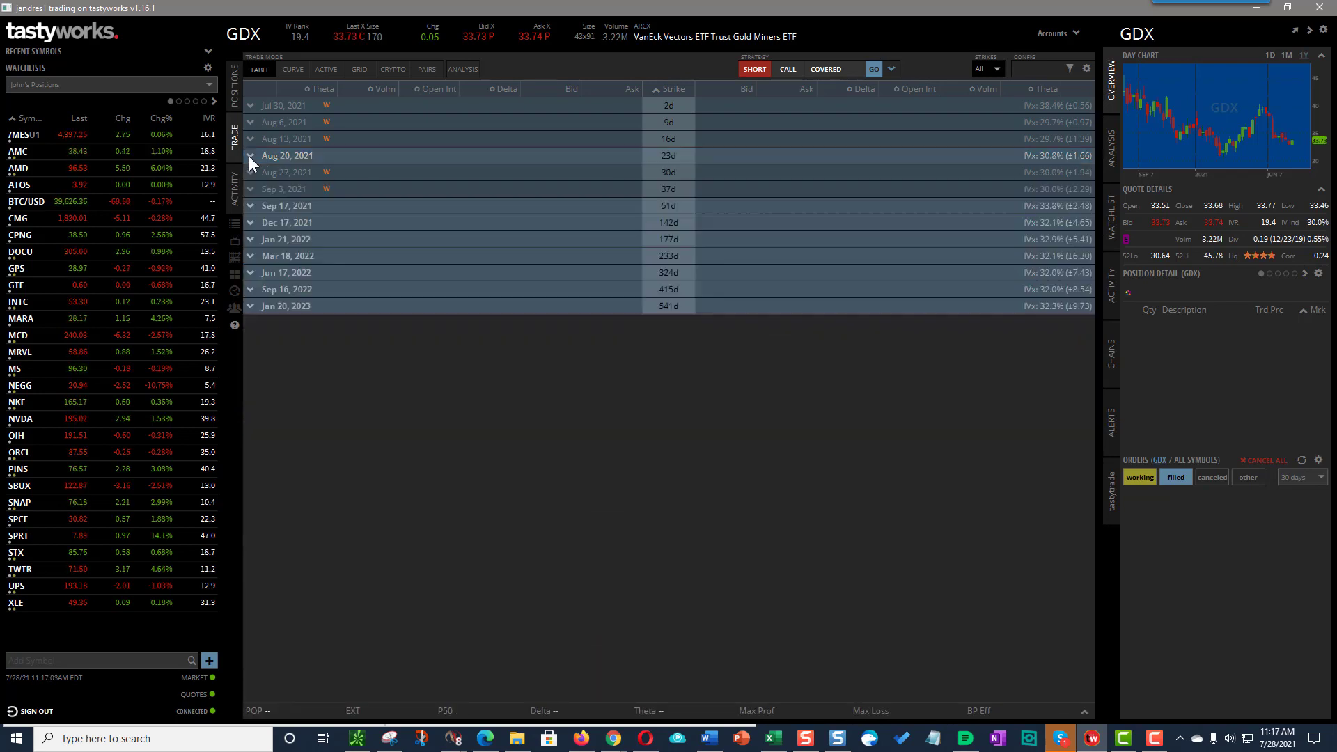
click(251, 206)
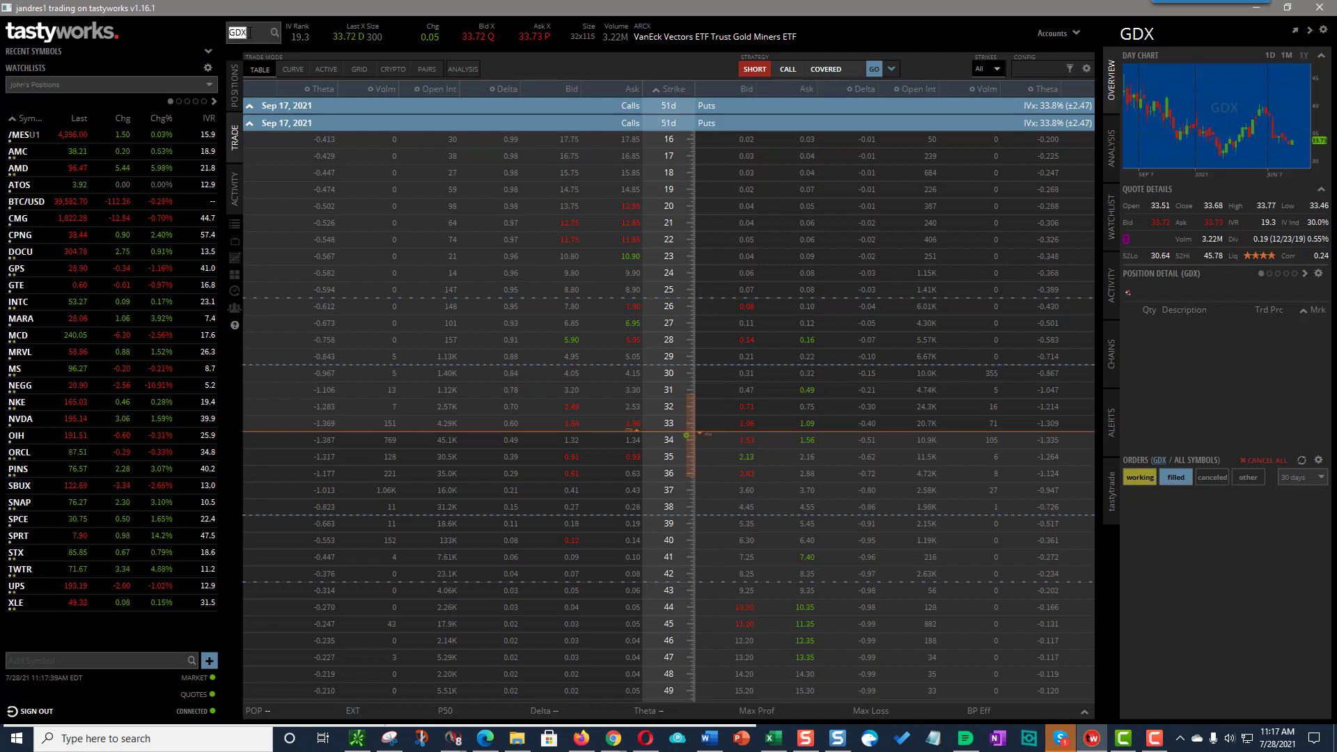
Return the symbol to OIH and expand its Sep 17, 2021 expiration for the ratio spread.
text(OIH)
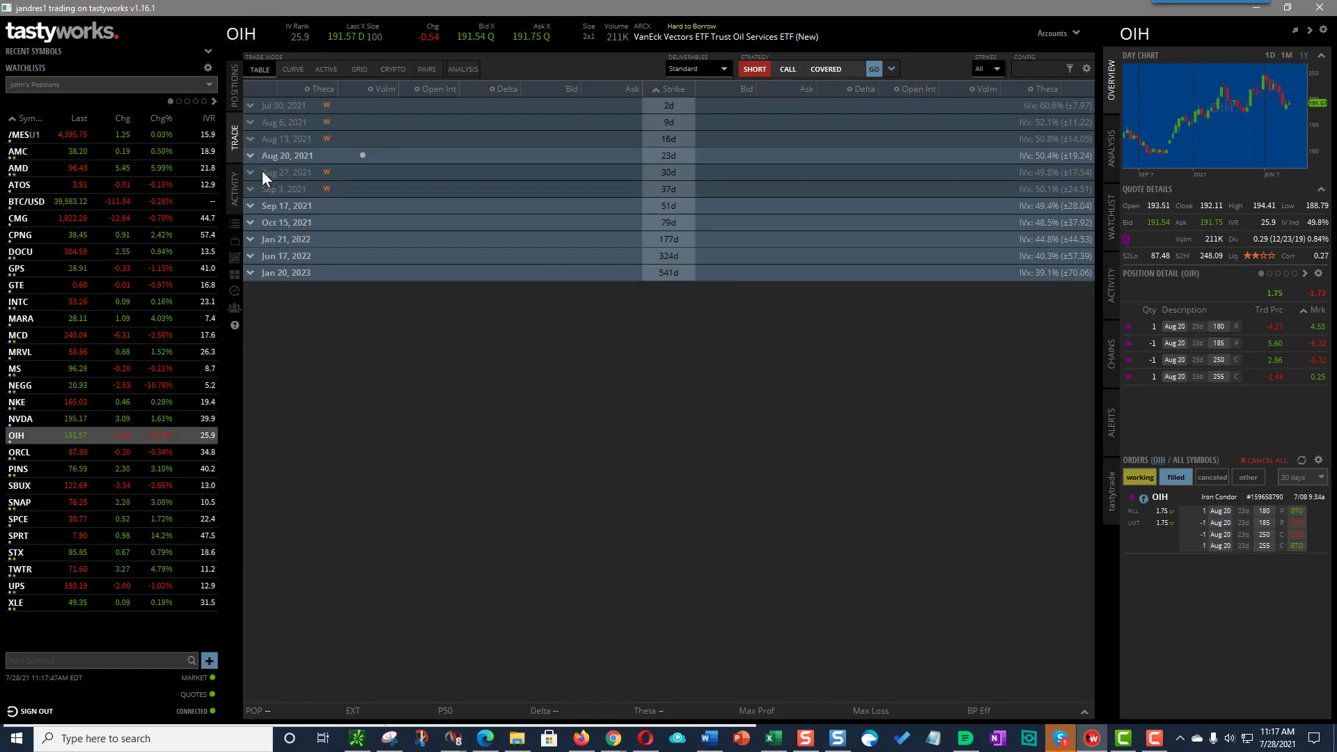
click(287, 206)
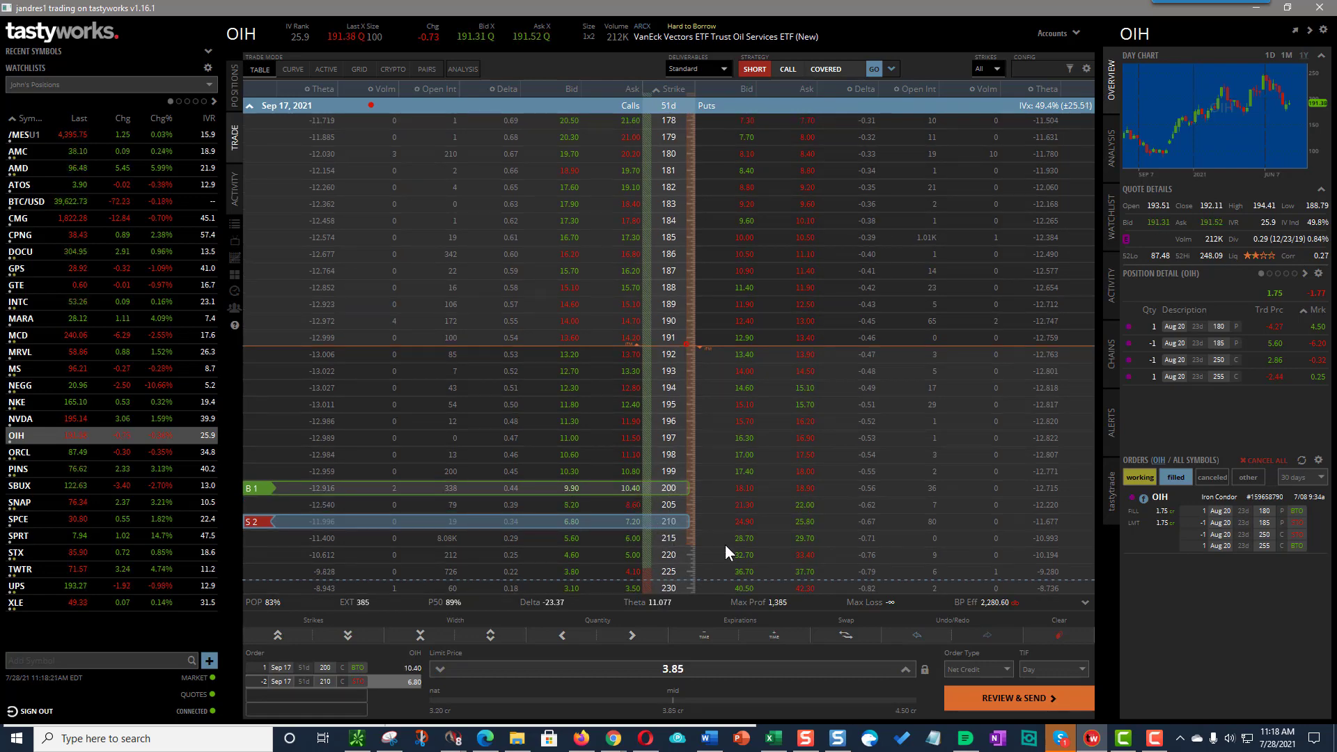
mouse_move(699, 567)
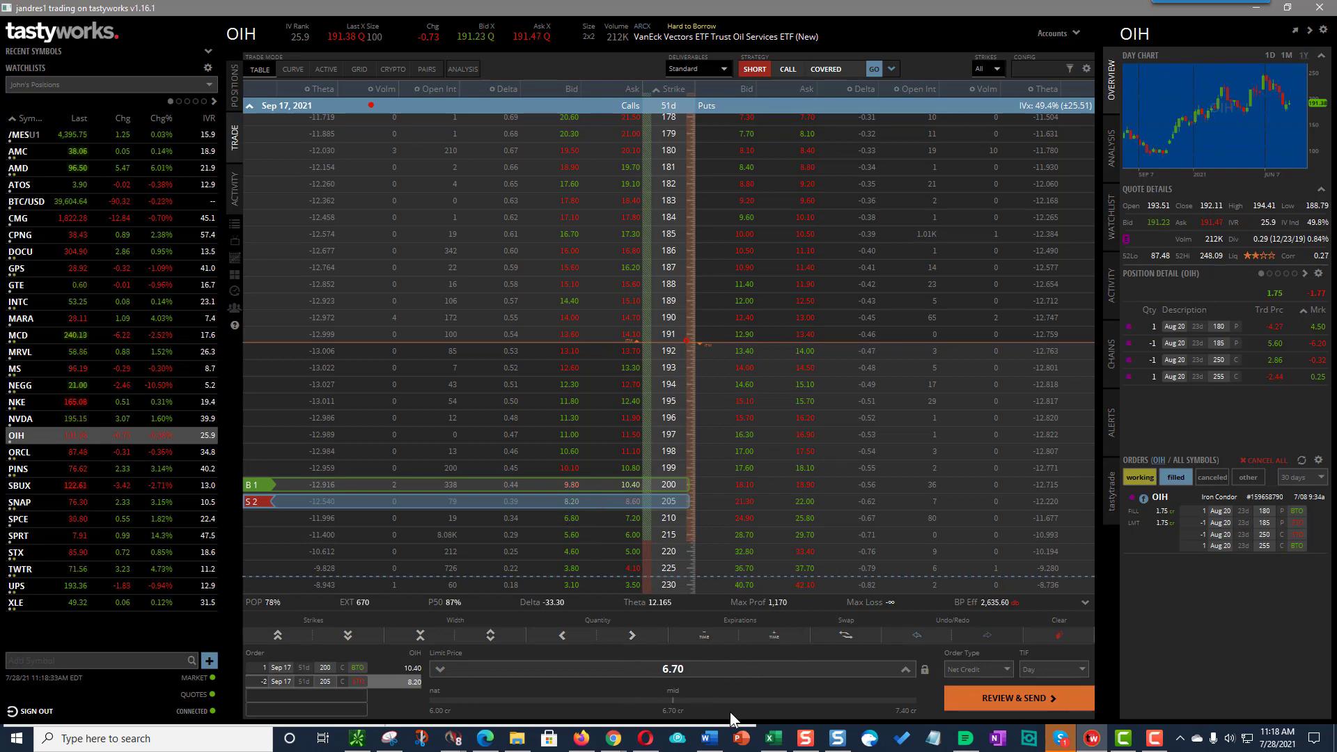
mouse_move(619, 659)
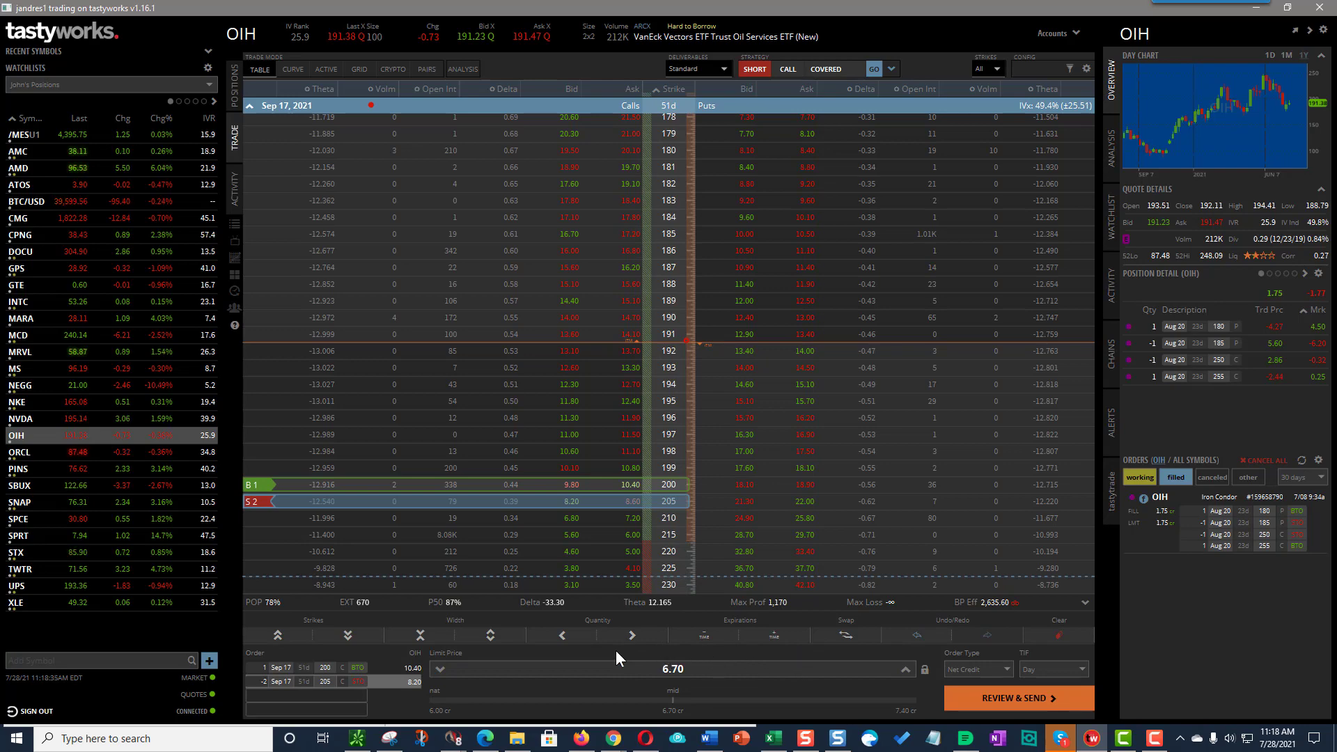
mouse_move(864, 401)
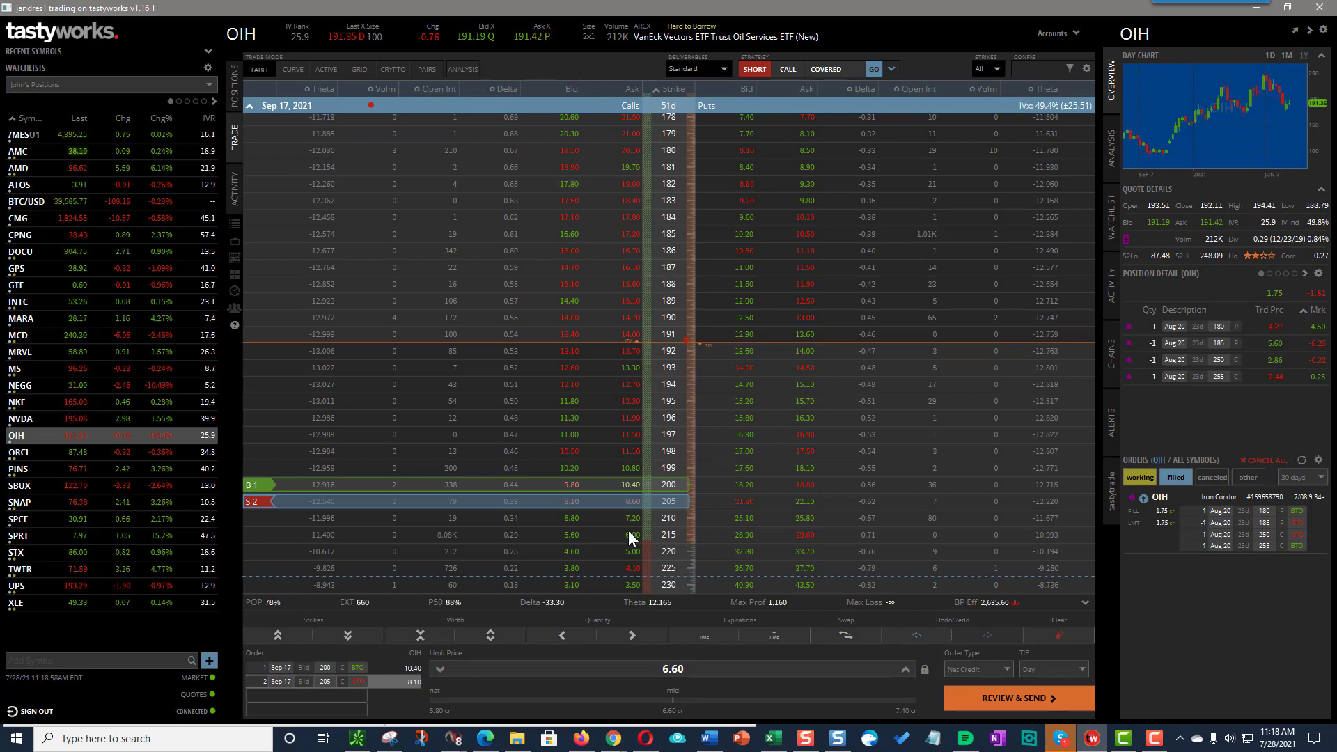
mouse_move(578, 511)
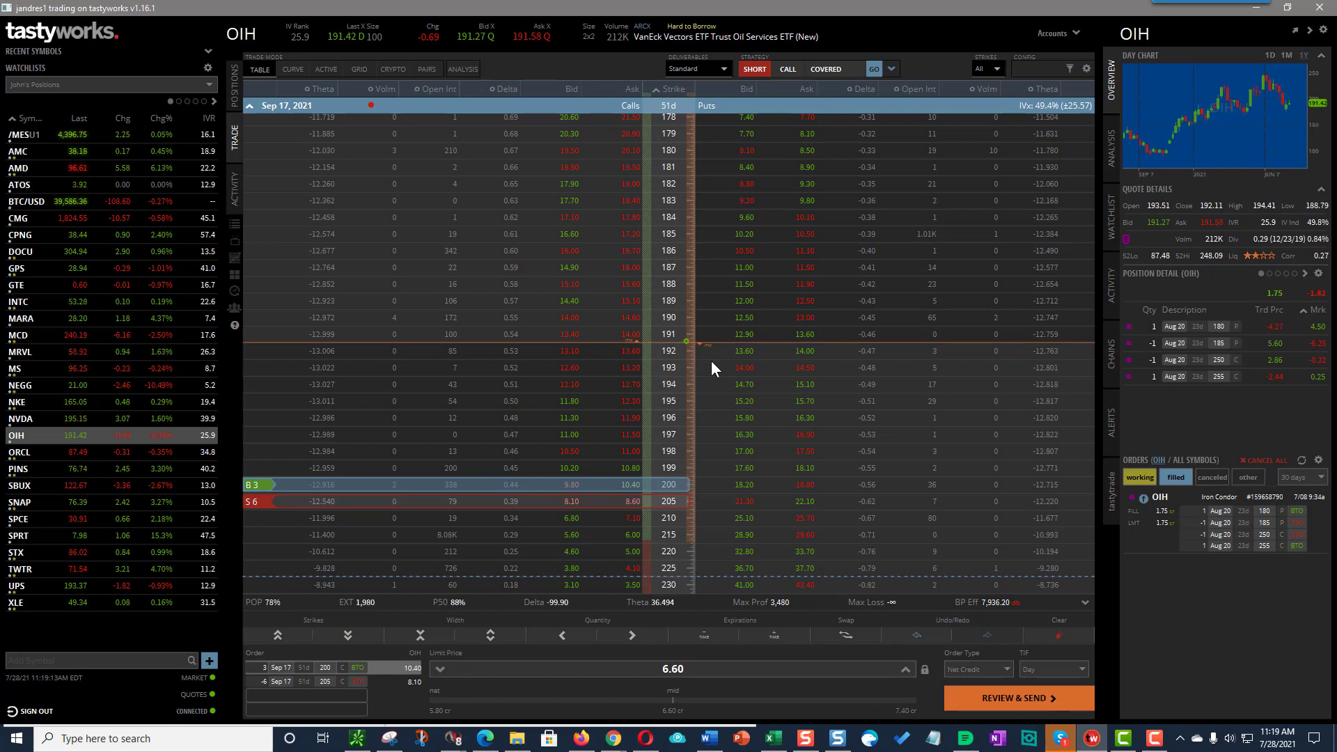
mouse_move(705, 360)
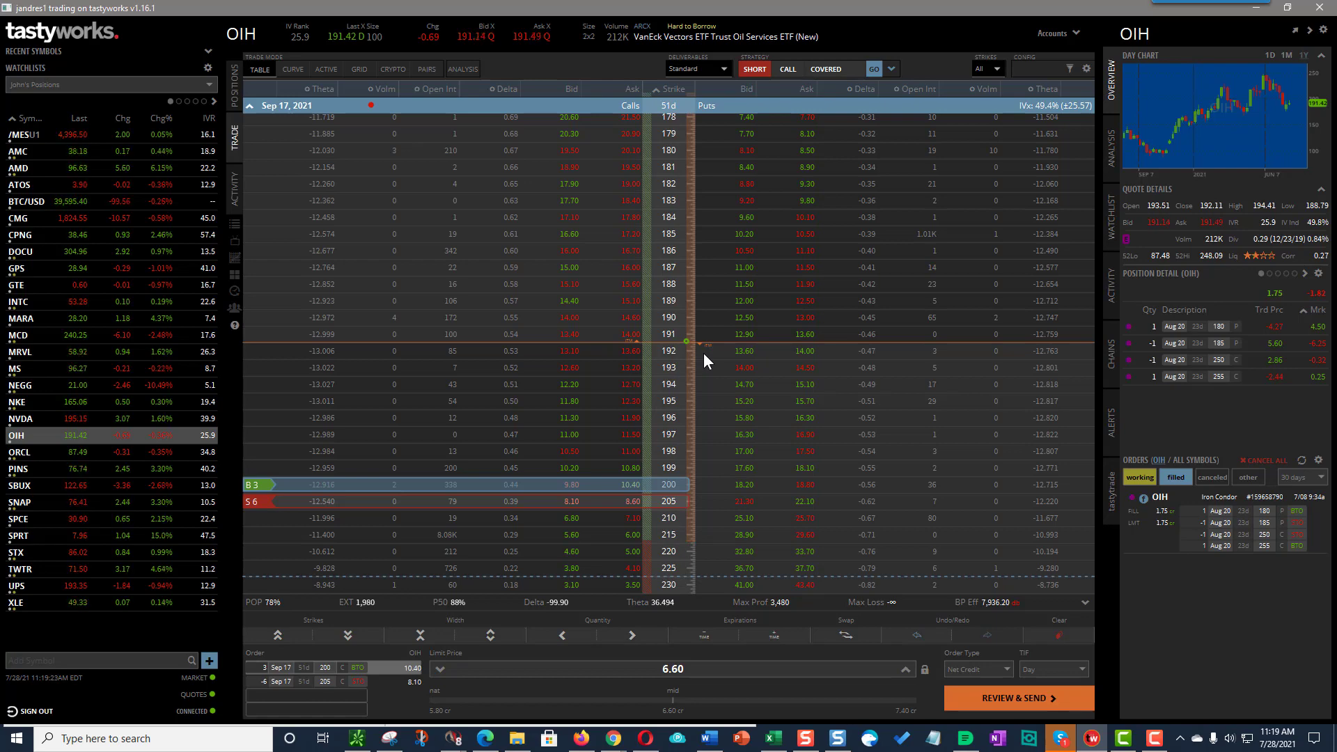
mouse_move(465, 436)
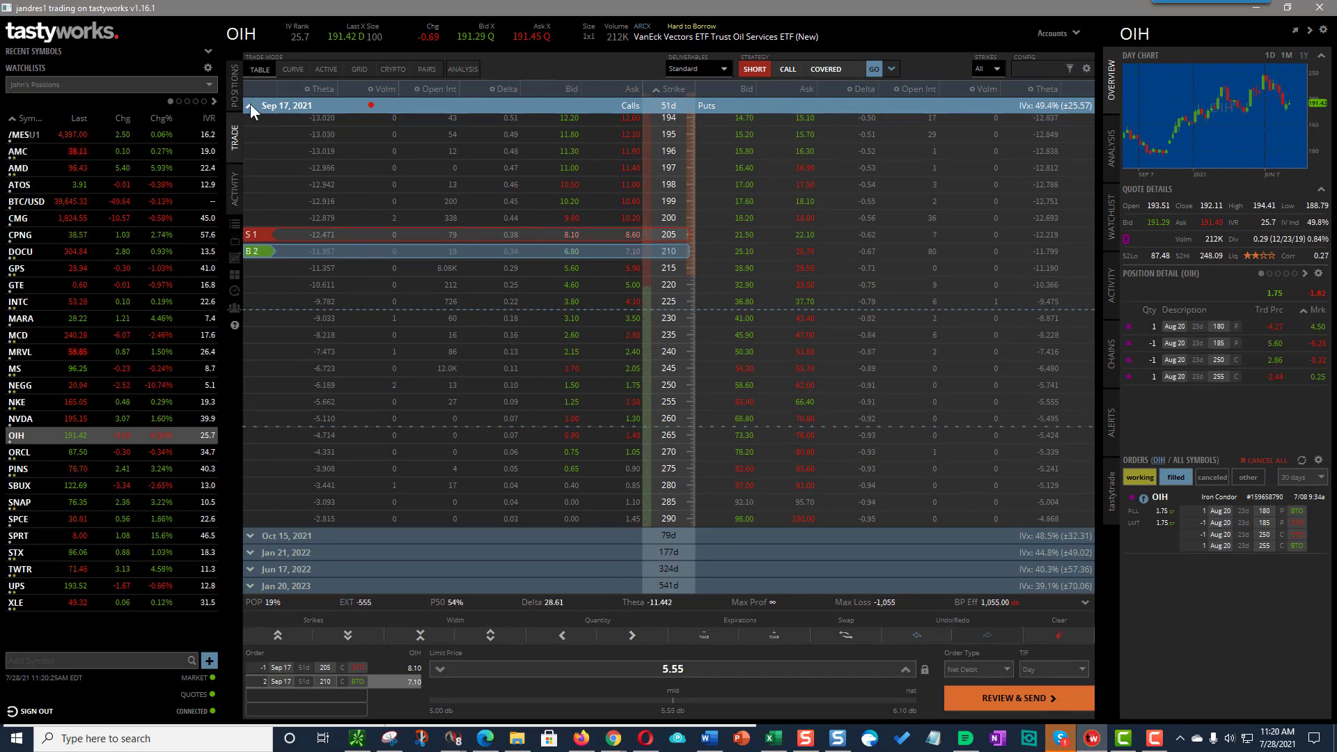
Collapse Sep 17 and leave the Oct 15, 2021 OIH expiration expanded for the roll legs.
click(251, 104)
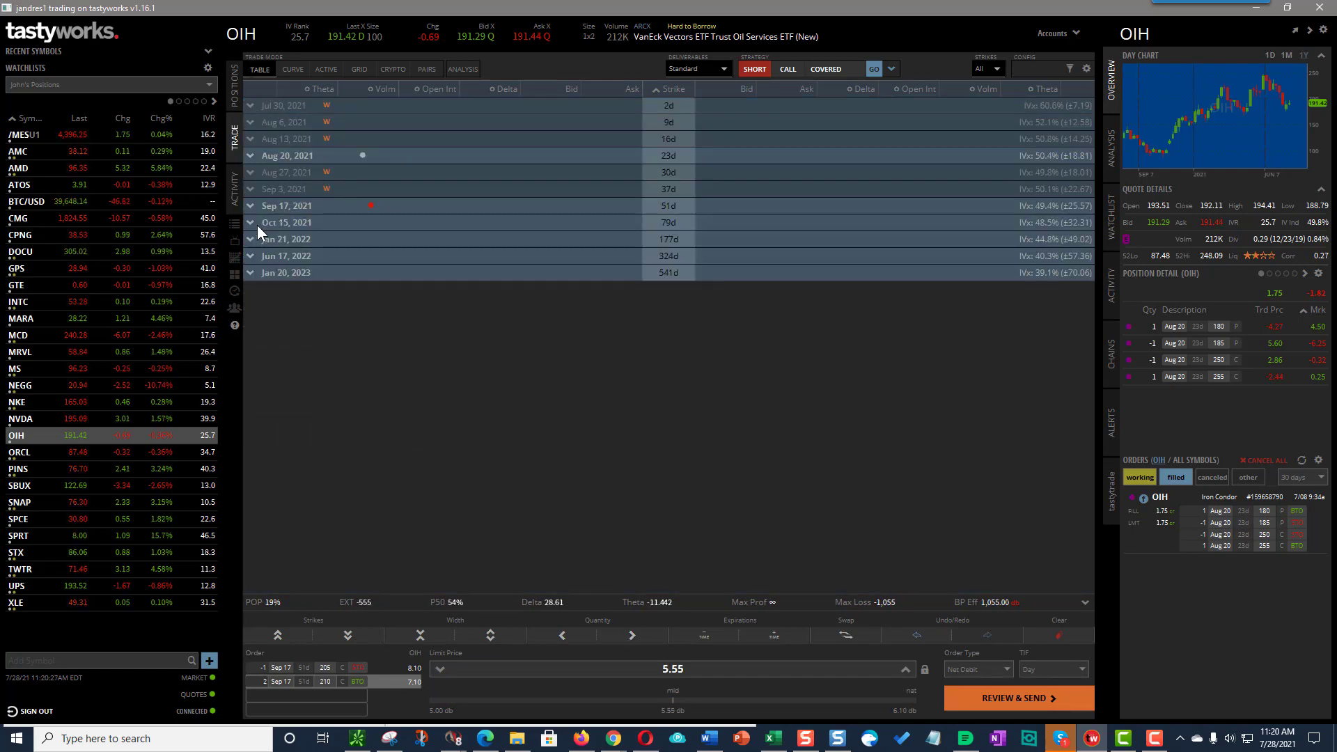
click(287, 223)
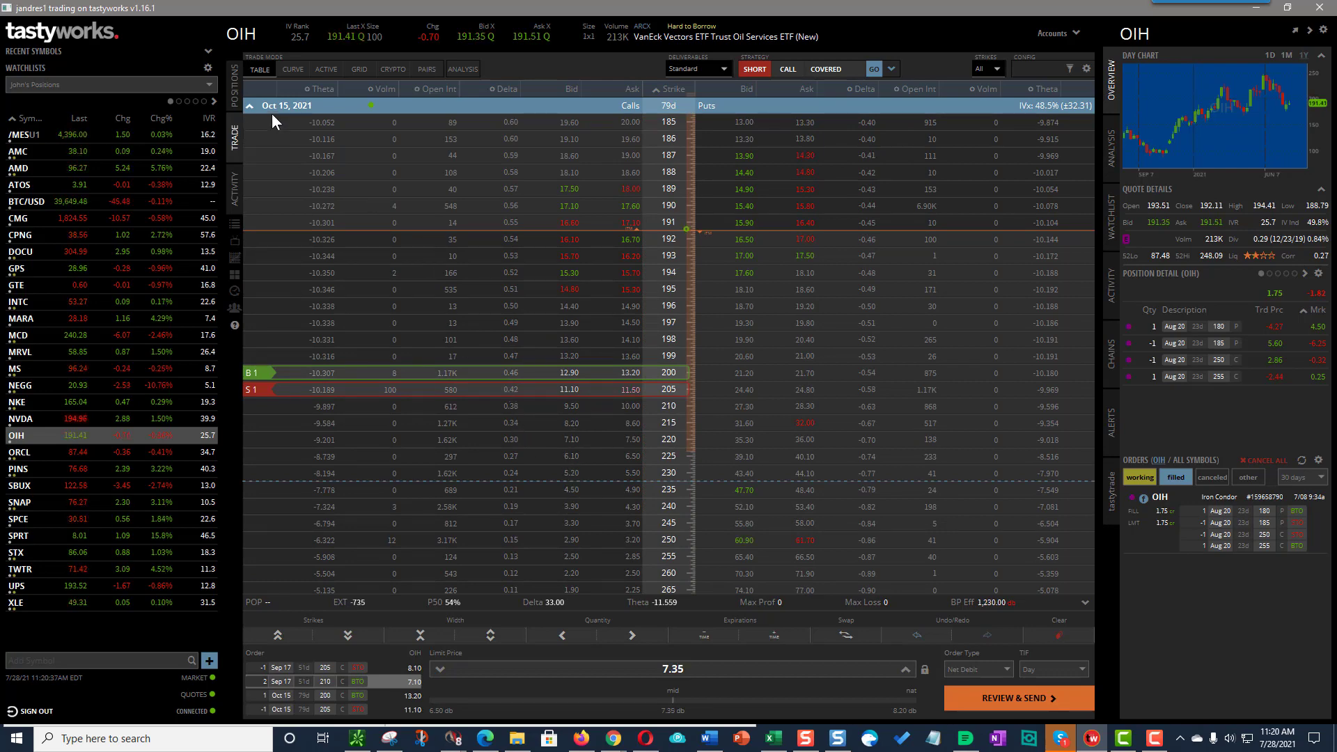
click(249, 106)
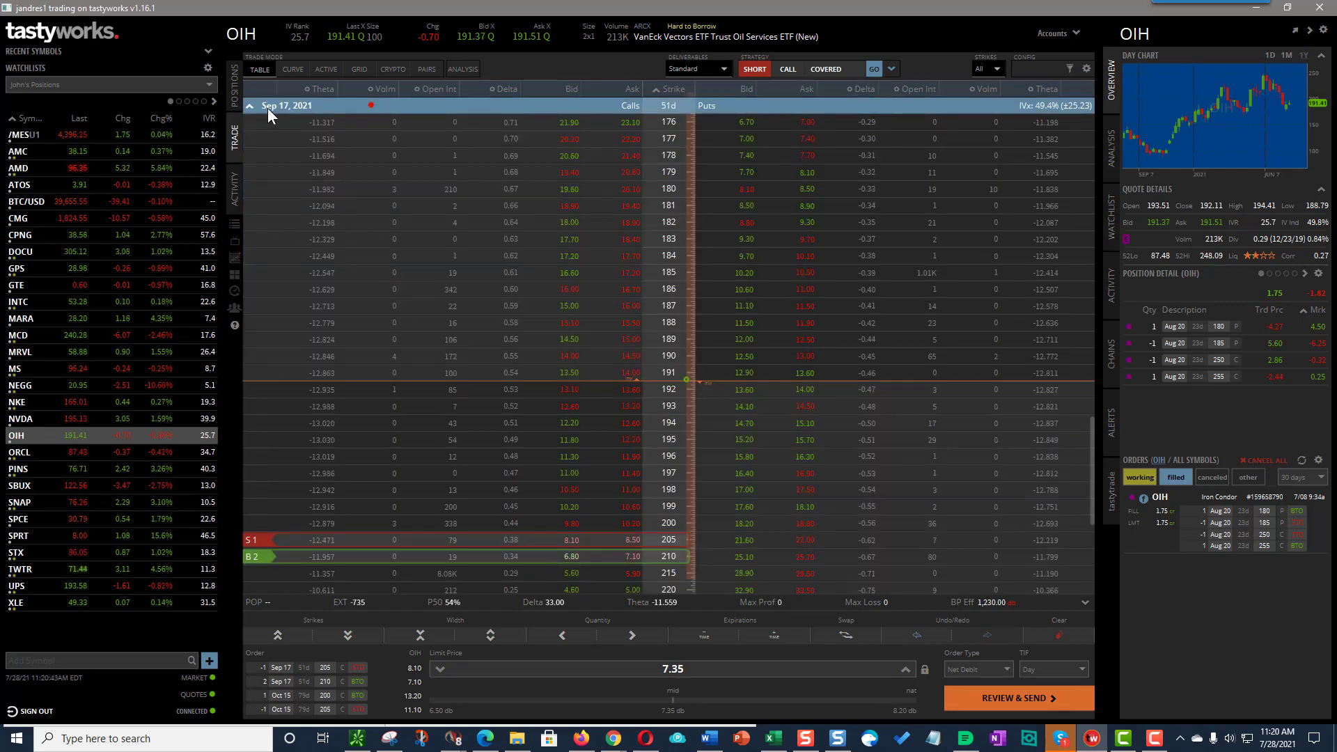
click(250, 105)
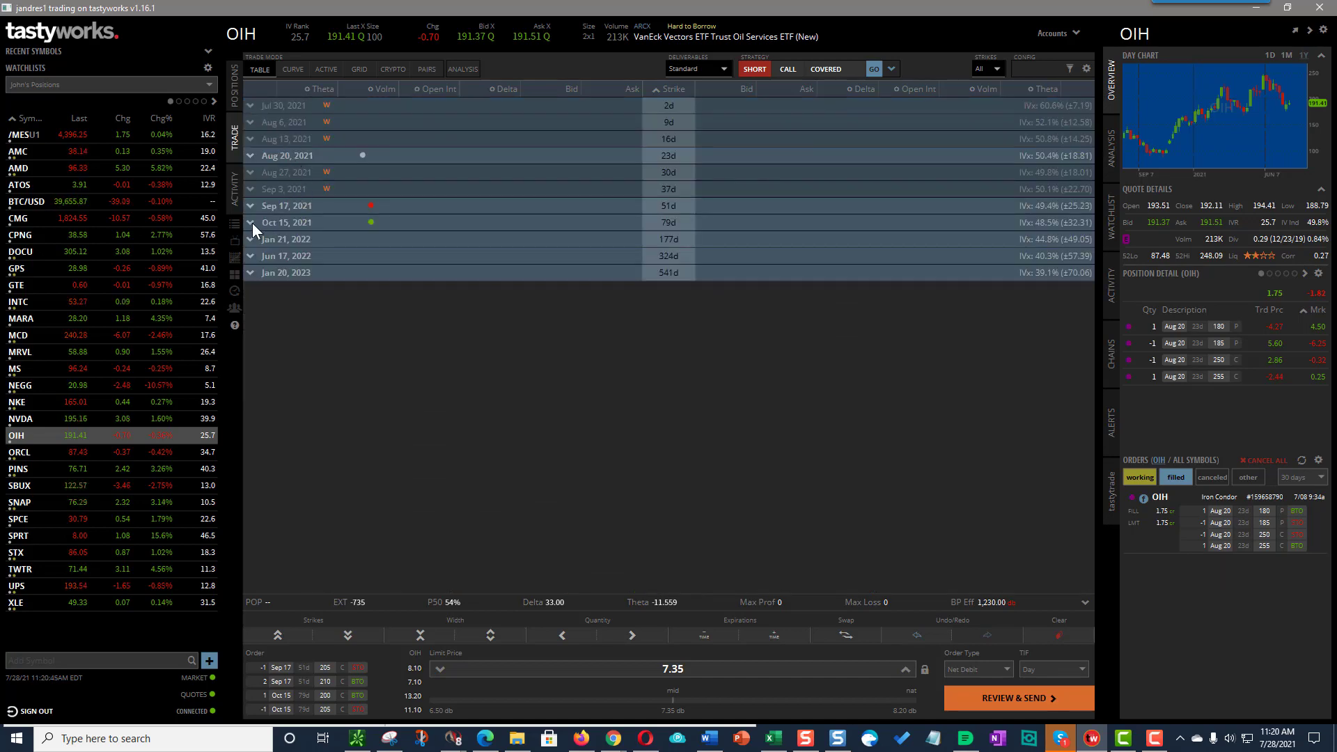
click(251, 223)
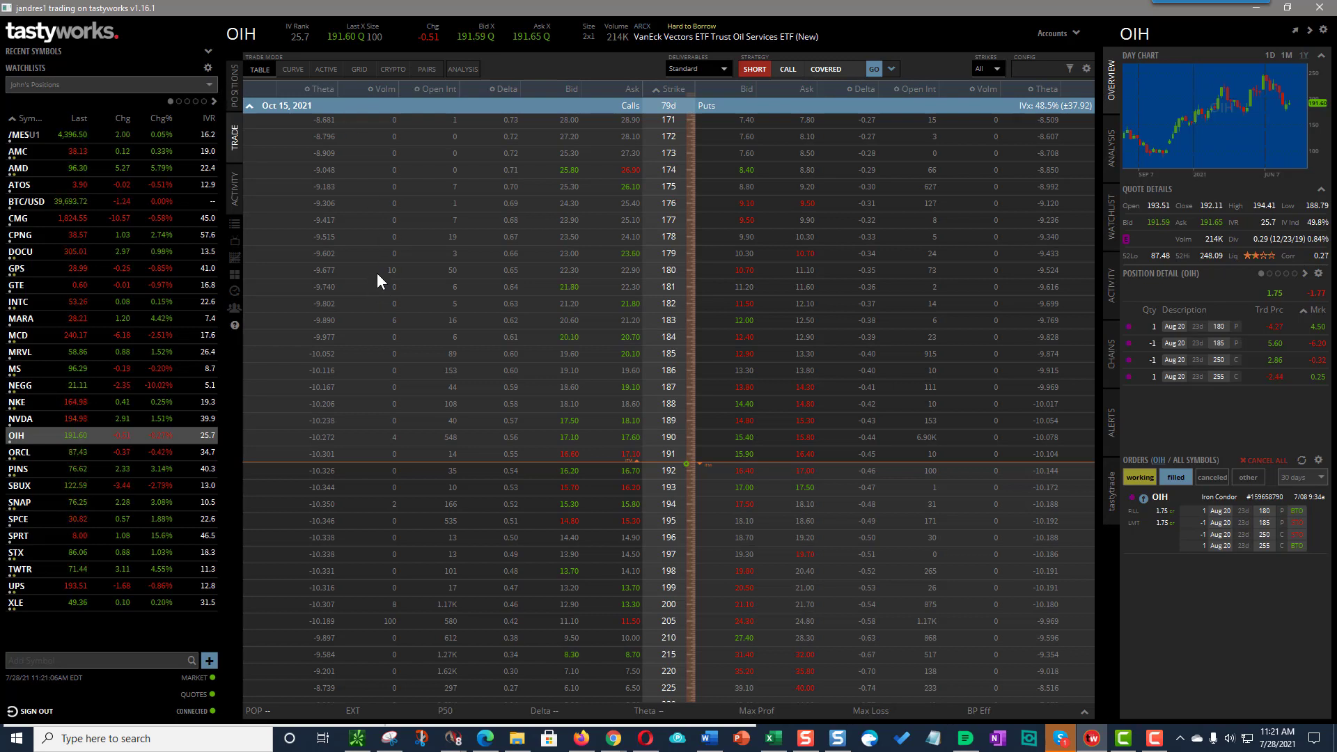
mouse_move(539, 381)
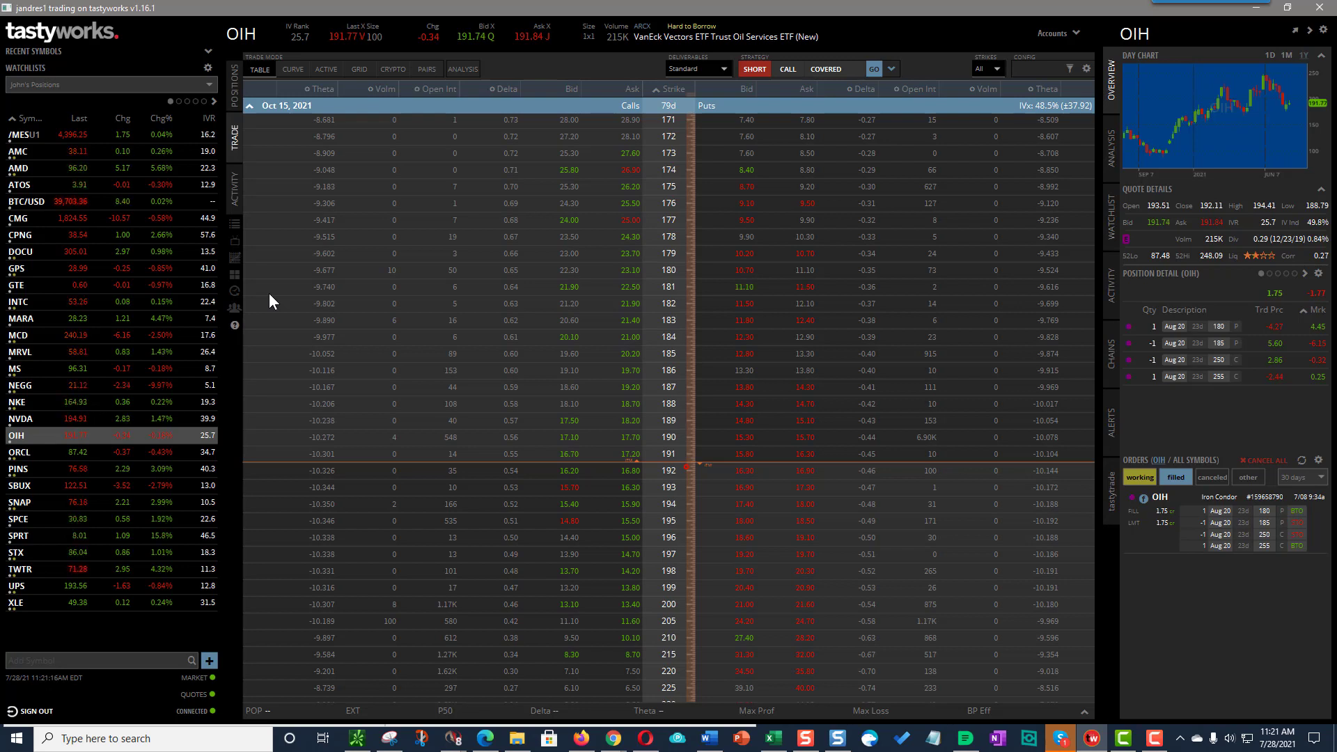
mouse_move(485, 426)
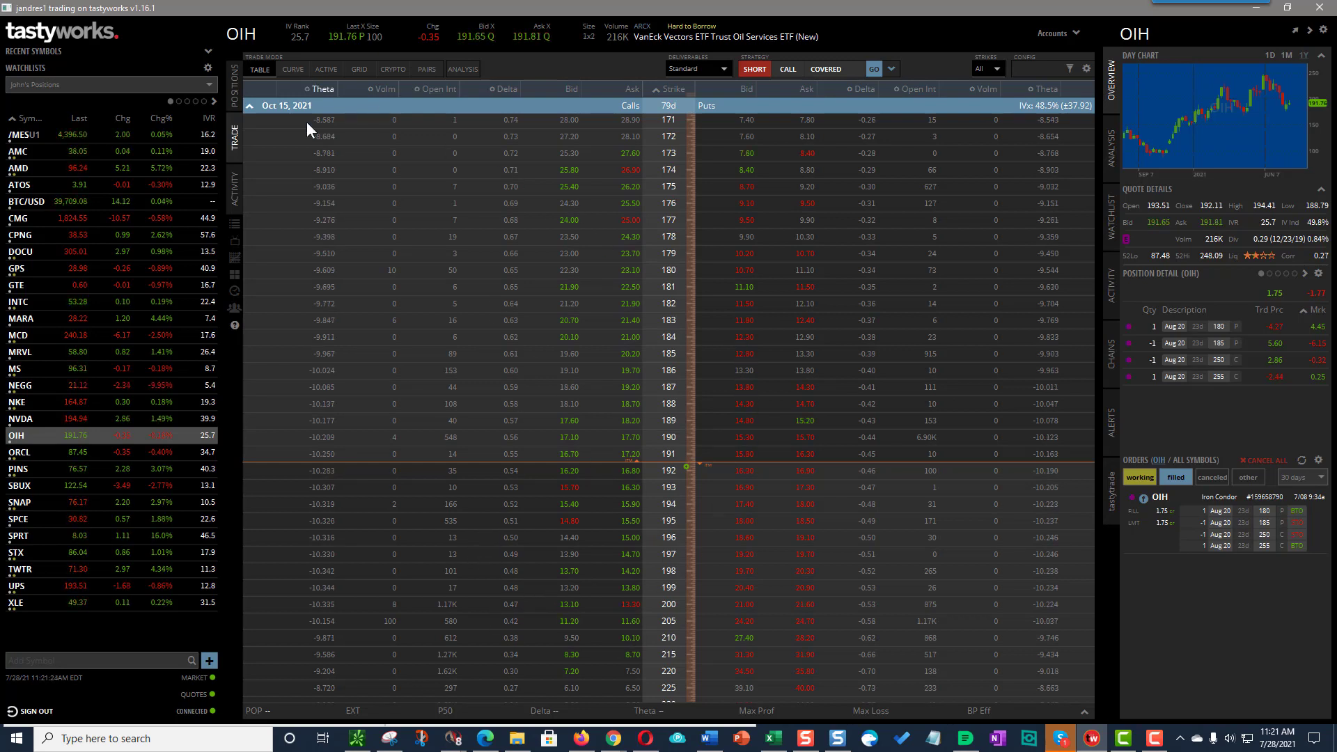
mouse_move(727, 281)
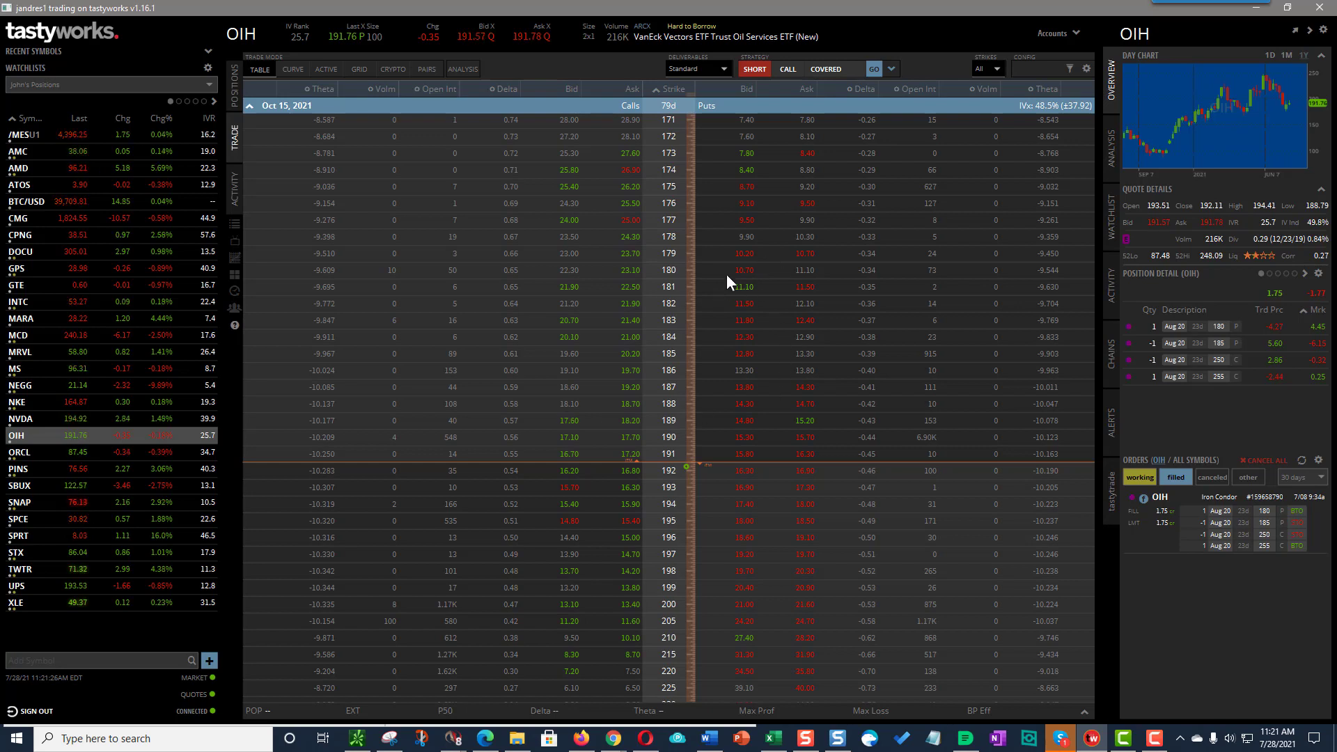
mouse_move(522, 399)
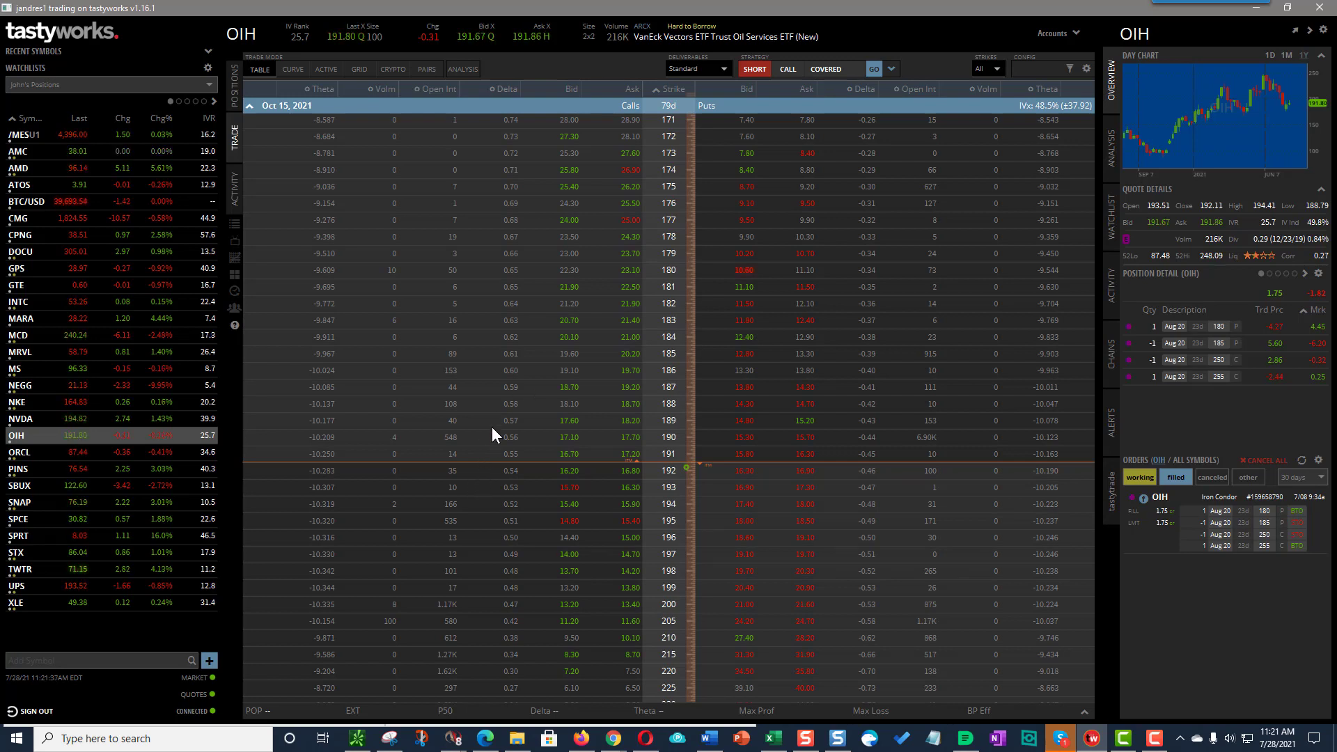
mouse_move(501, 485)
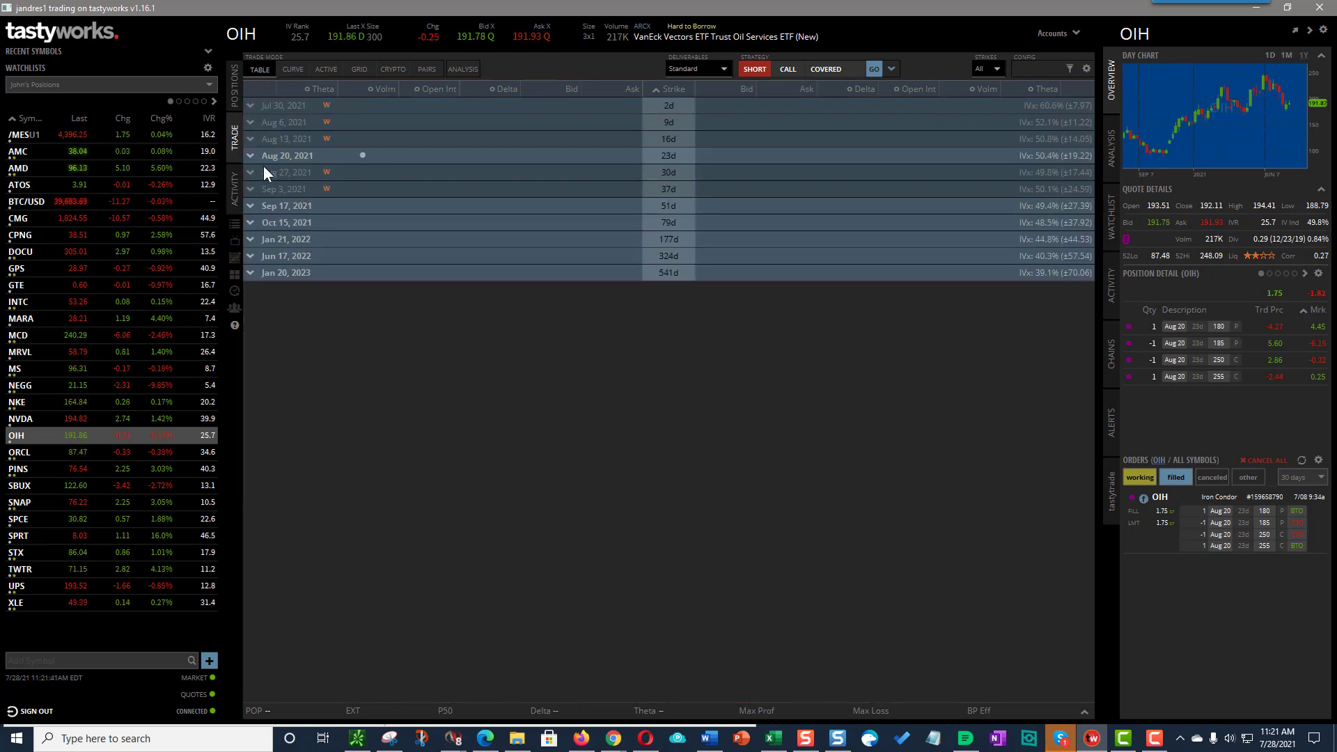
Expand the Sep 17, 2021 OIH expiration showing strikes 173 to 235.
click(287, 206)
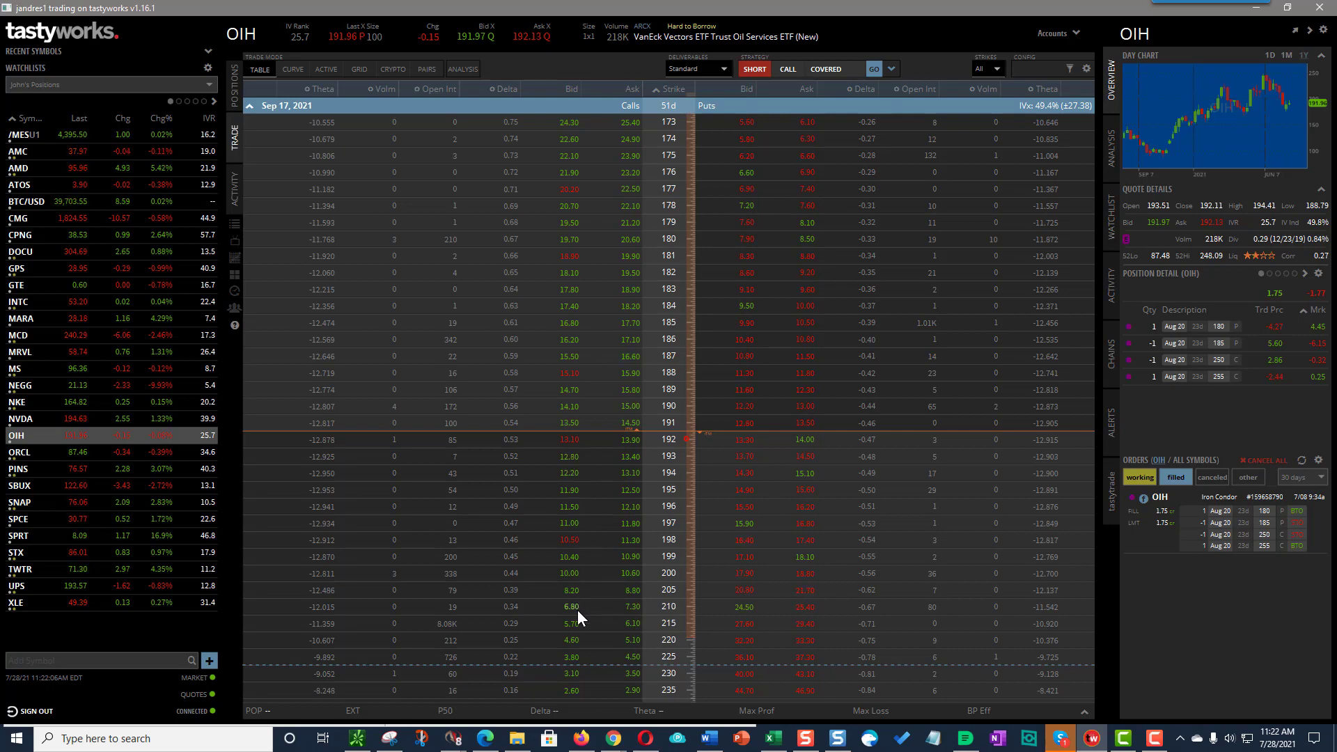
mouse_move(525, 476)
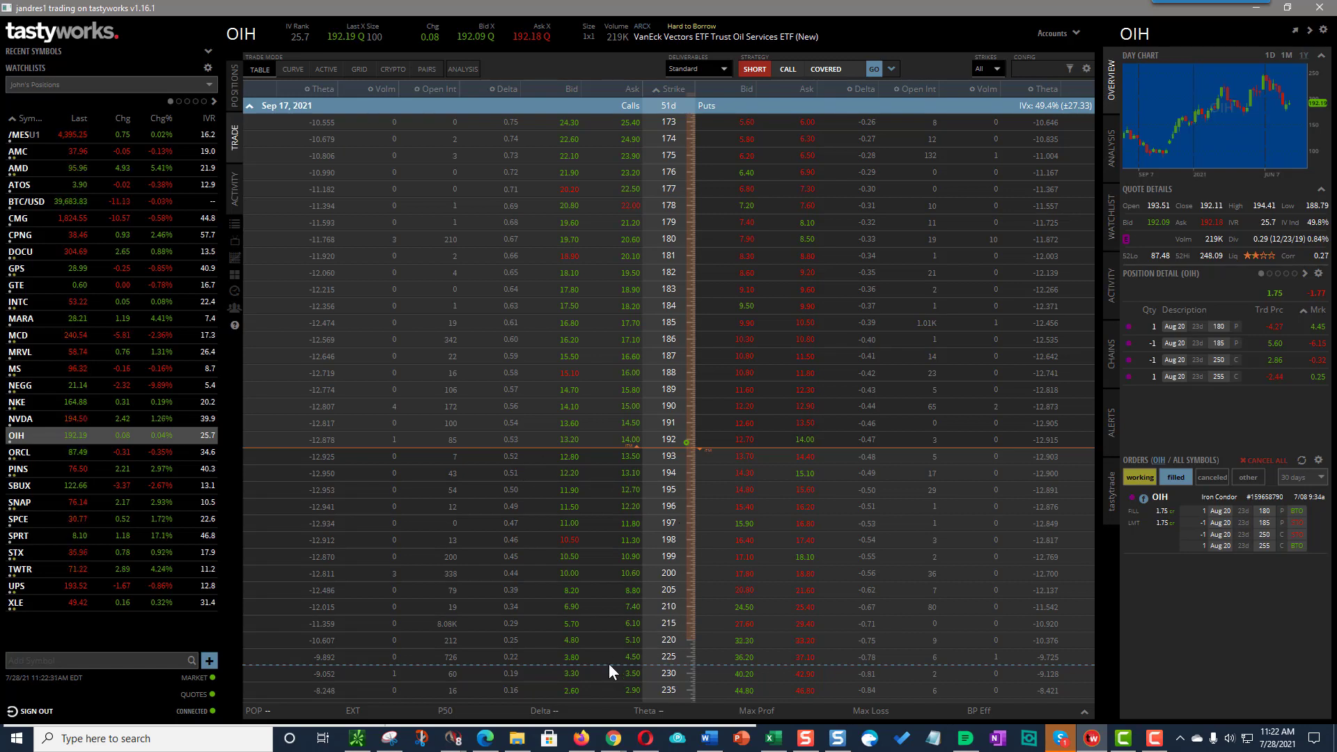
mouse_move(787, 354)
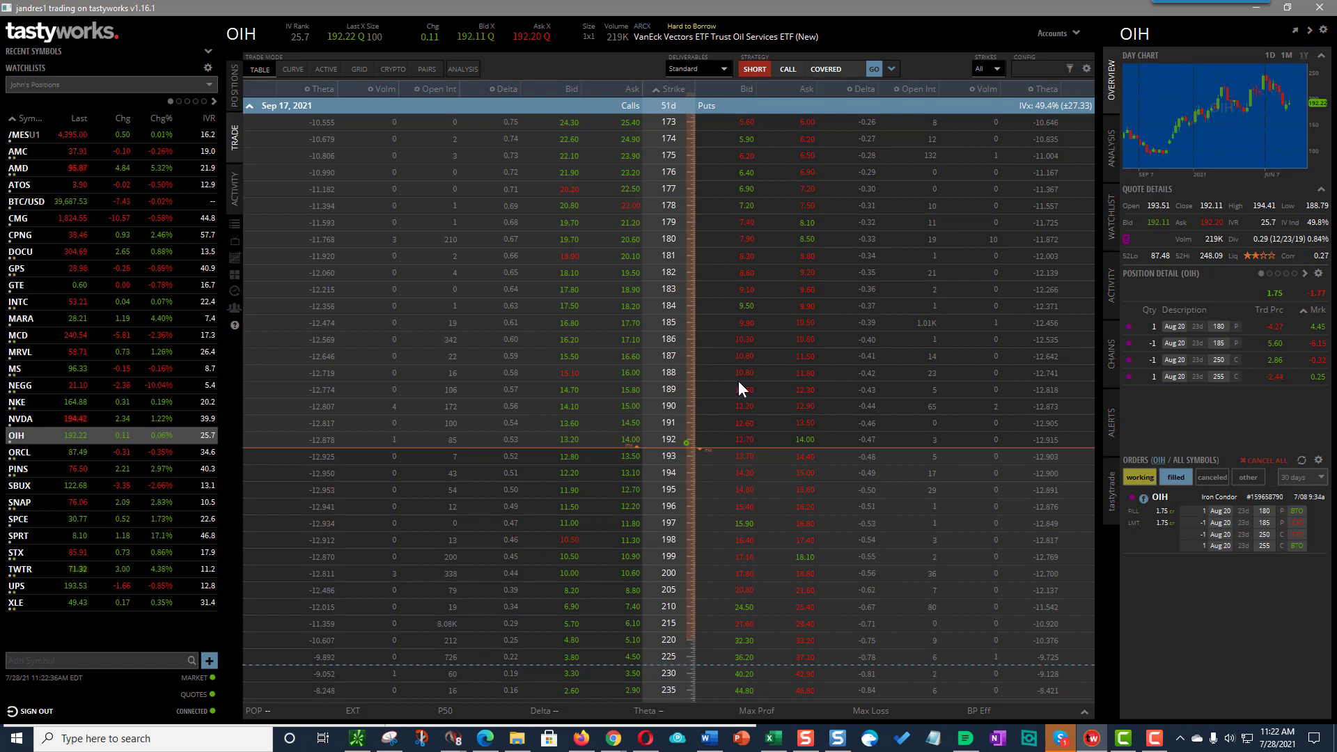
mouse_move(507, 325)
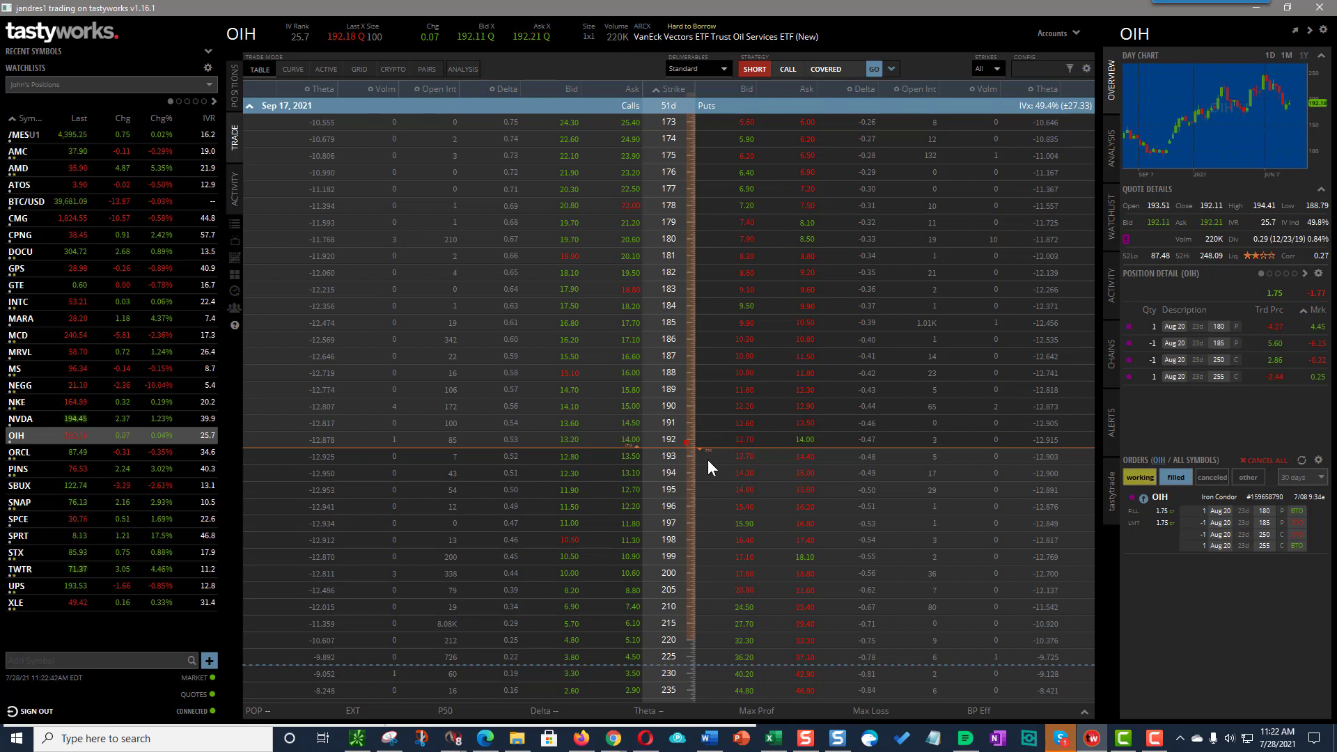
mouse_move(660, 575)
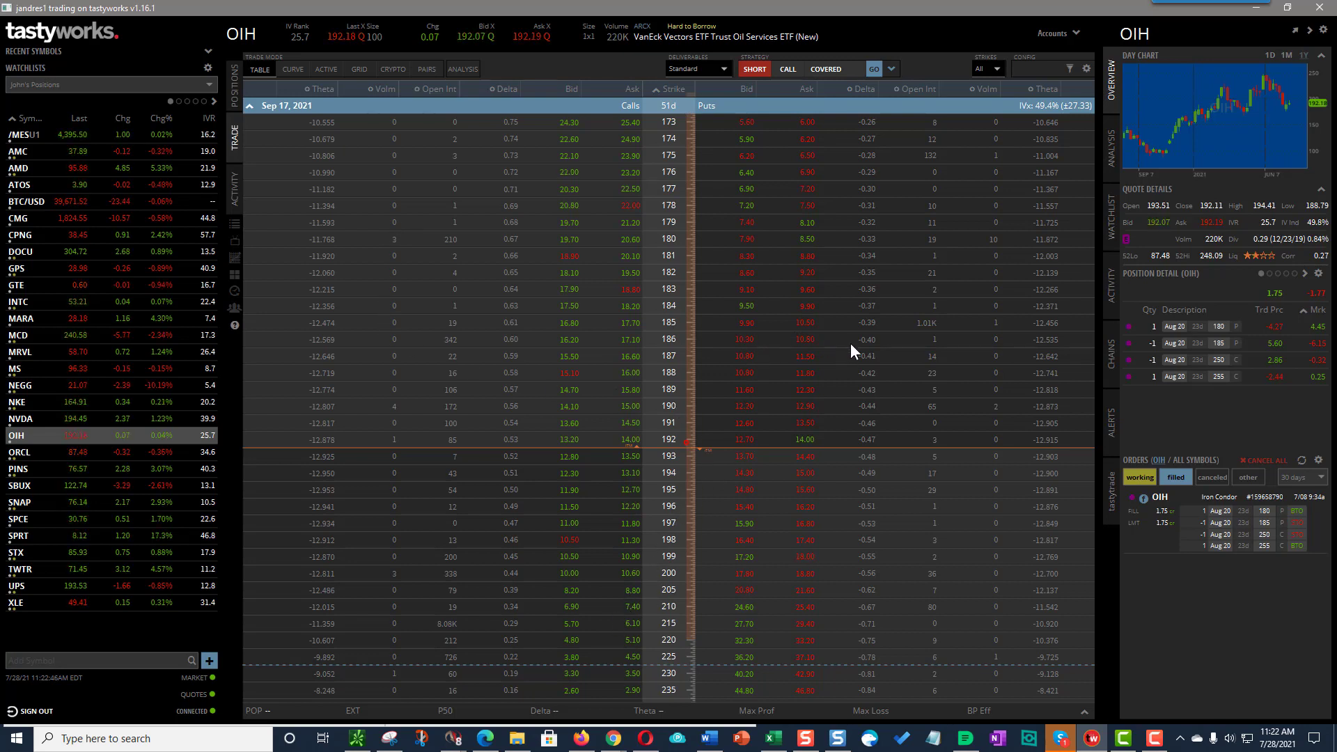
mouse_move(839, 294)
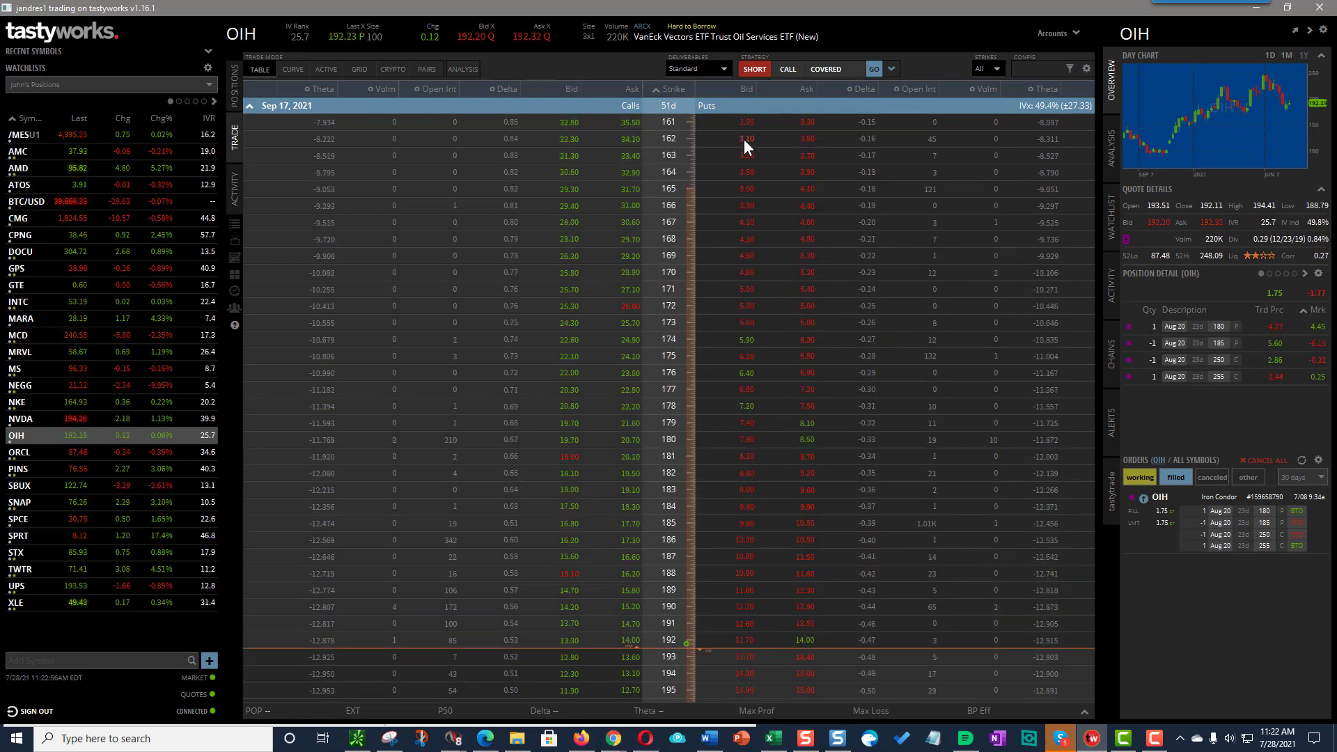
mouse_move(765, 184)
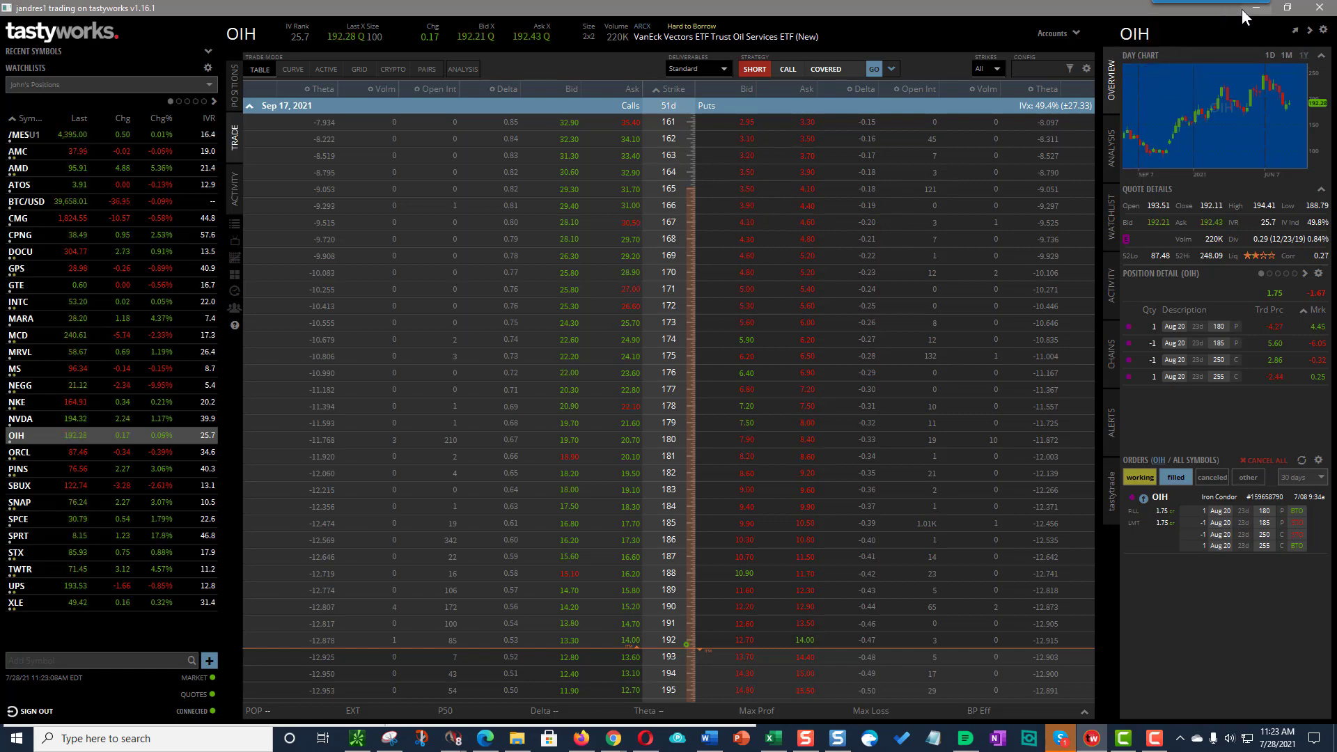
mouse_move(717, 283)
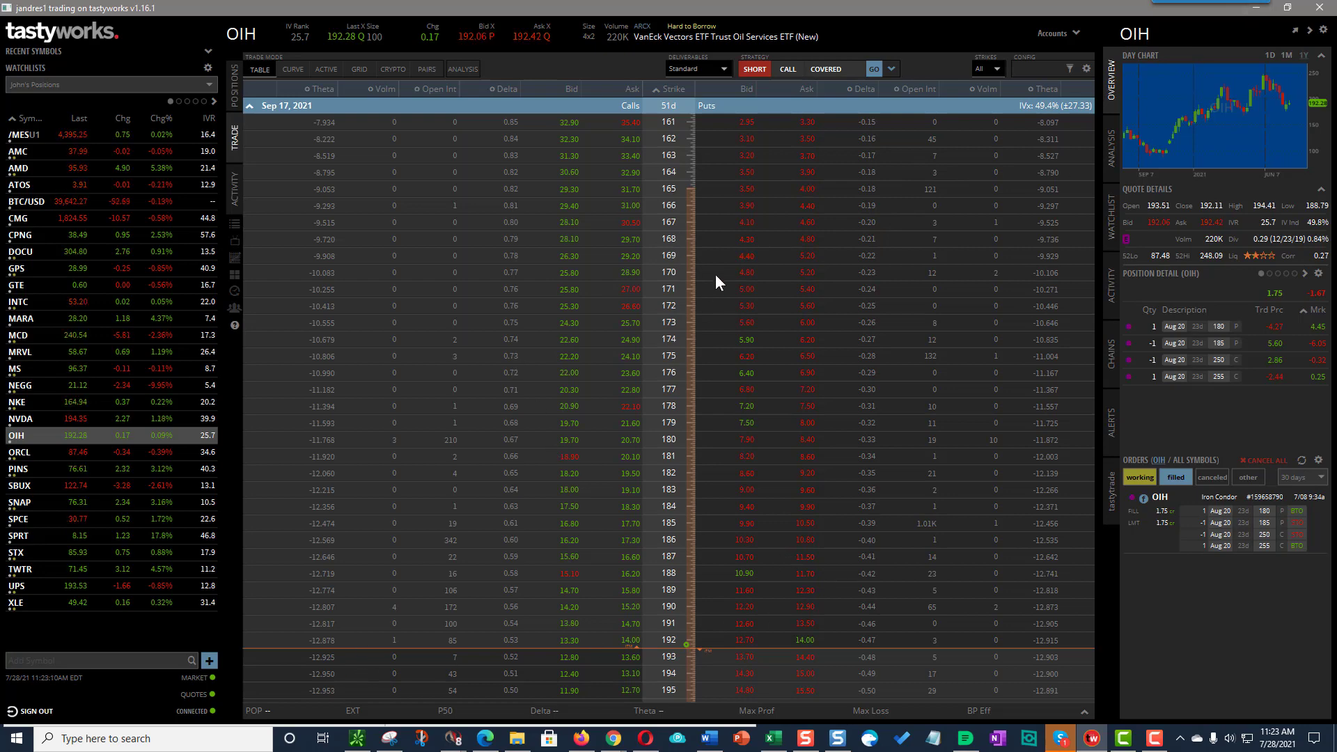
mouse_move(1039, 51)
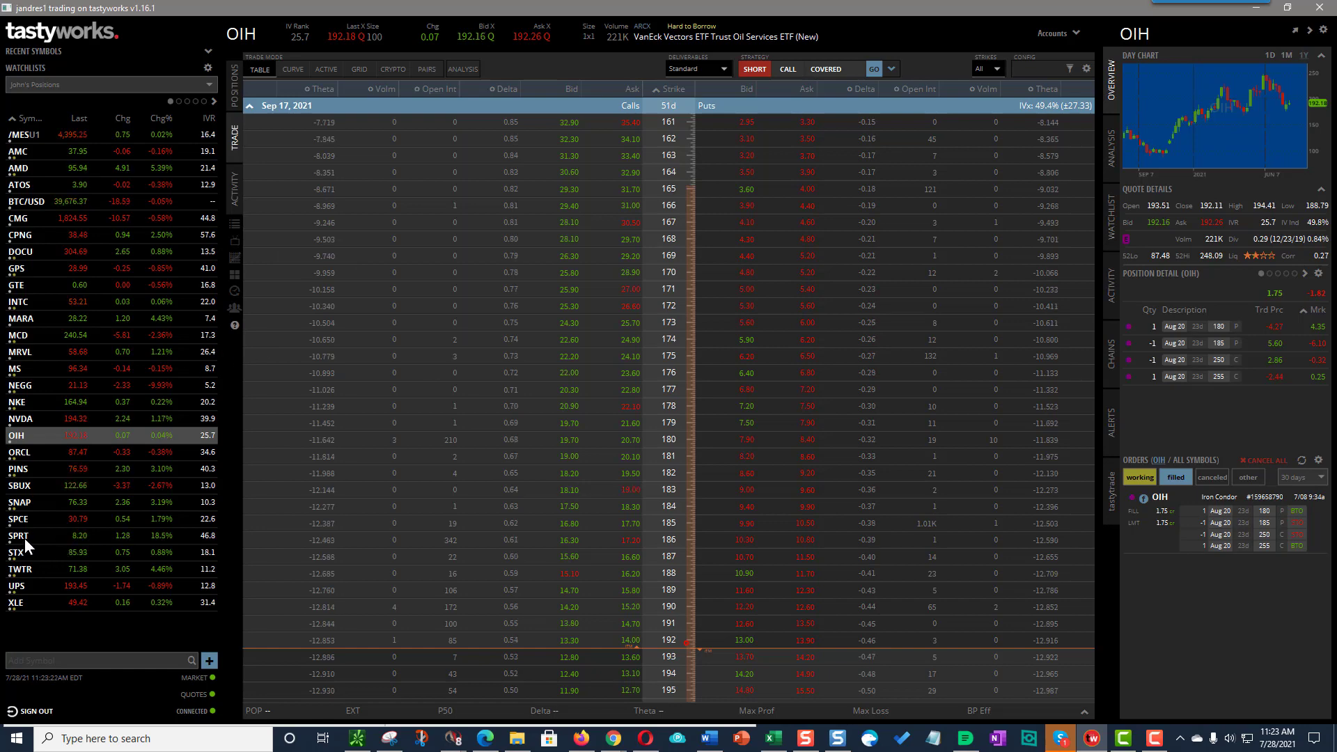
Switch to SPRT from the watchlist and expand its Aug 20, 2021 expiration.
click(19, 534)
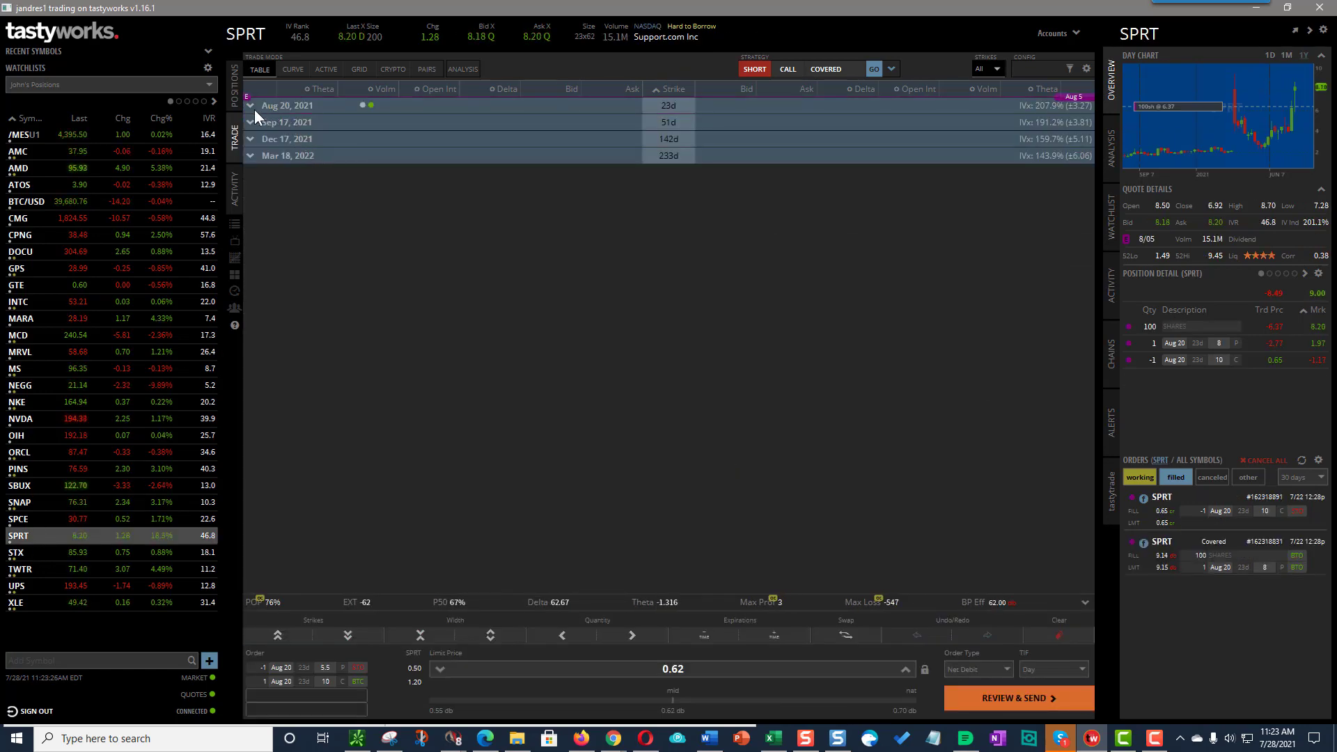
click(250, 105)
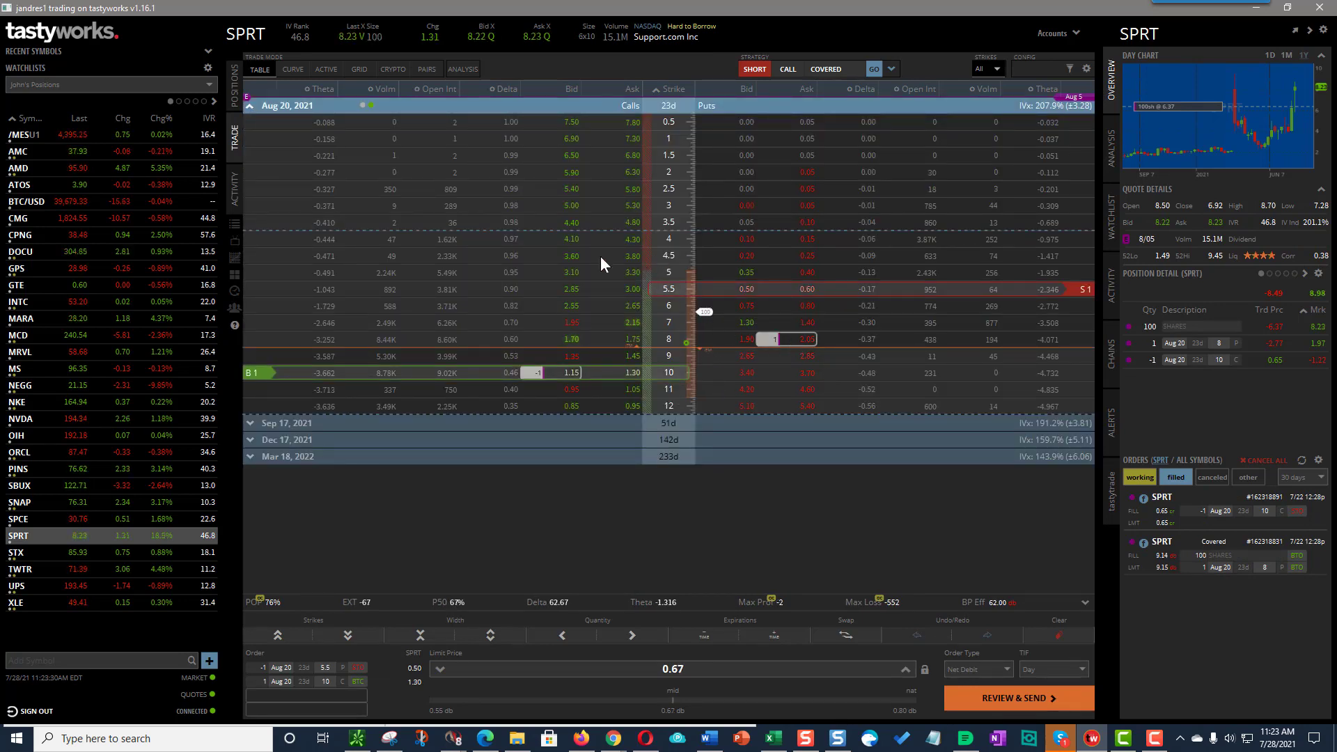
mouse_move(723, 363)
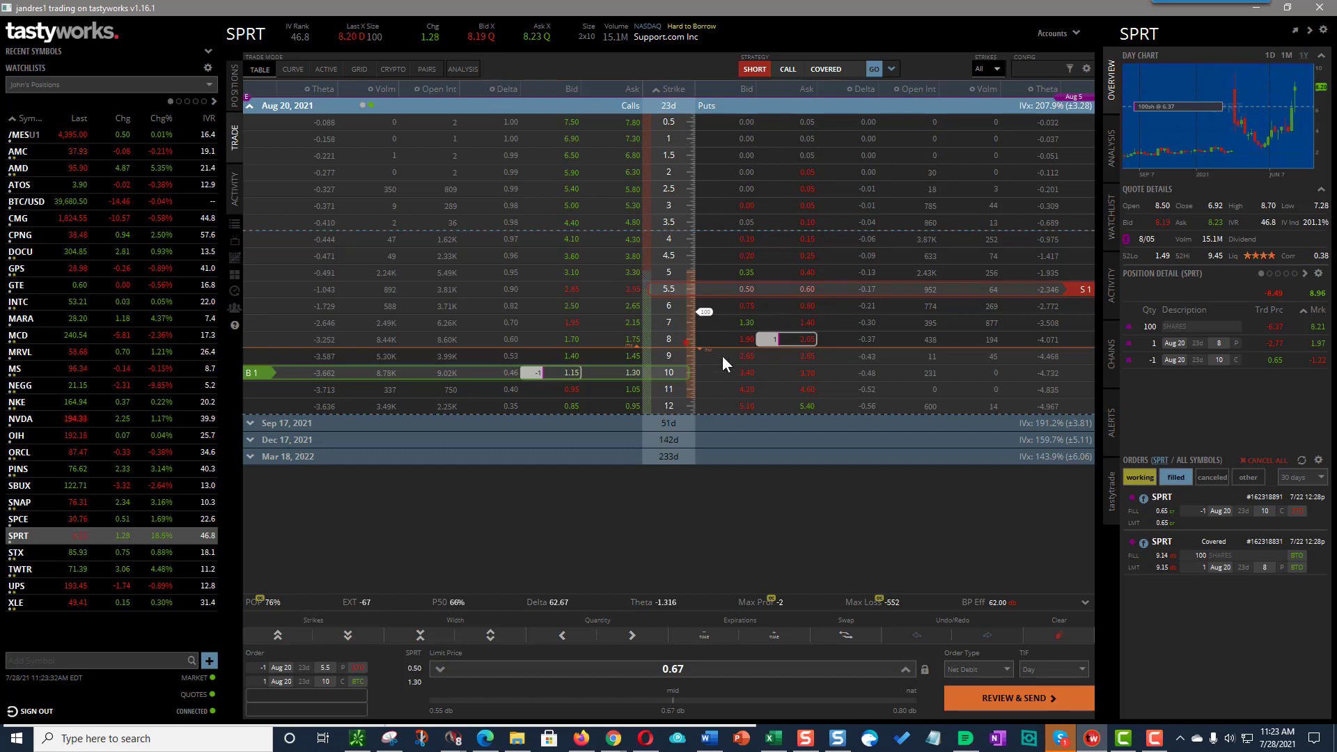